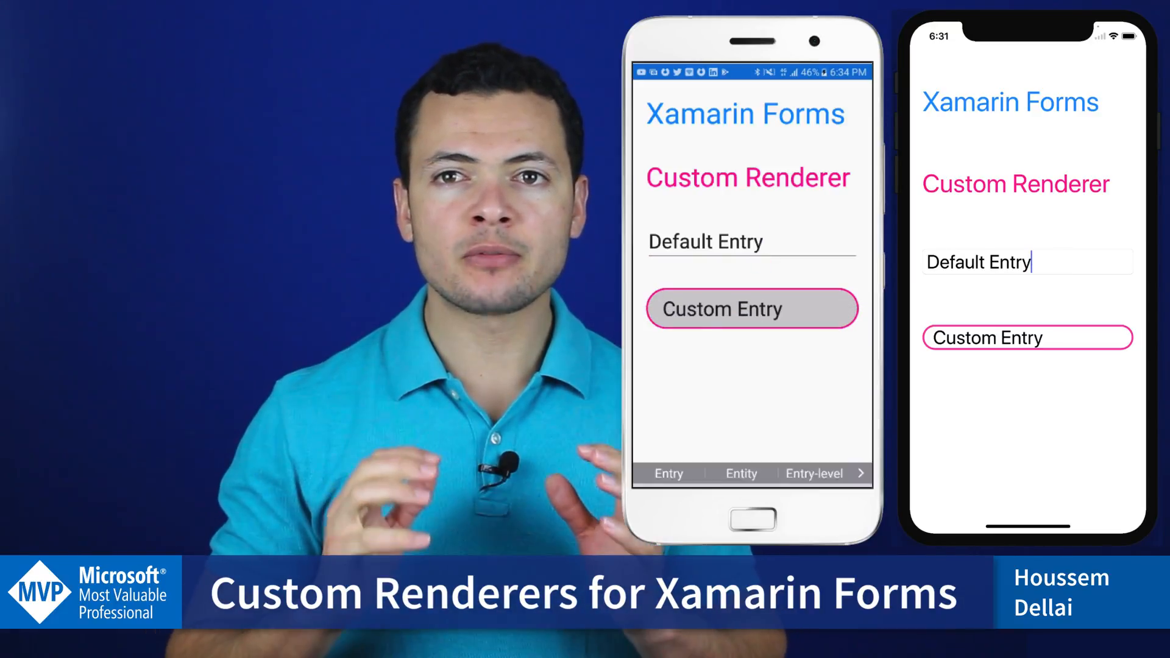
Step: Create the blank Xamarin.Forms PCL cross-platform app CustomRendererDemo from the Cross Platform App (Xamarin) template
click(751, 309)
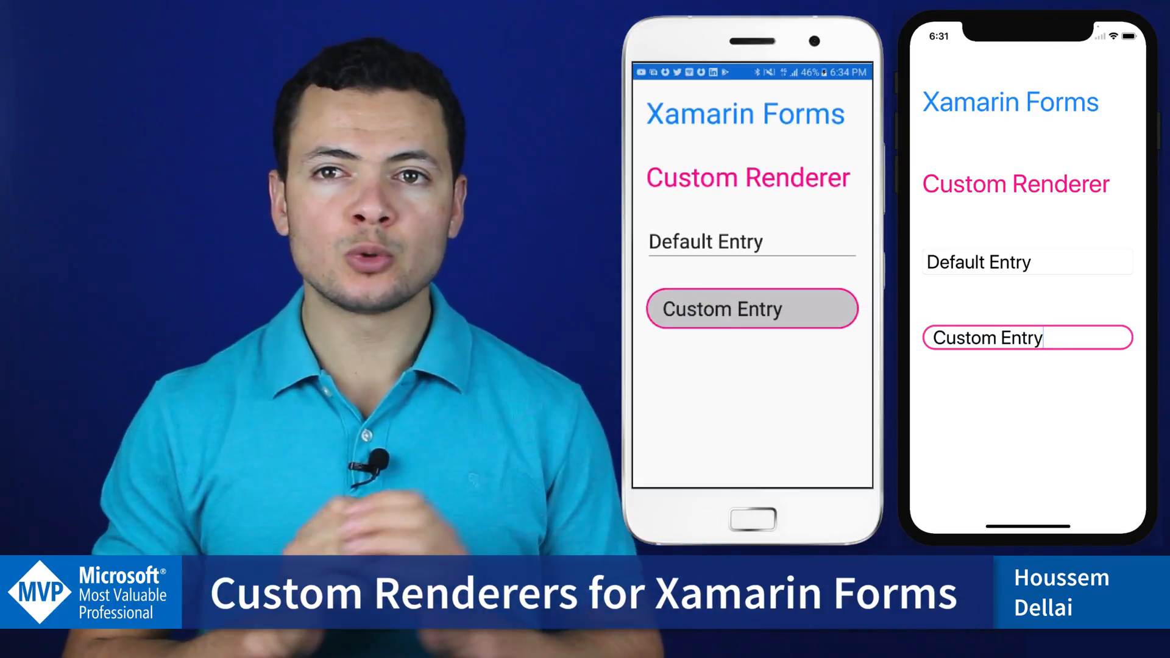
click(752, 308)
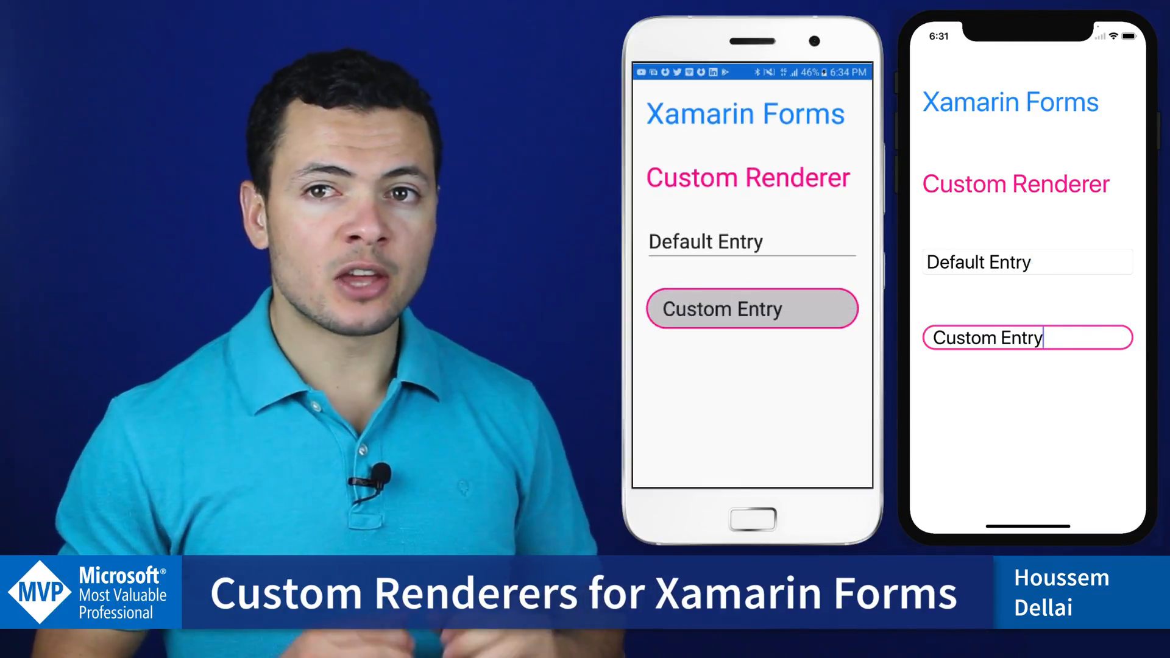
click(751, 242)
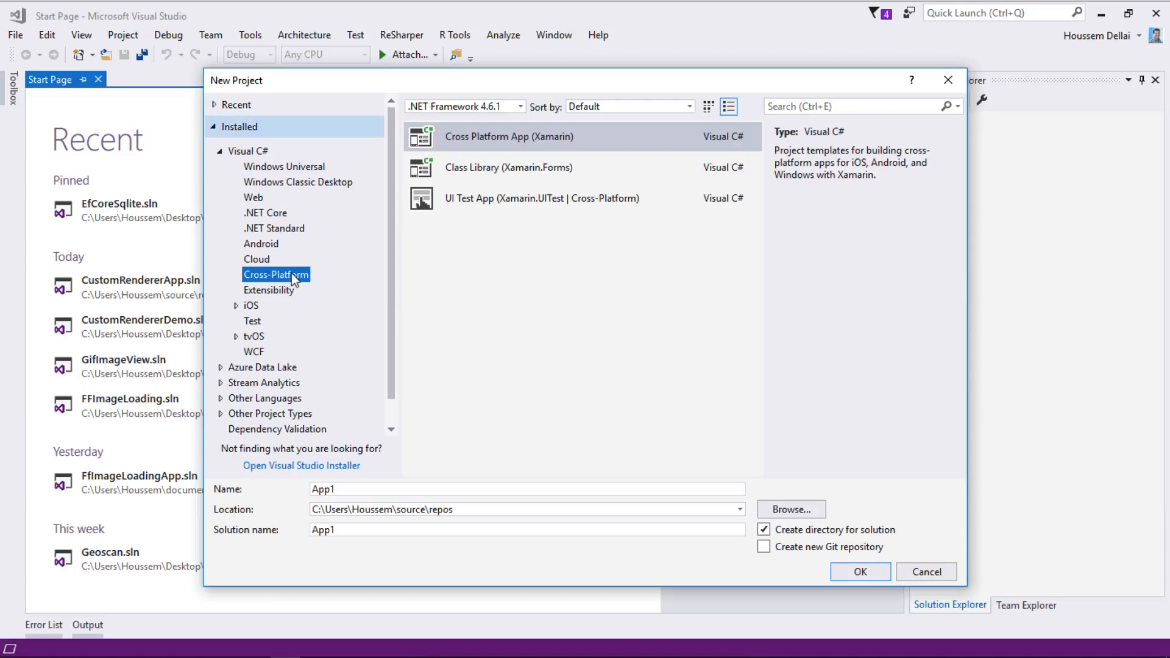
mouse_move(281, 261)
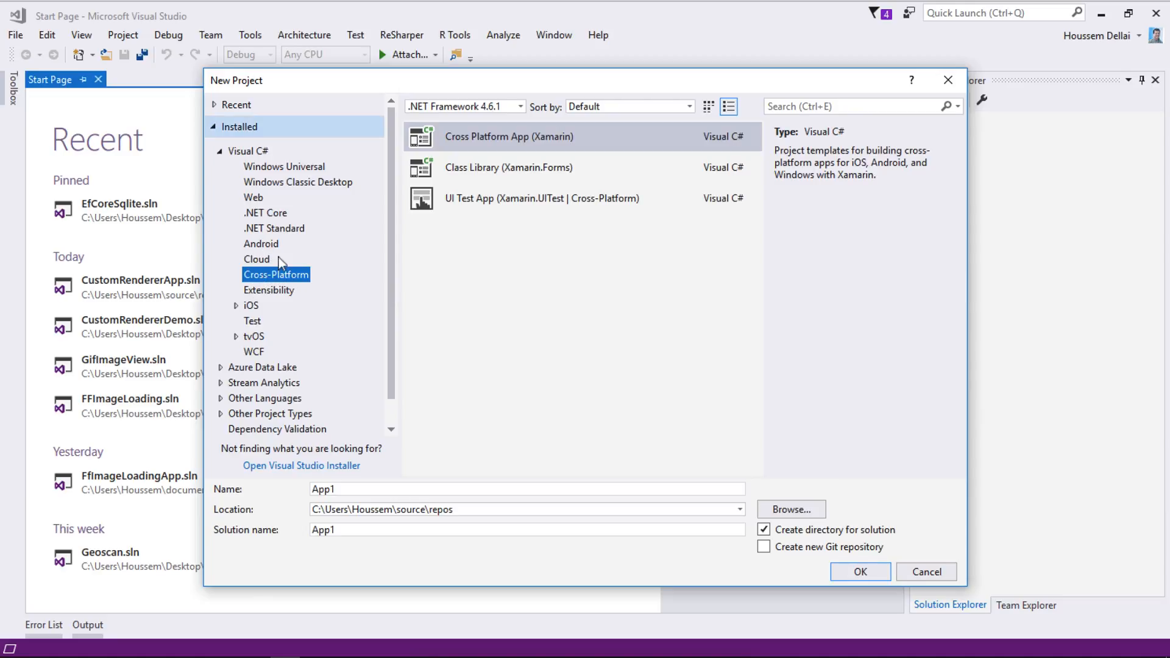
click(509, 137)
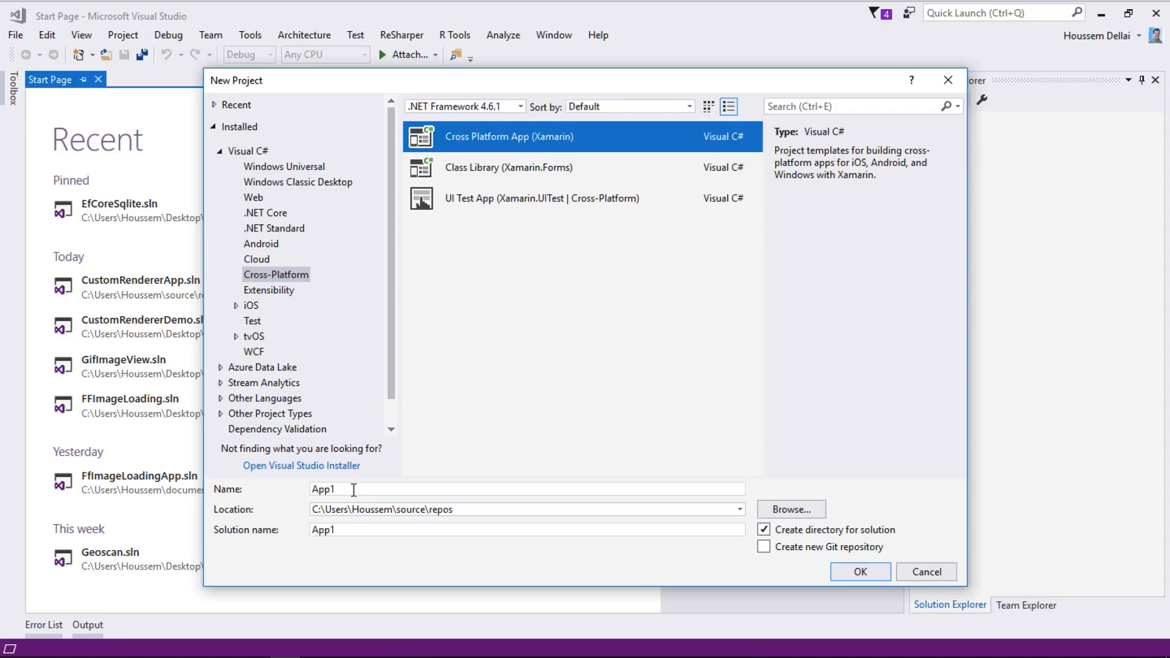
click(859, 572)
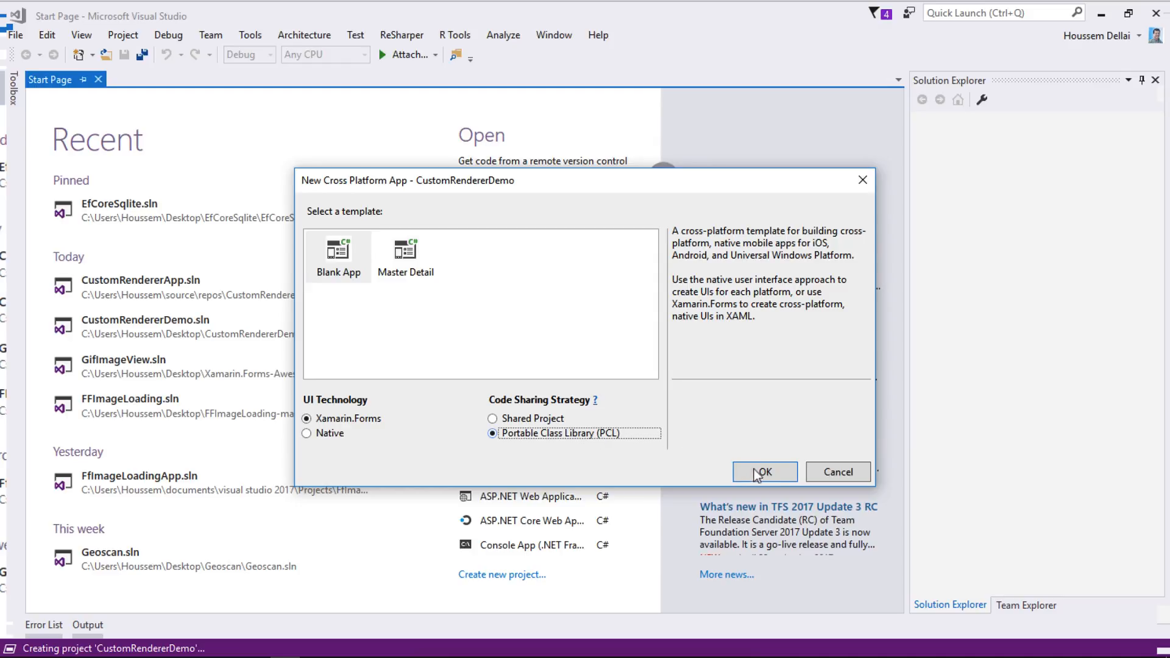
click(763, 472)
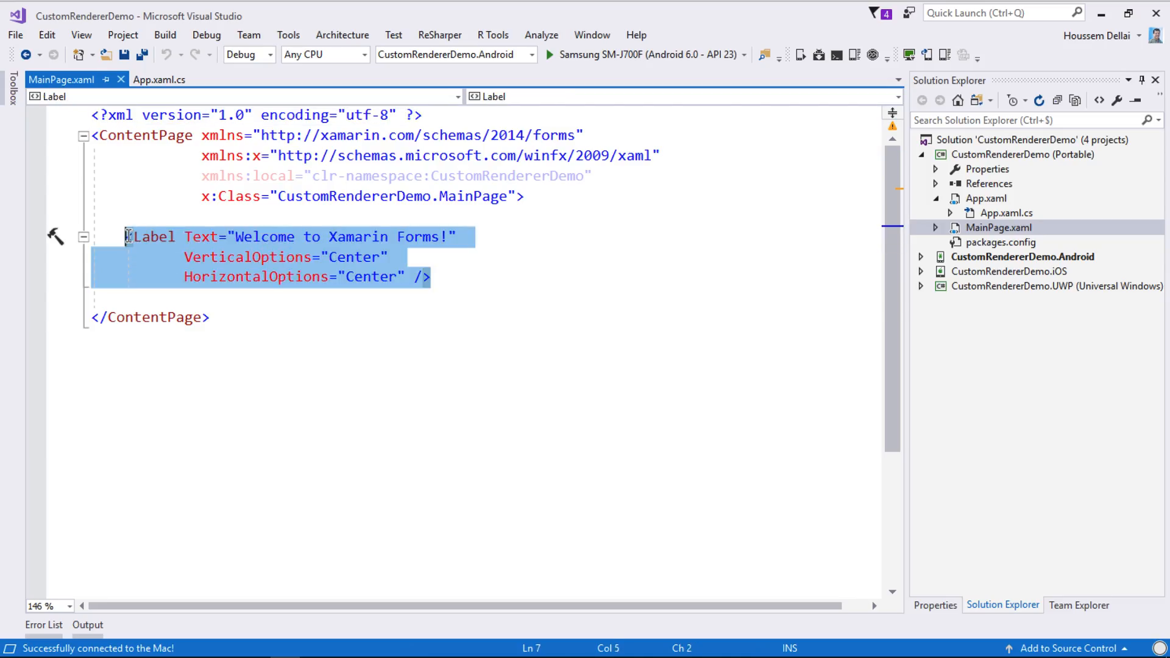
Step: Replace the welcome Label in MainPage.xaml with an <Entry></Entry> element
text(Entry ></Entry>)
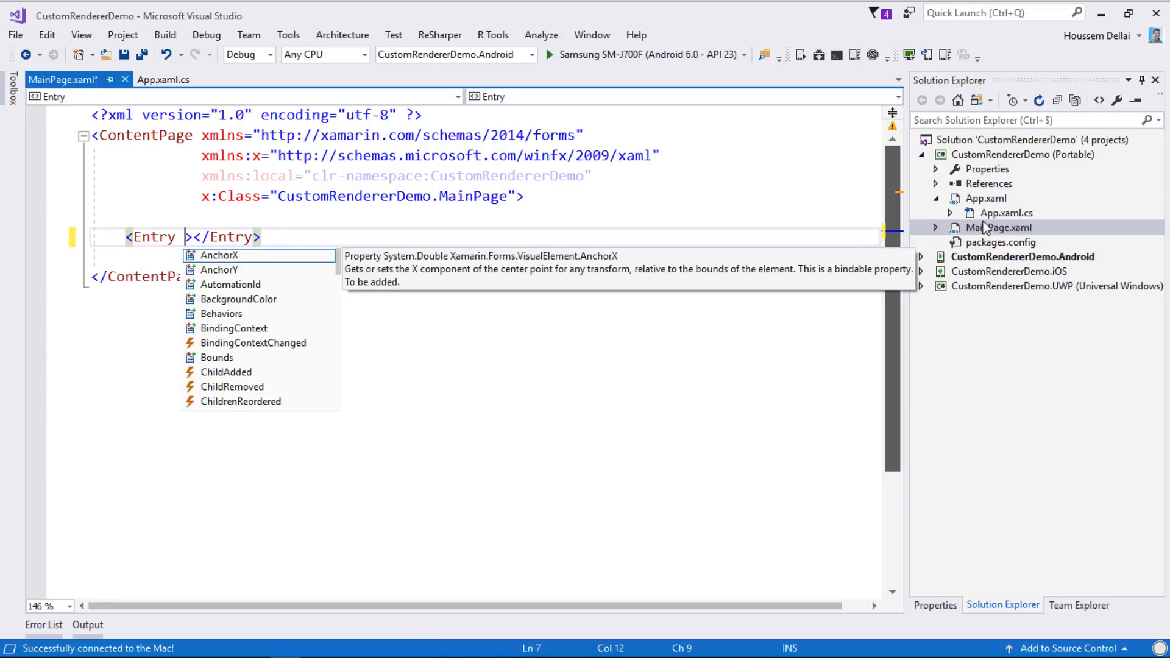
click(1023, 155)
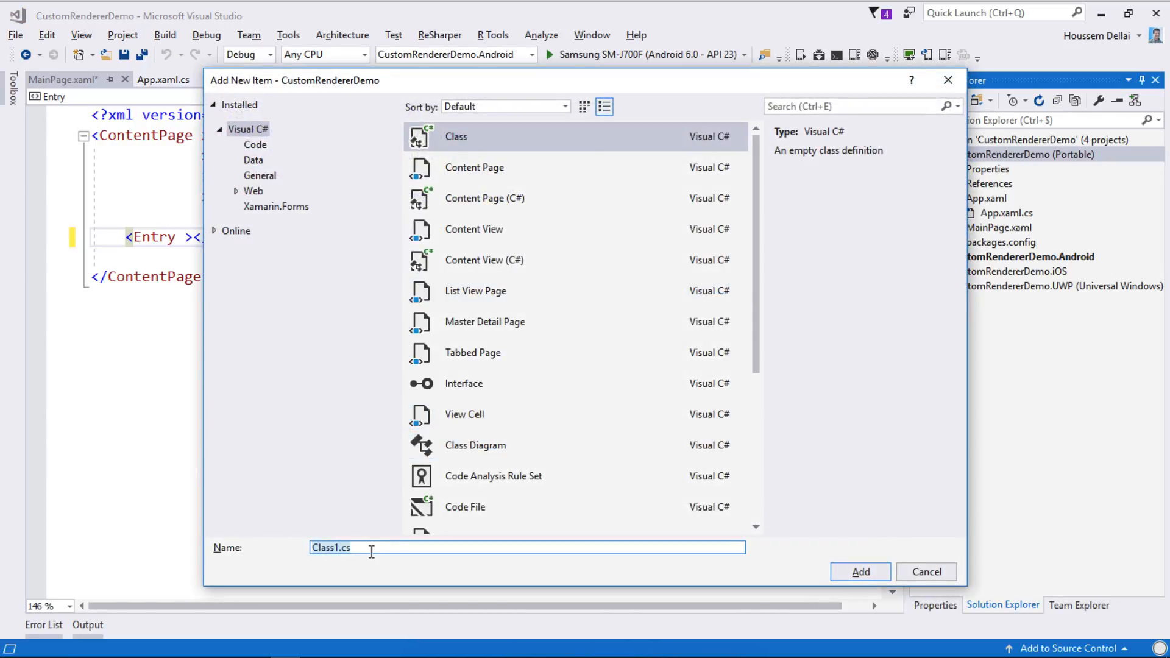
Step: Add a public RoundedEntry class deriving from Entry, with using Xamarin.Forms, to the Portable project
text(Rounded)
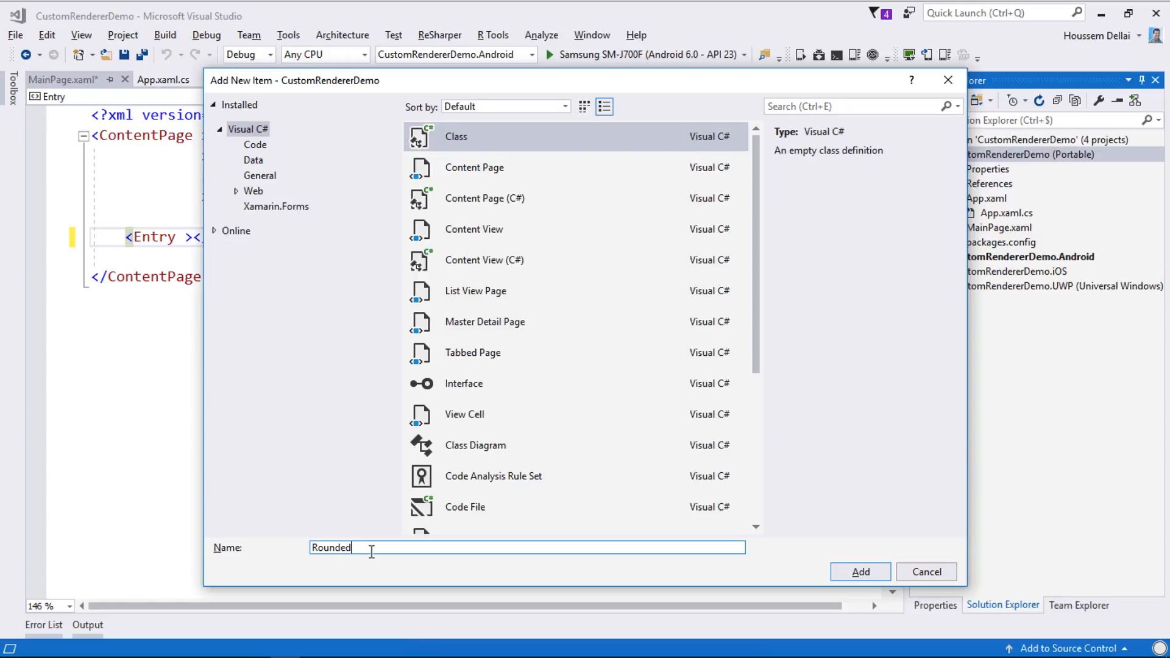
text(Entry)
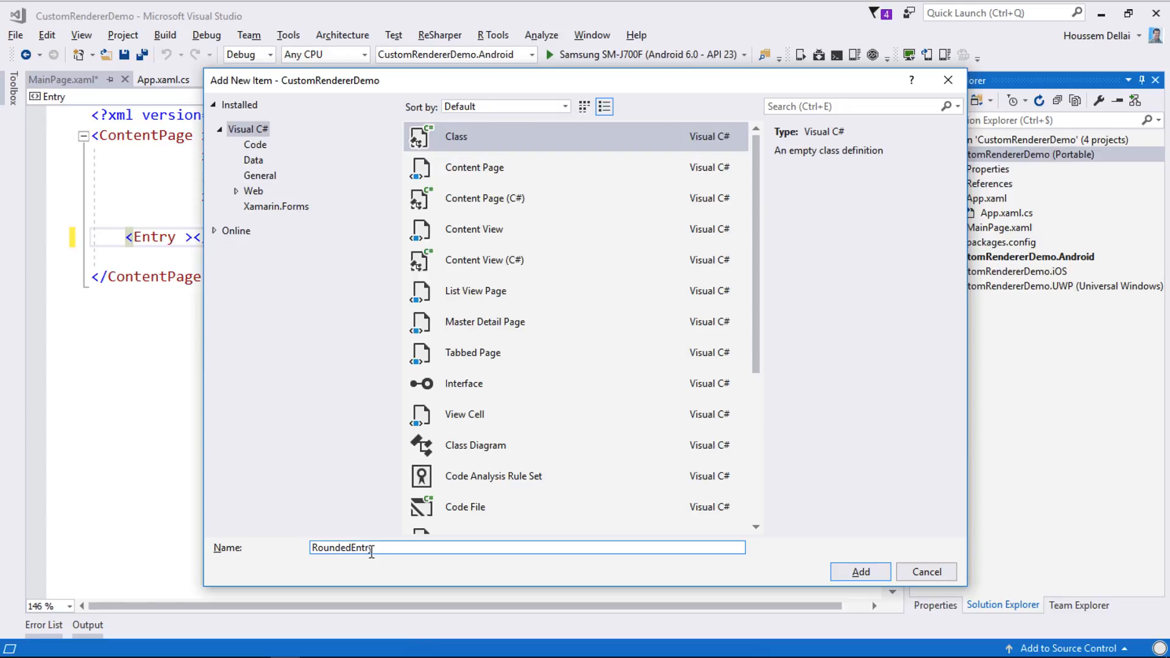
click(860, 571)
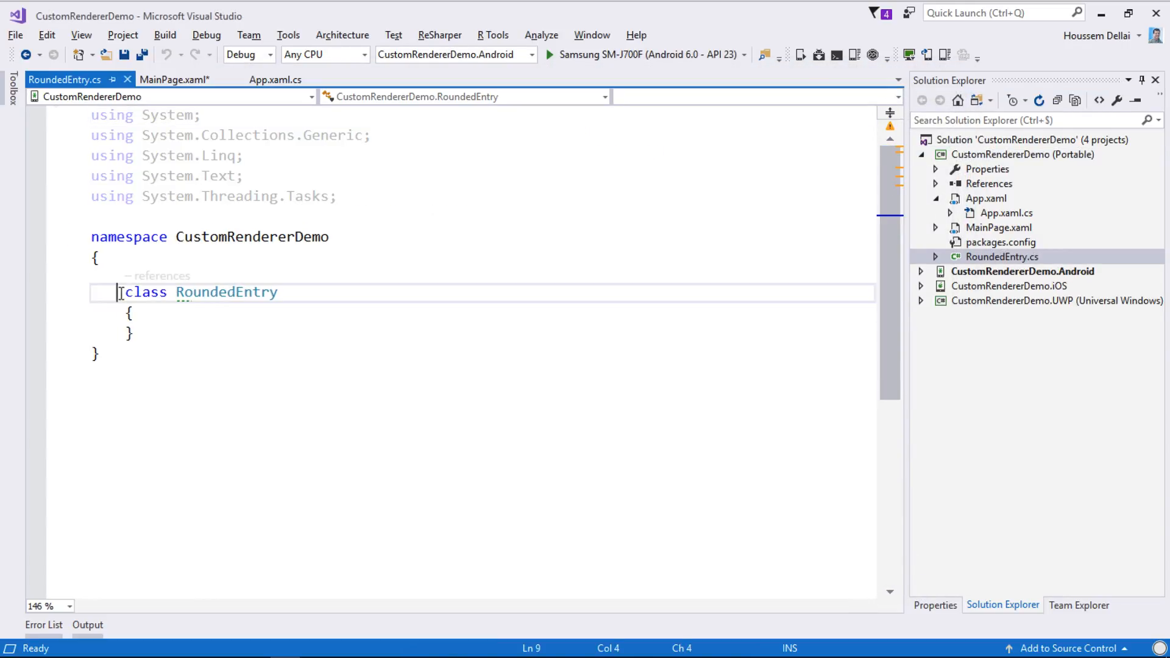
text(public)
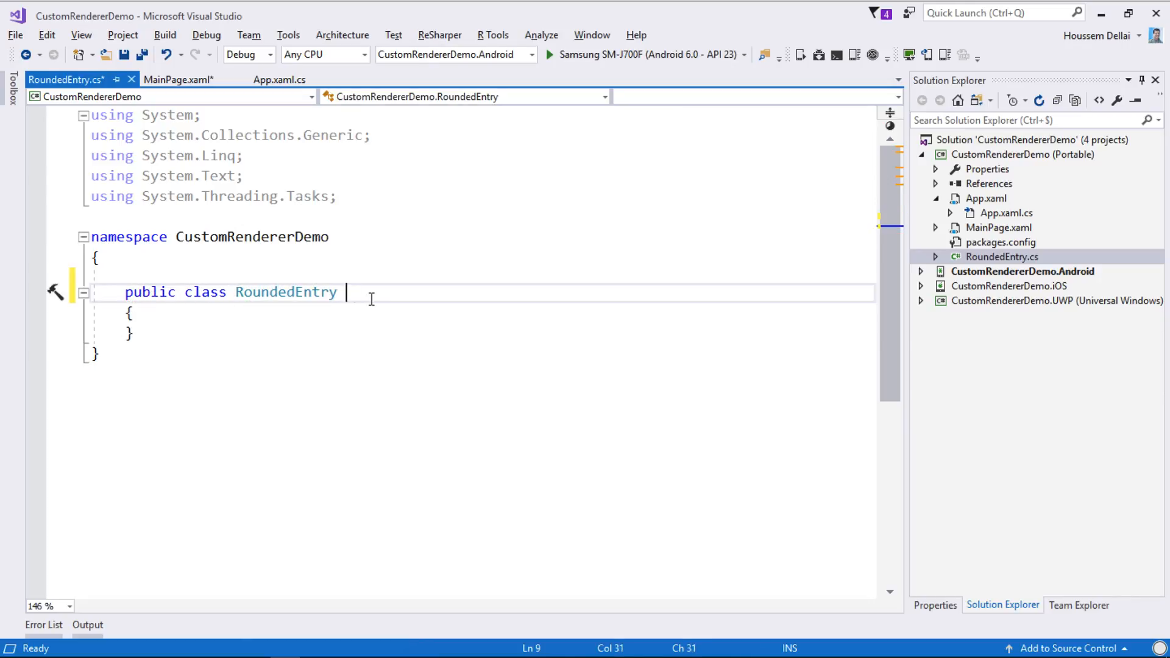
text(: Entry)
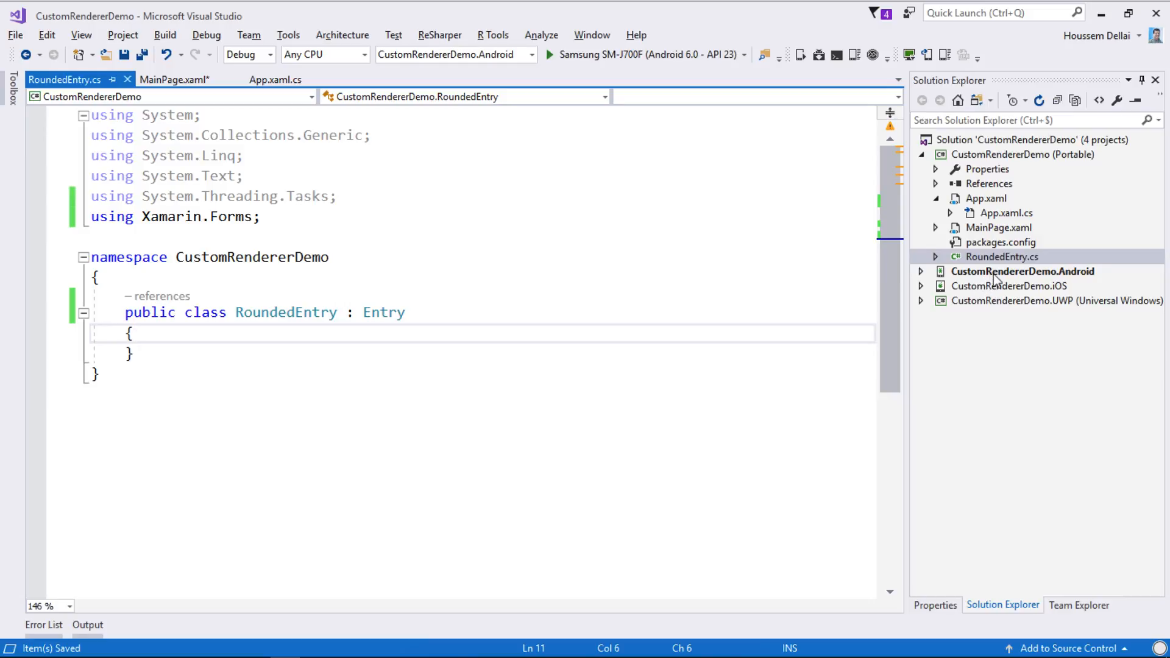
click(1023, 270)
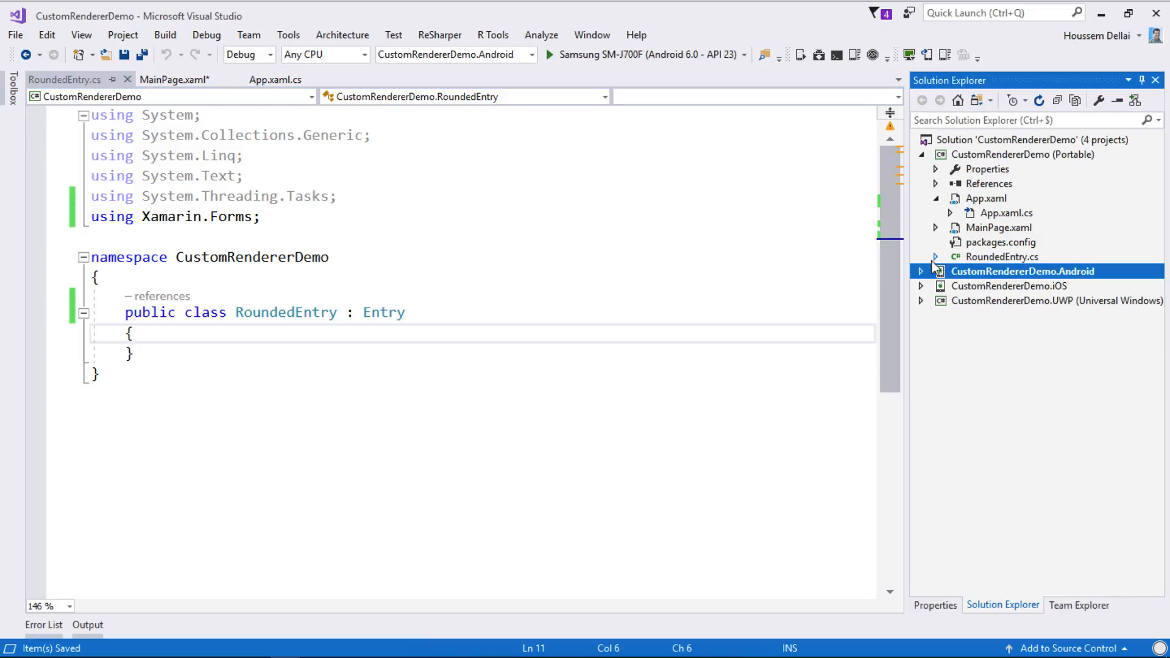
Step: Browse the Android and CustomRendererDemo.iOS projects in Solution Explorer and start adding an item to iOS
click(922, 271)
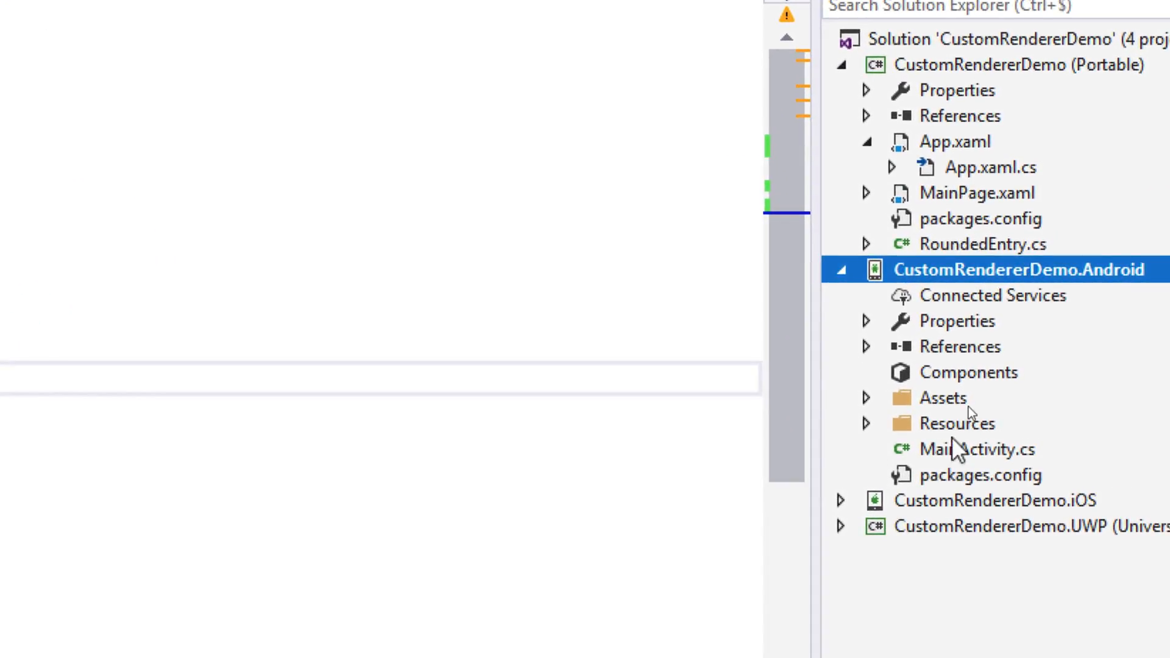
click(991, 499)
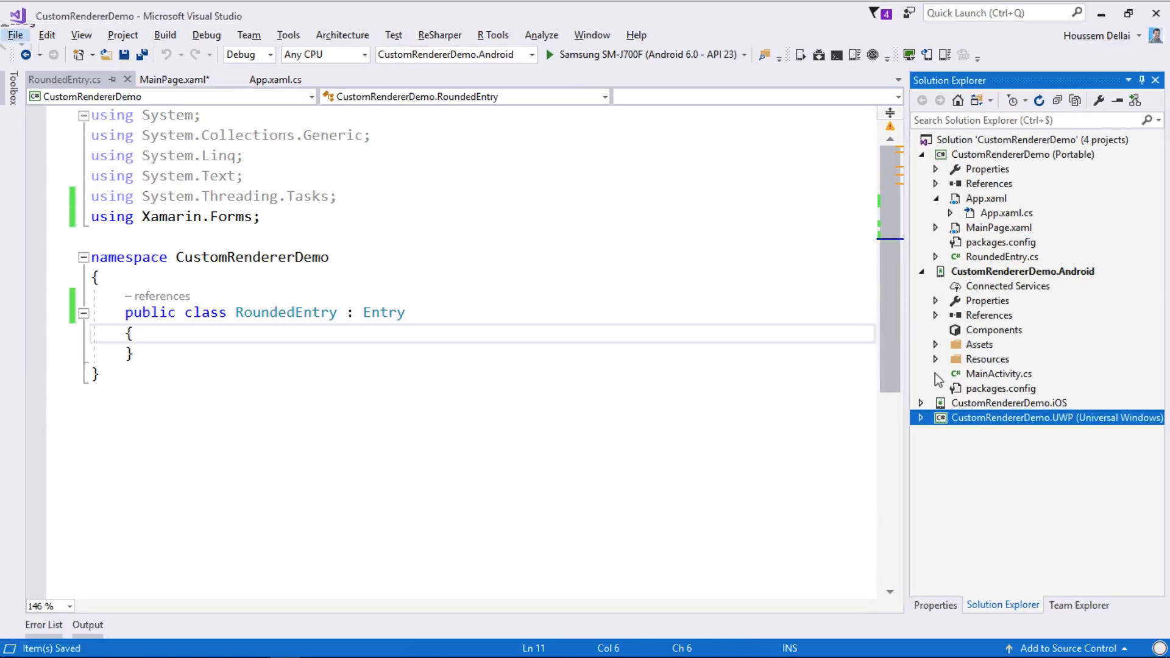
click(935, 285)
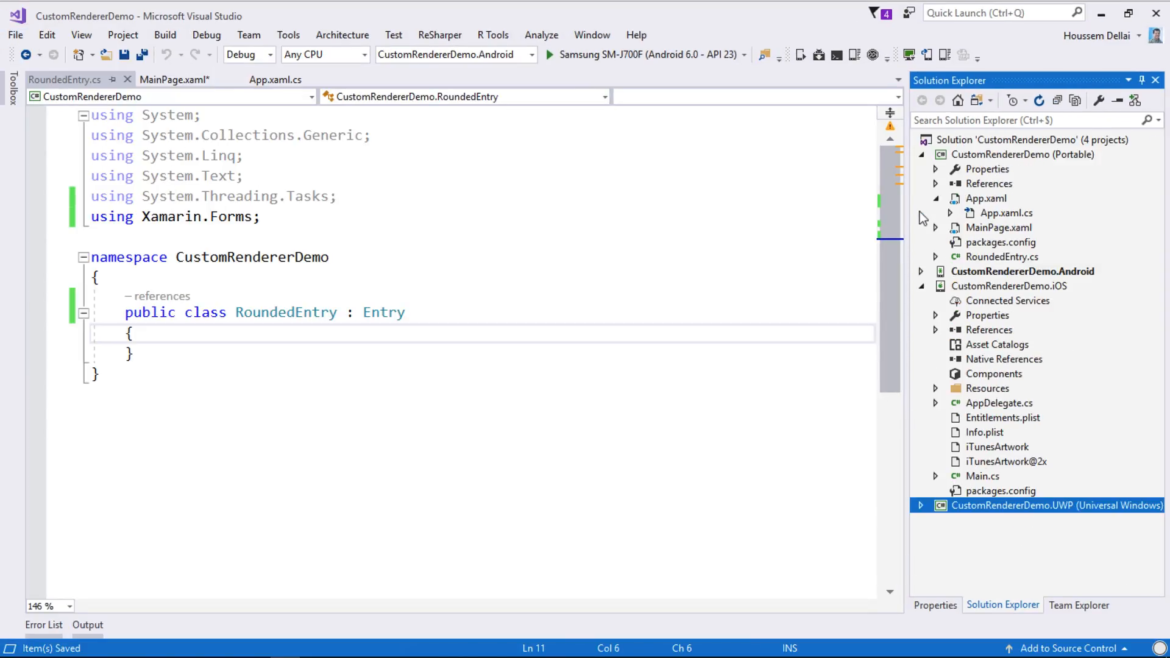
click(1009, 286)
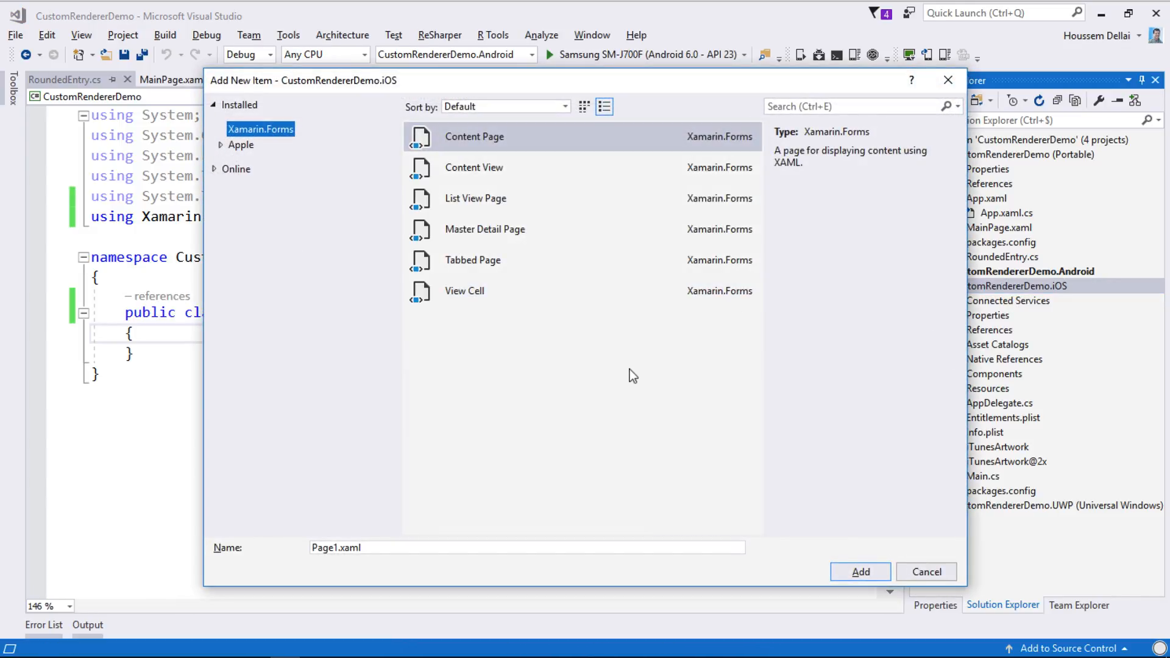
mouse_move(277, 185)
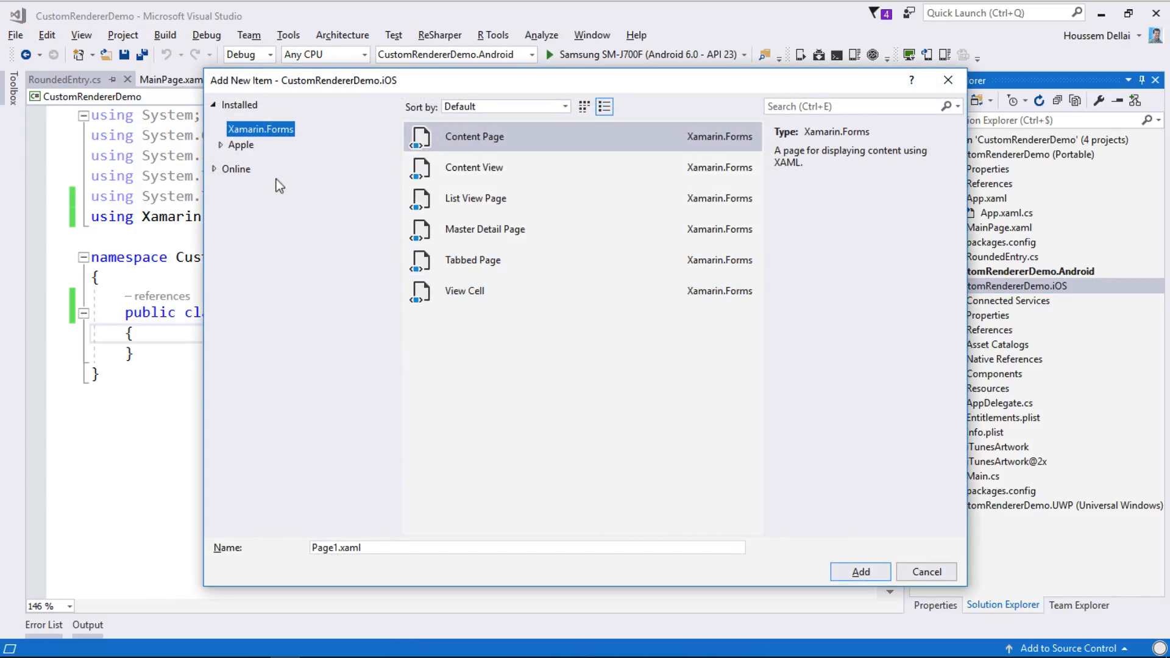
Step: Add an Apple Class item named RoundedEntryRendererIos to the iOS project
click(242, 145)
text(RoundedEntryRendererIos)
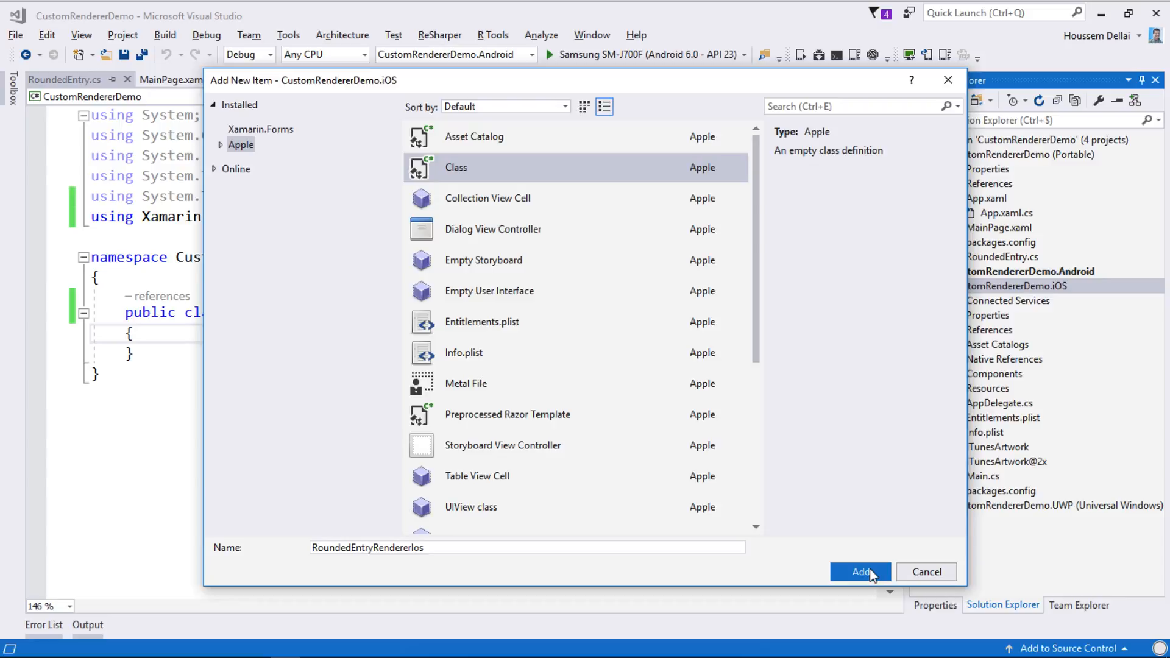
click(860, 571)
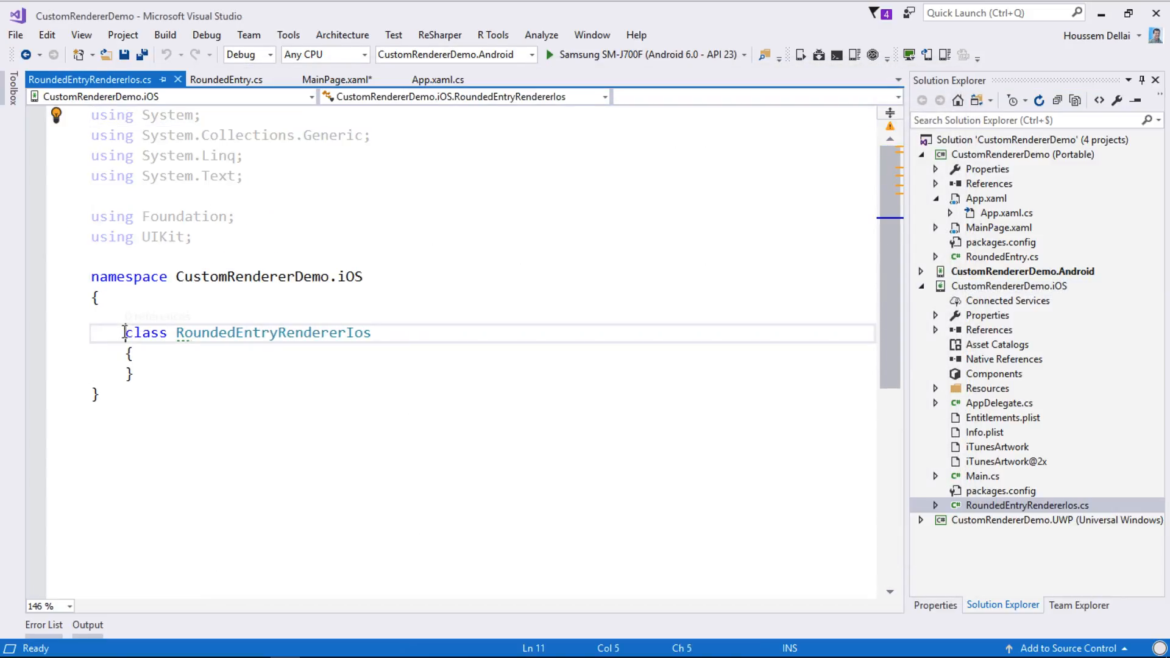
Step: Make RoundedEntryRendererIos public and derive it from EntryRenderer, importing Xamarin.Forms.Platform.iOS
text(public)
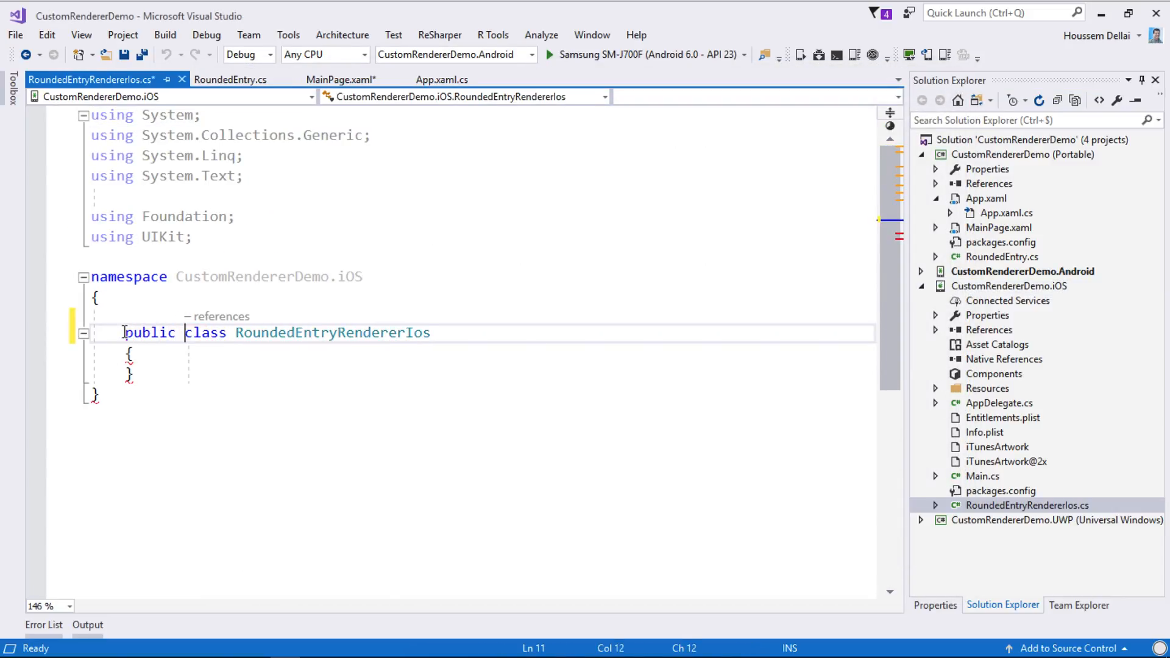
click(444, 331)
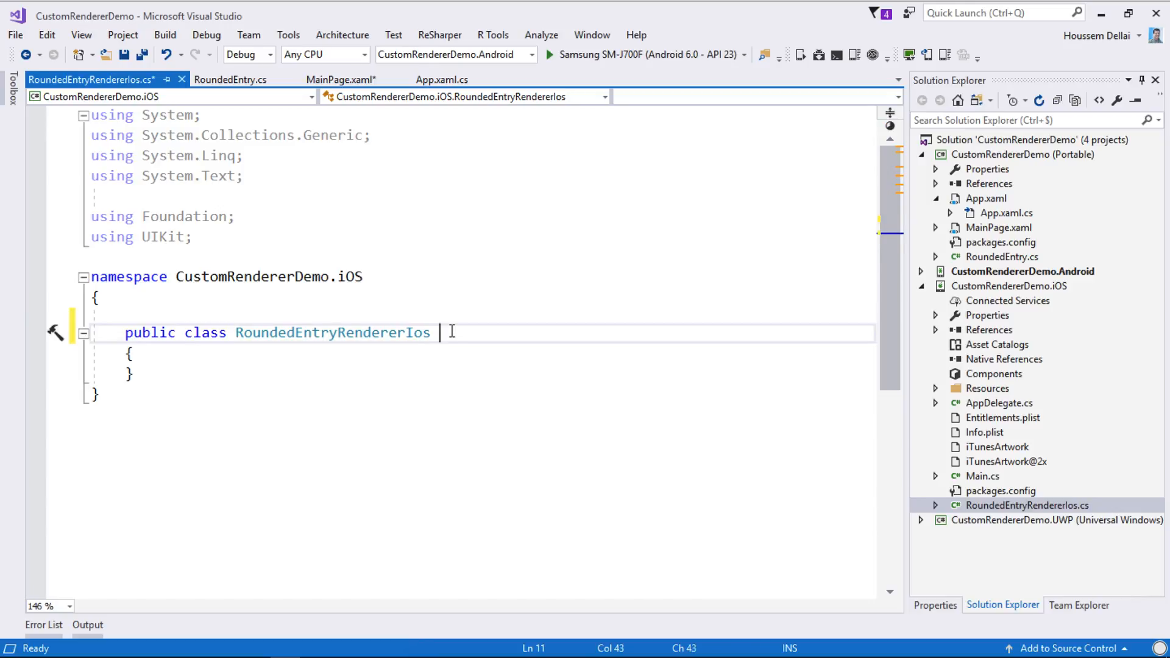
text(:)
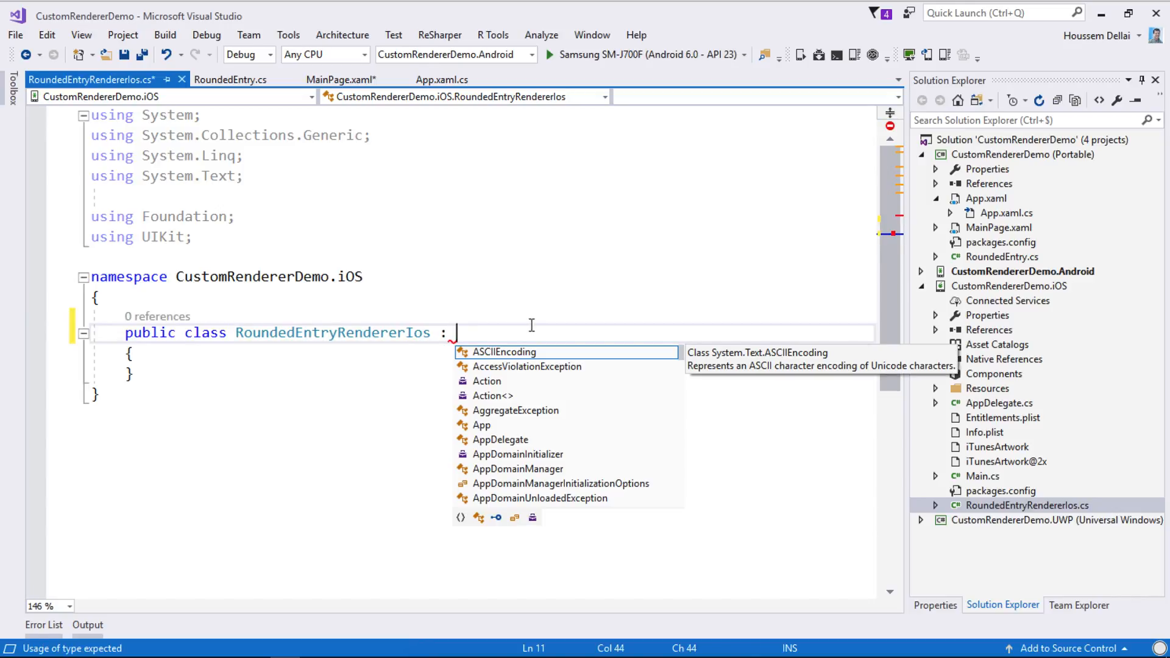
text(R)
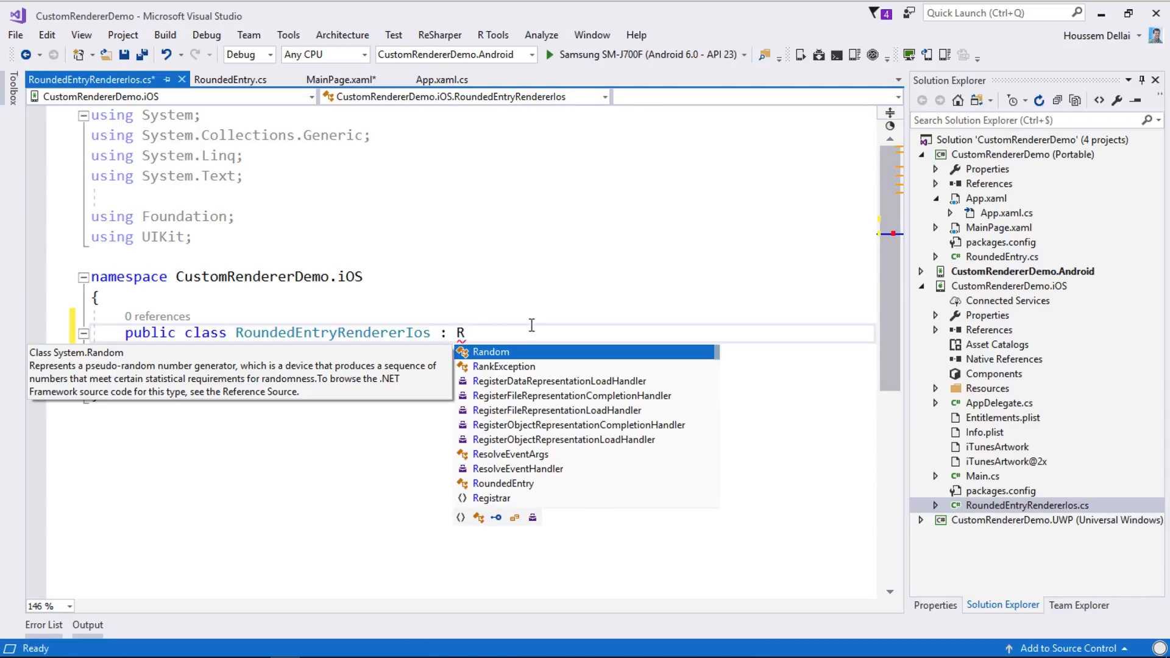
text(enderer)
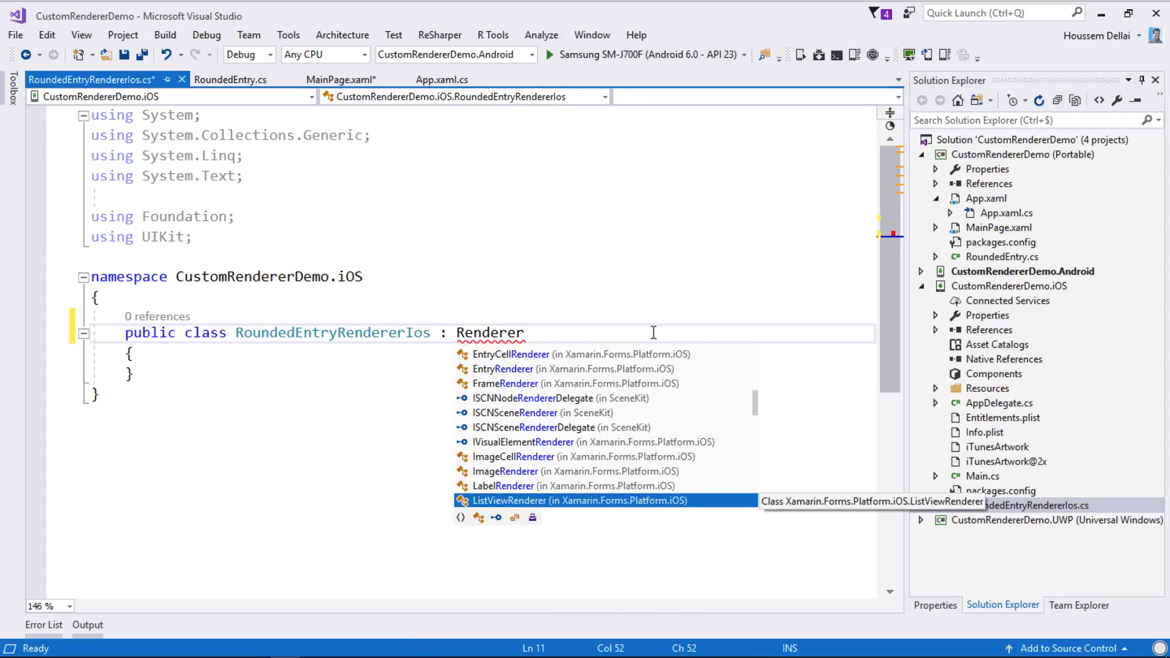
text(E)
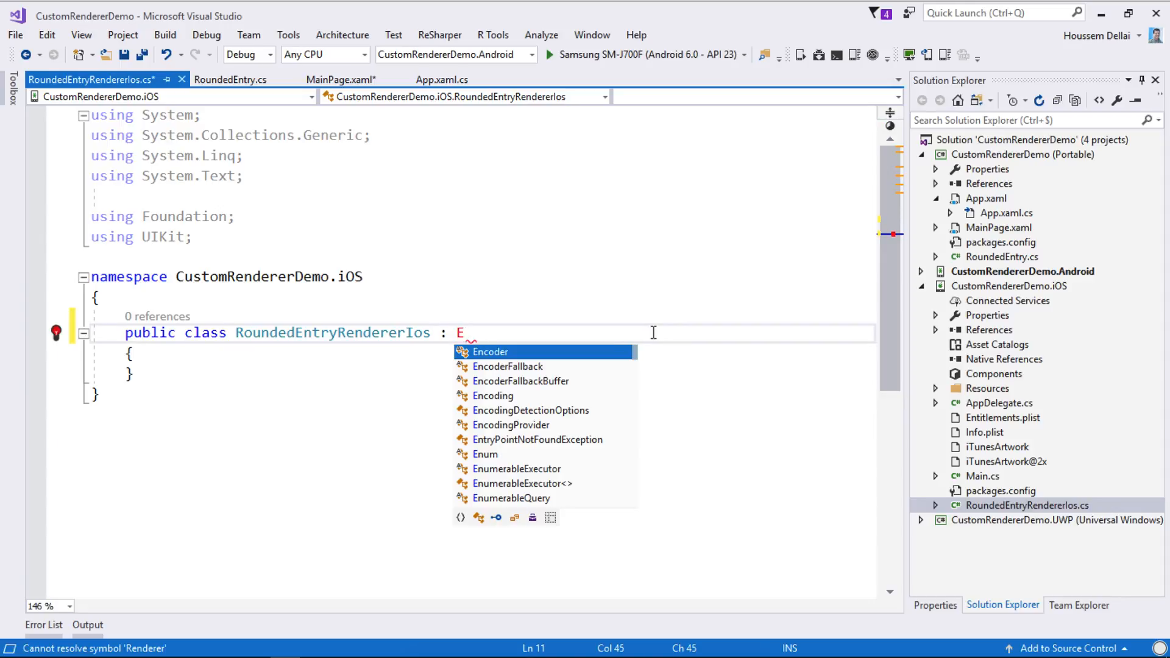
text(ntryRenderer)
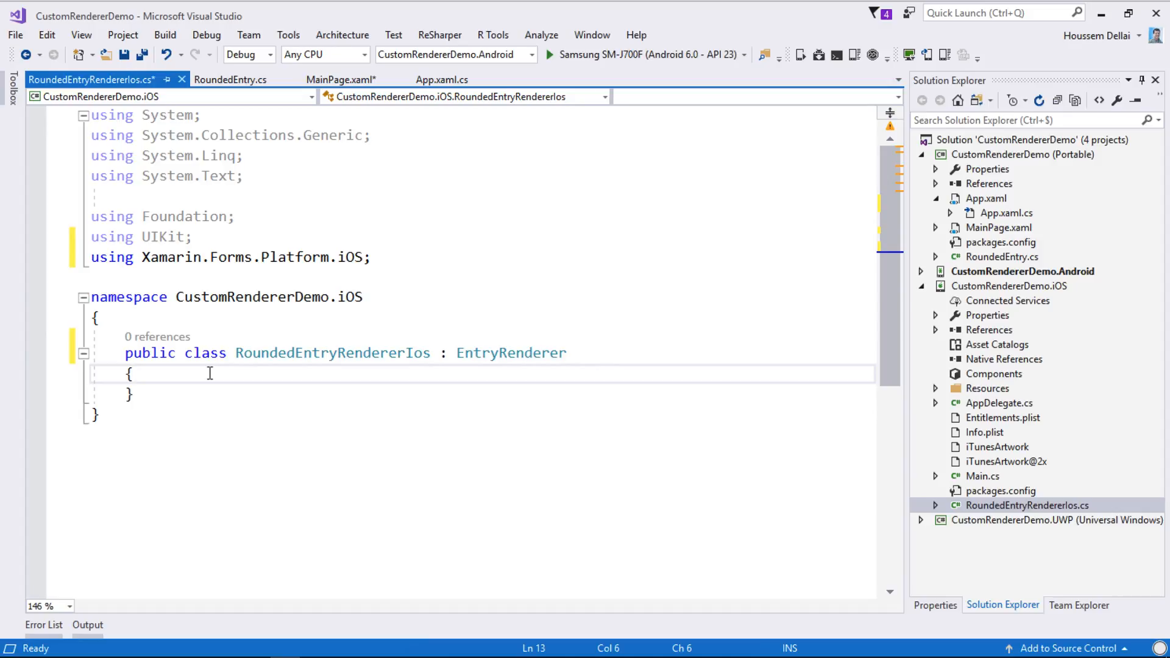
text(override O)
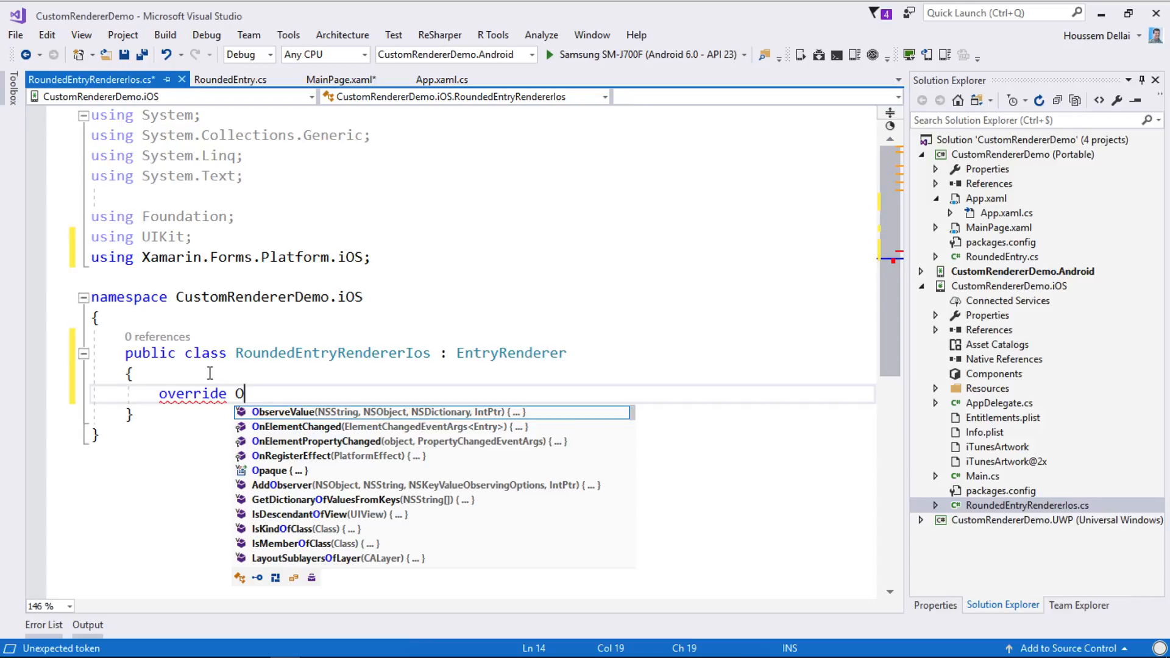
Step: Override OnElementChanged to set corner radius 20, 3f DeepPink border, LightGray background and left padding when OldElement is null
text(NE)
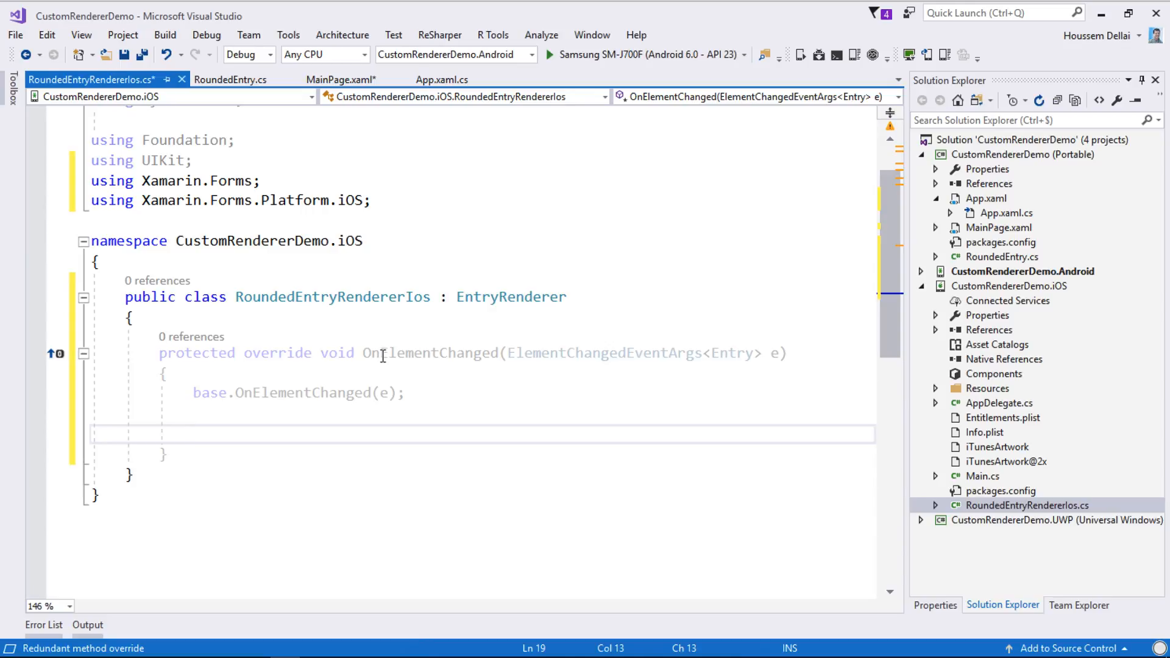
double_click(332, 296)
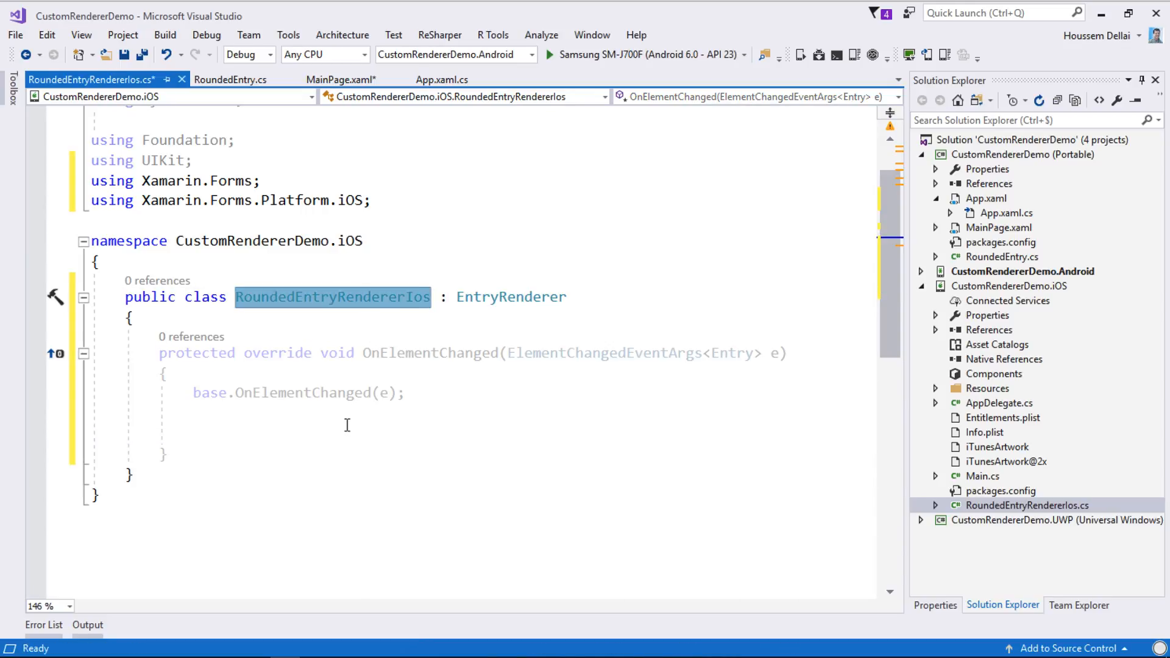
click(317, 433)
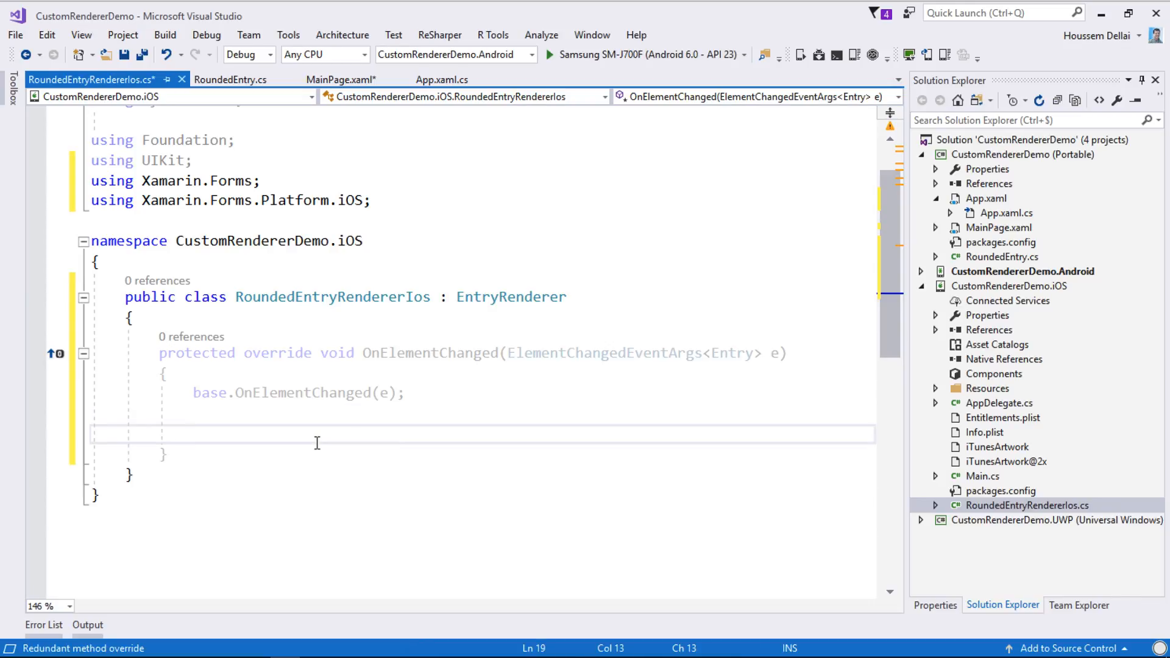
key(Ctrl+K)
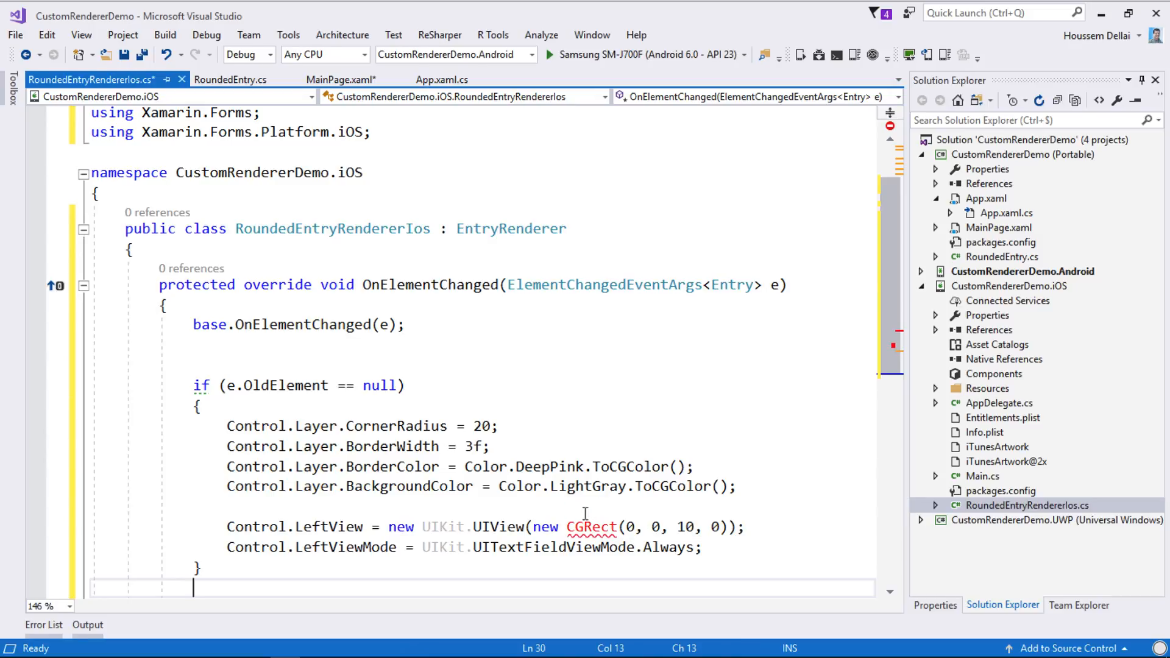
scroll(down, 3)
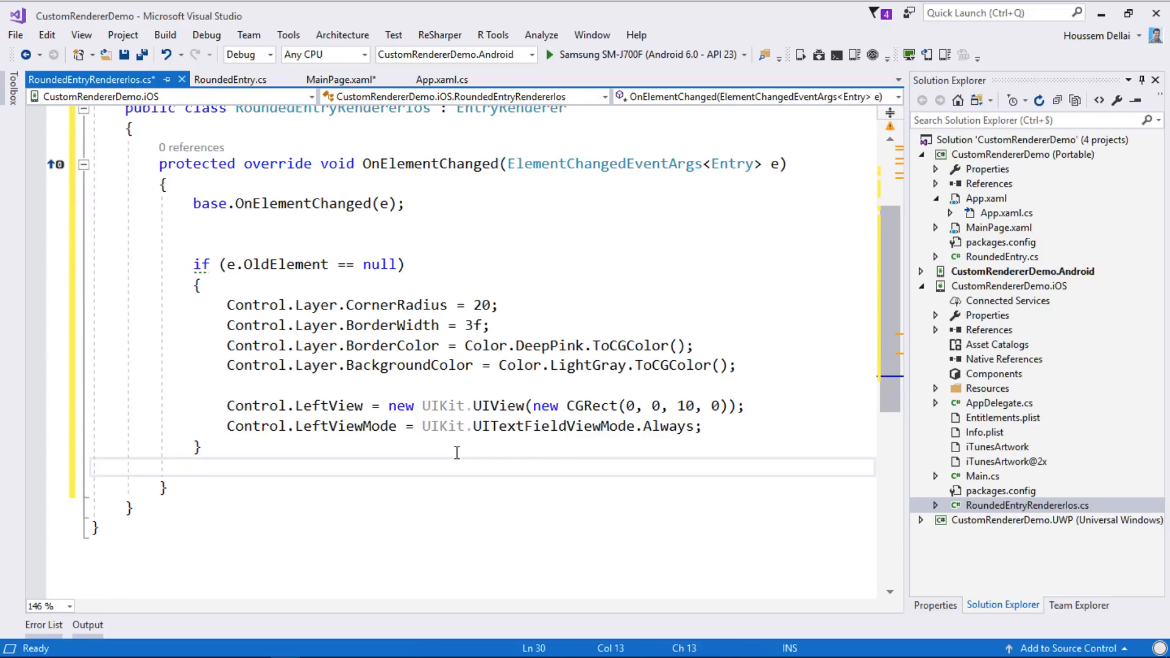
scroll(up, 3)
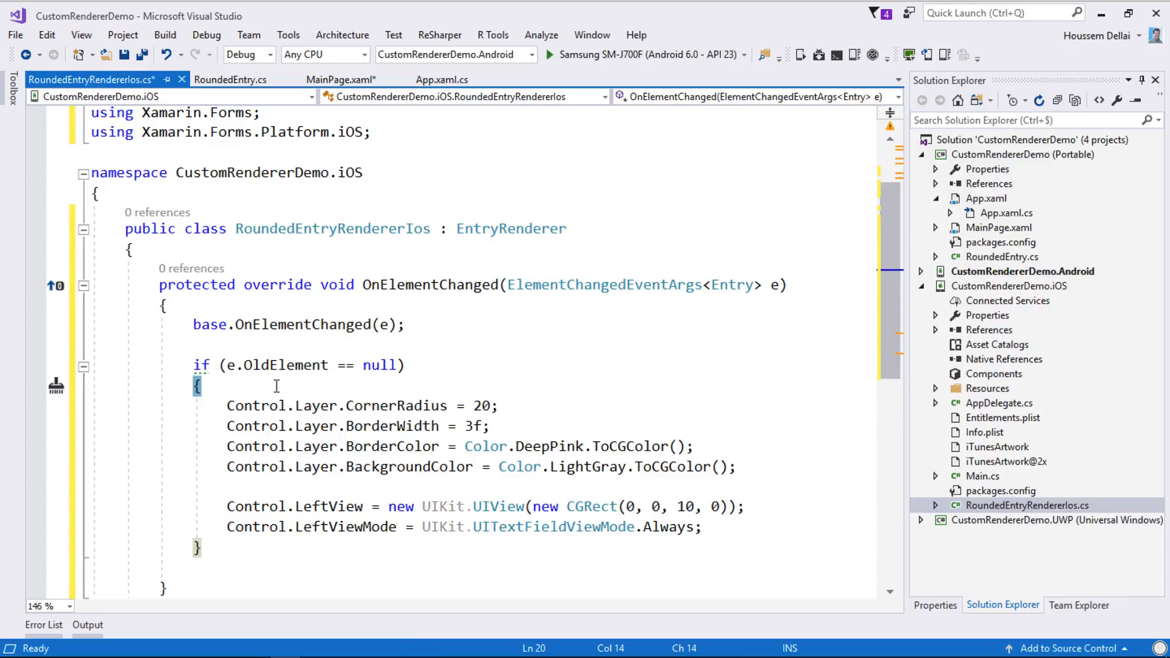
Step: Save RoundedEntryRendererIos.cs, review its CornerRadius, BorderWidth and BackgroundColor settings, and return to RoundedEntry.cs
key(ctrl+s)
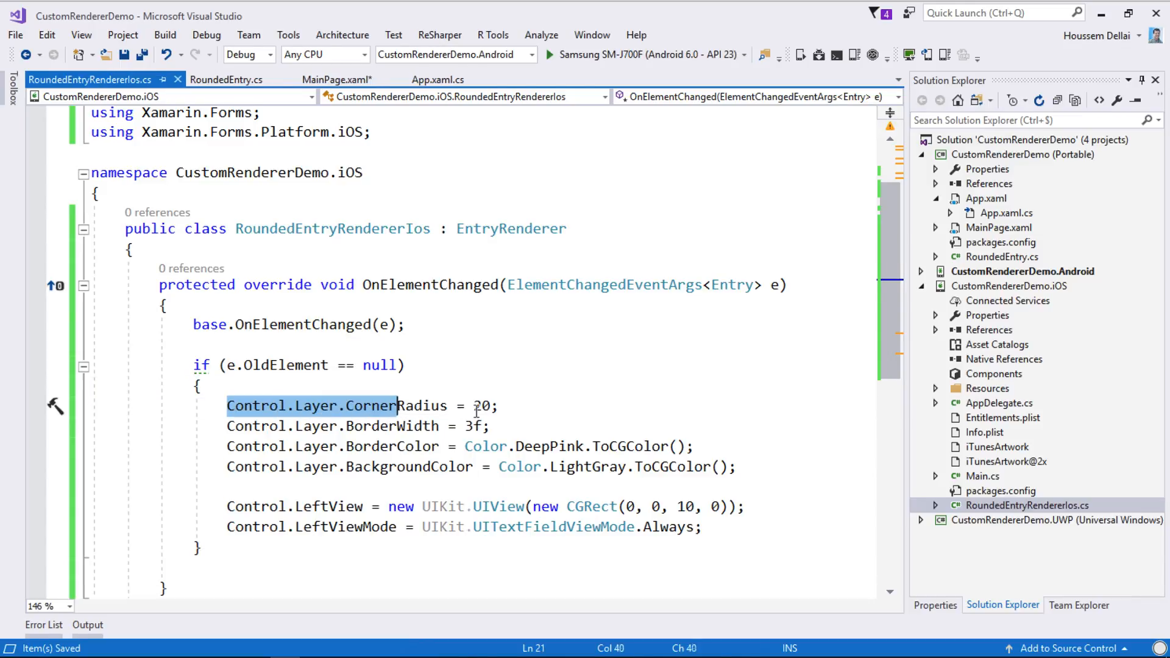
click(492, 427)
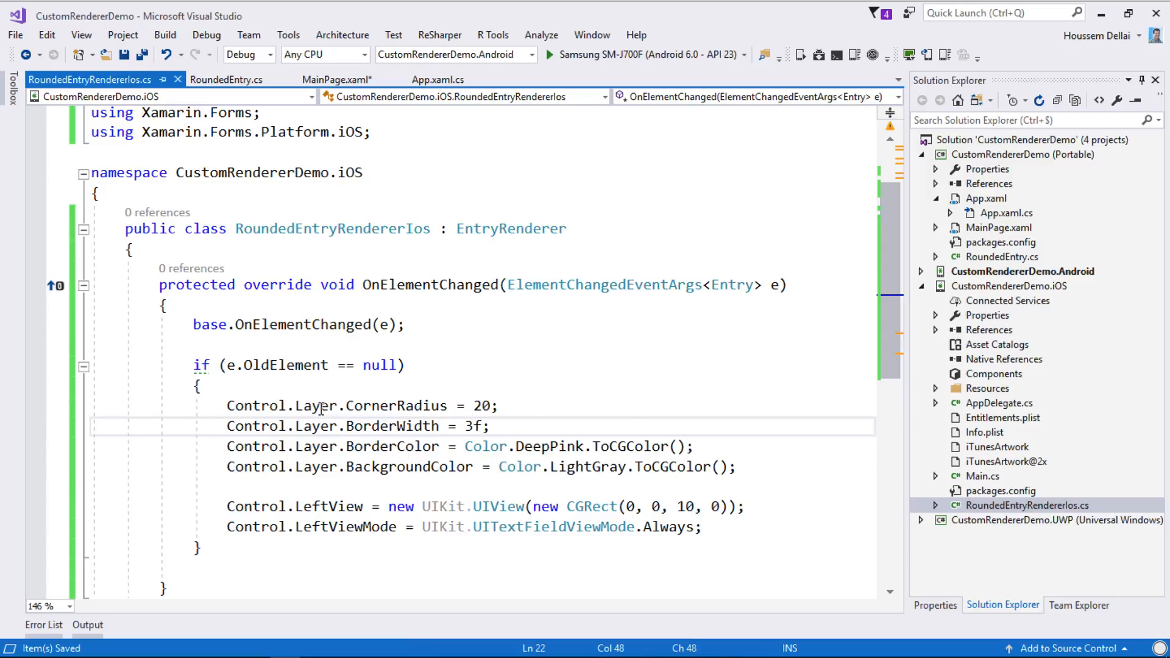
double_click(391, 426)
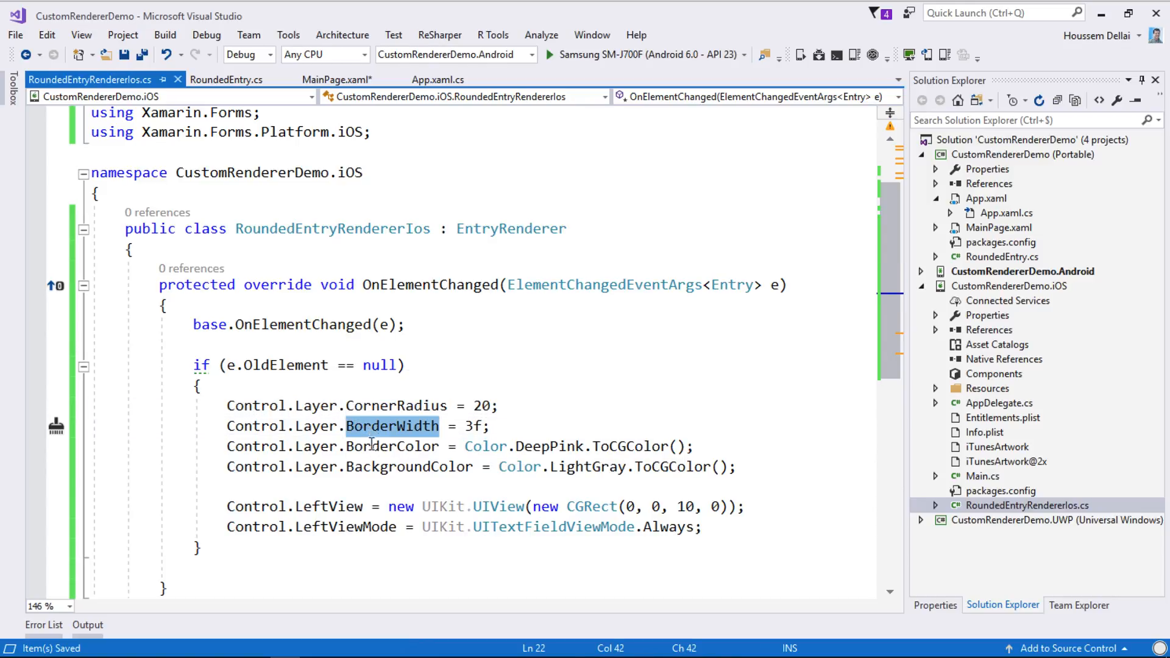
double_click(408, 467)
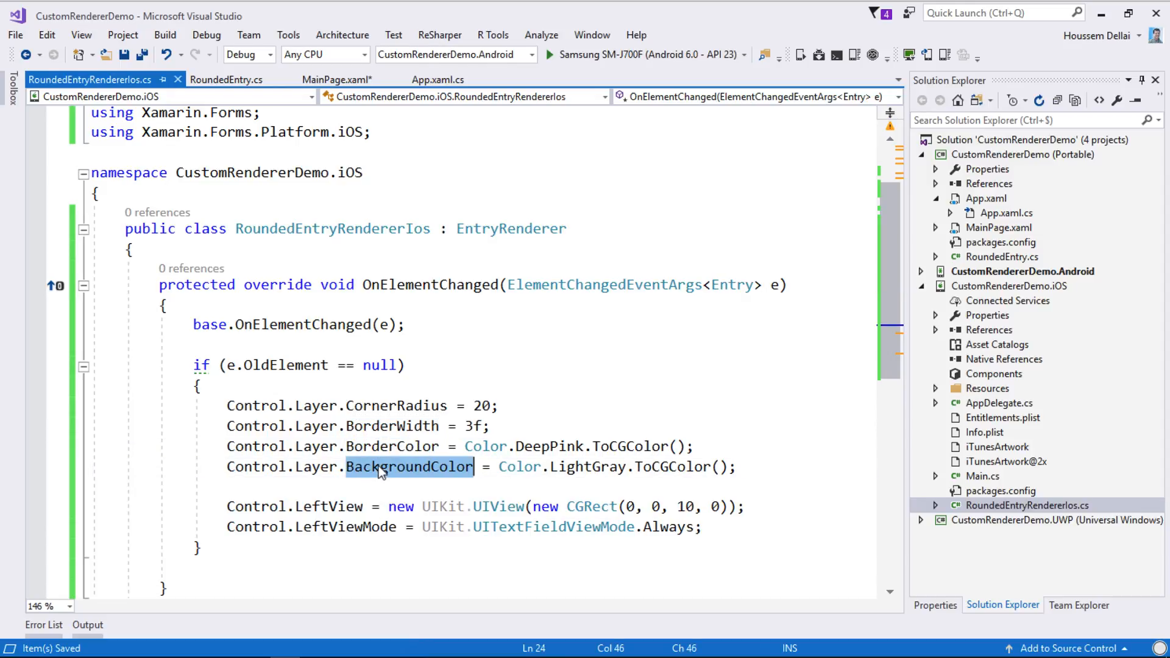
mouse_move(410, 467)
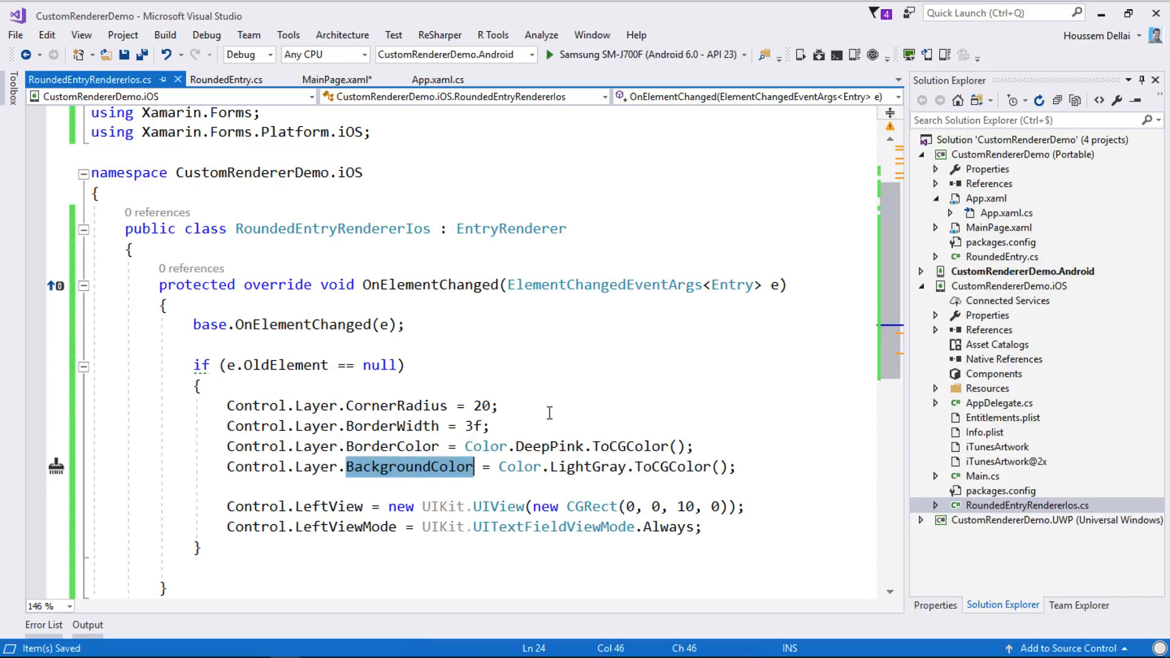
click(499, 405)
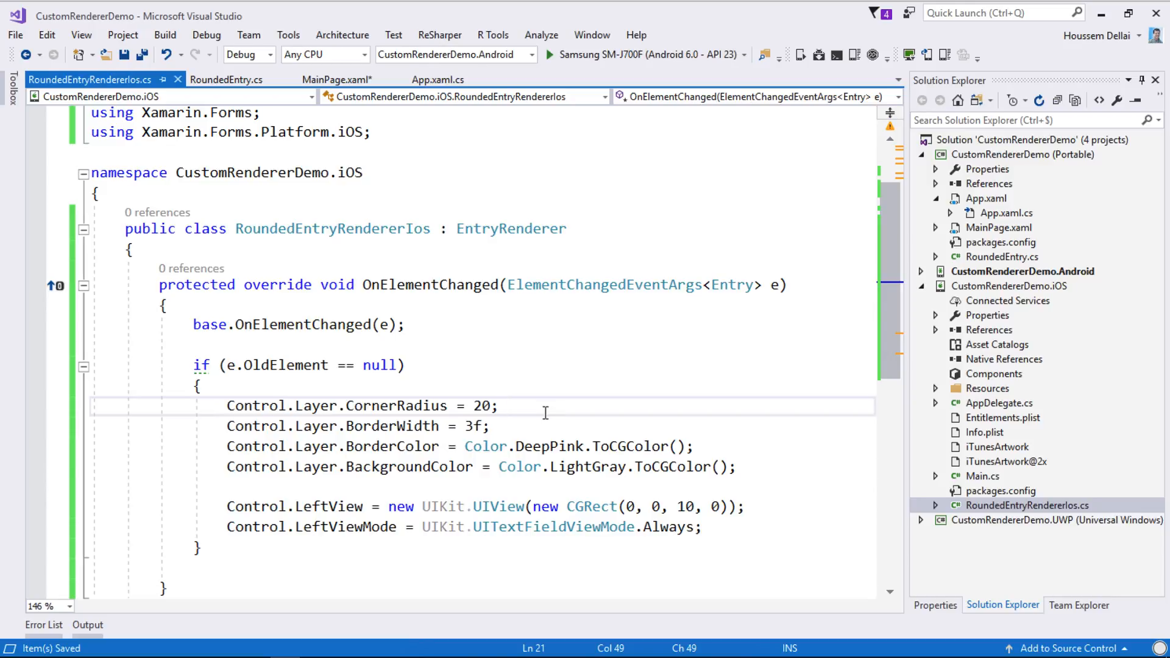
mouse_move(594, 413)
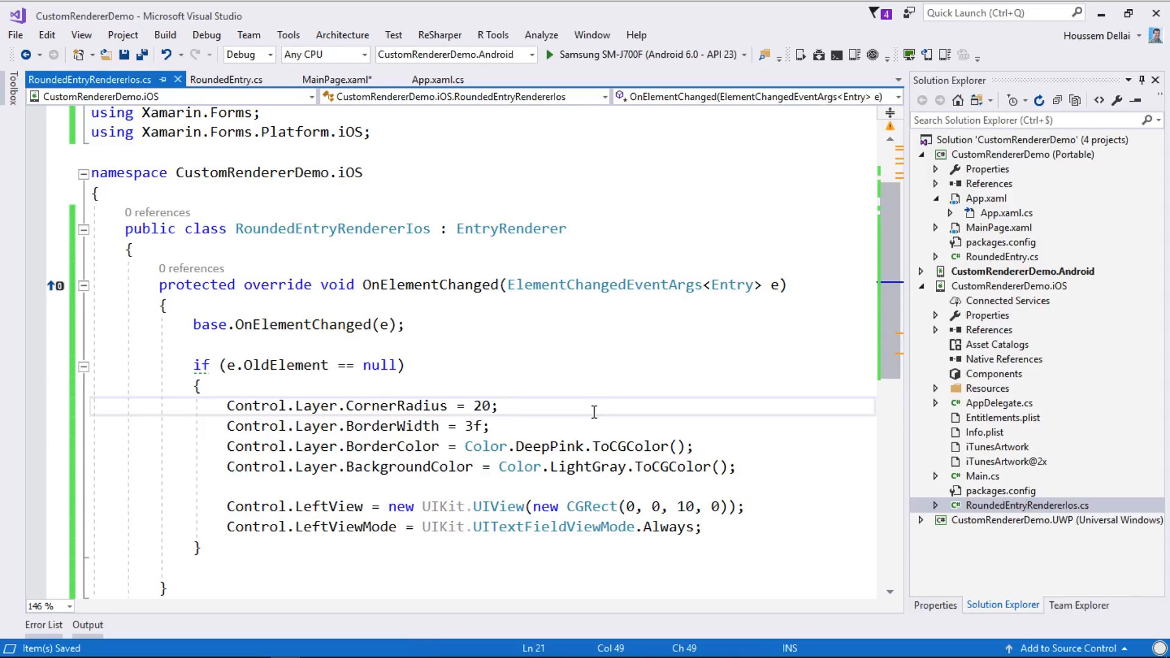
click(499, 406)
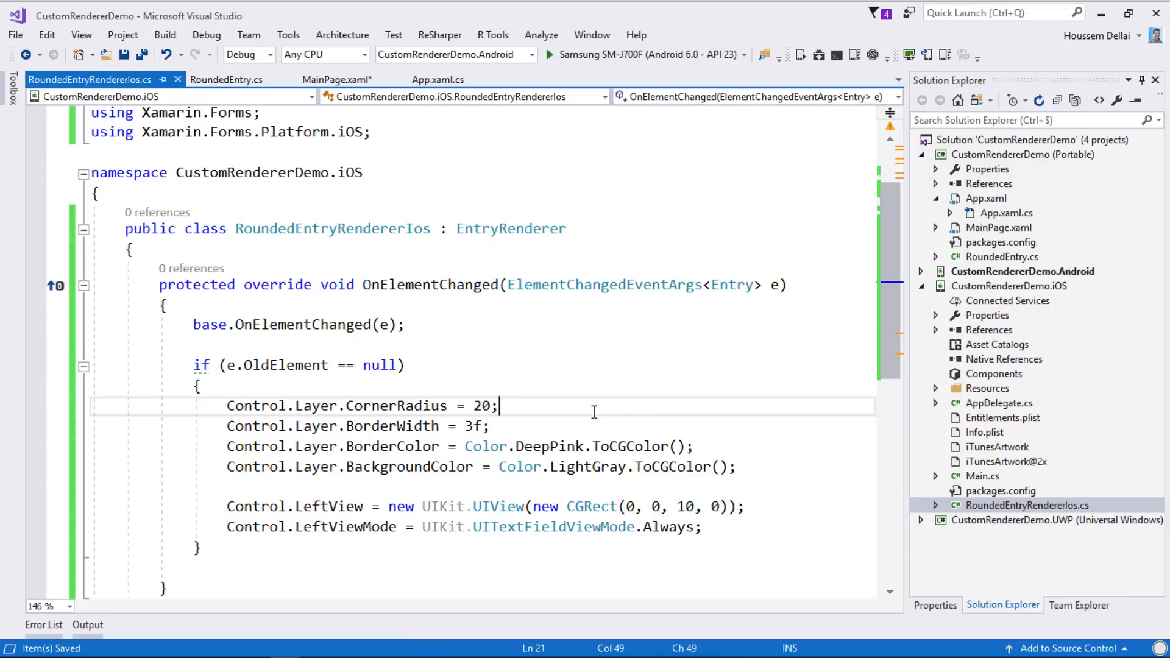
mouse_move(567, 411)
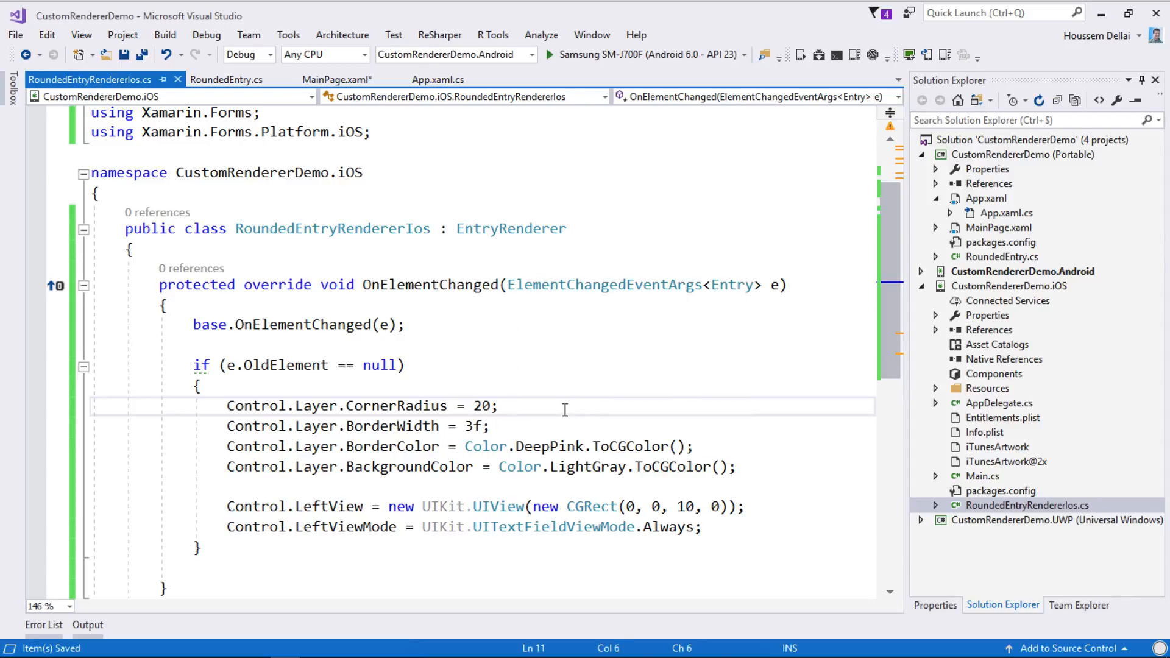
click(226, 79)
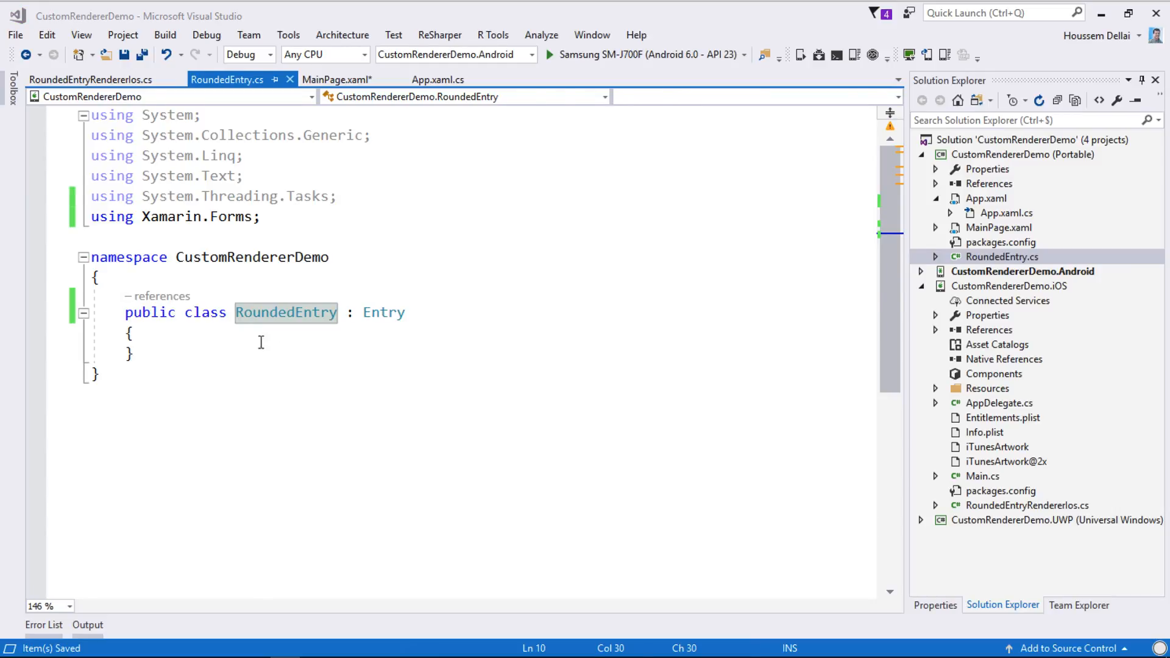
Step: Add a blank line above the namespace in RoundedEntryRendererIos.cs and bring up Insert Snippet there
click(89, 80)
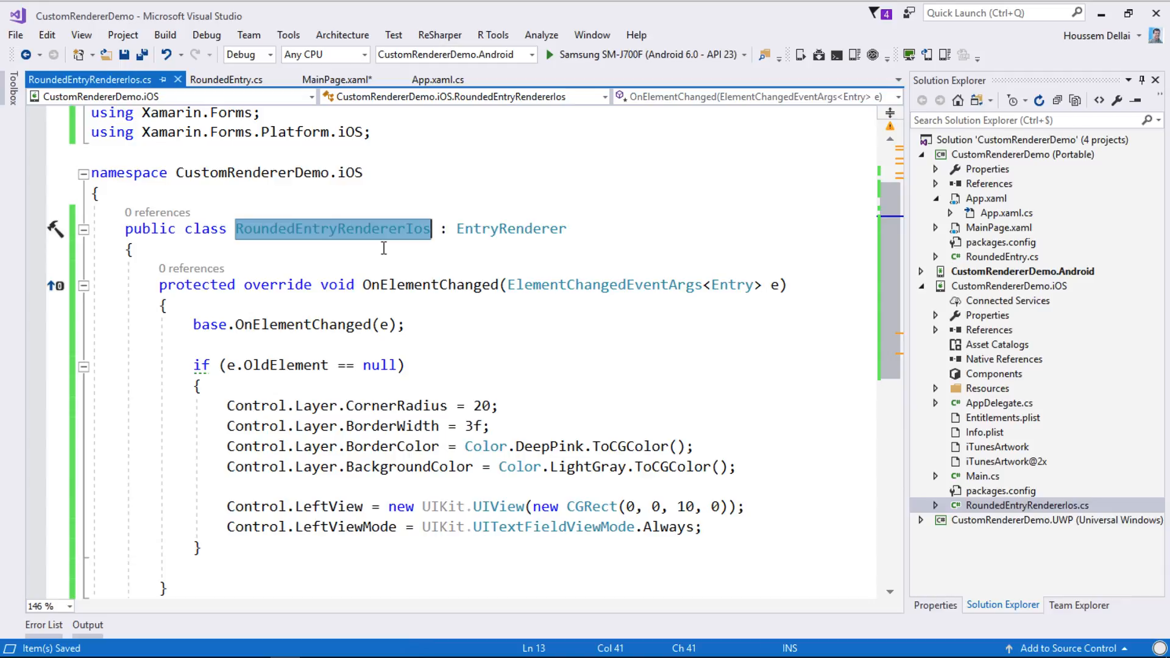
click(239, 153)
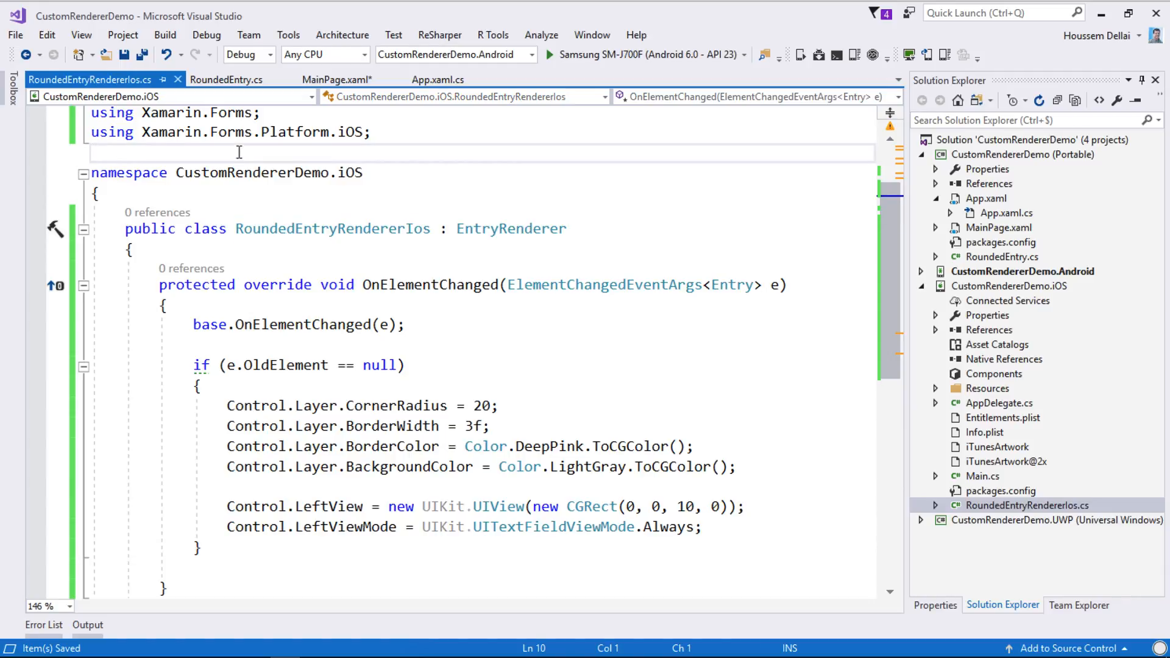
key(Enter)
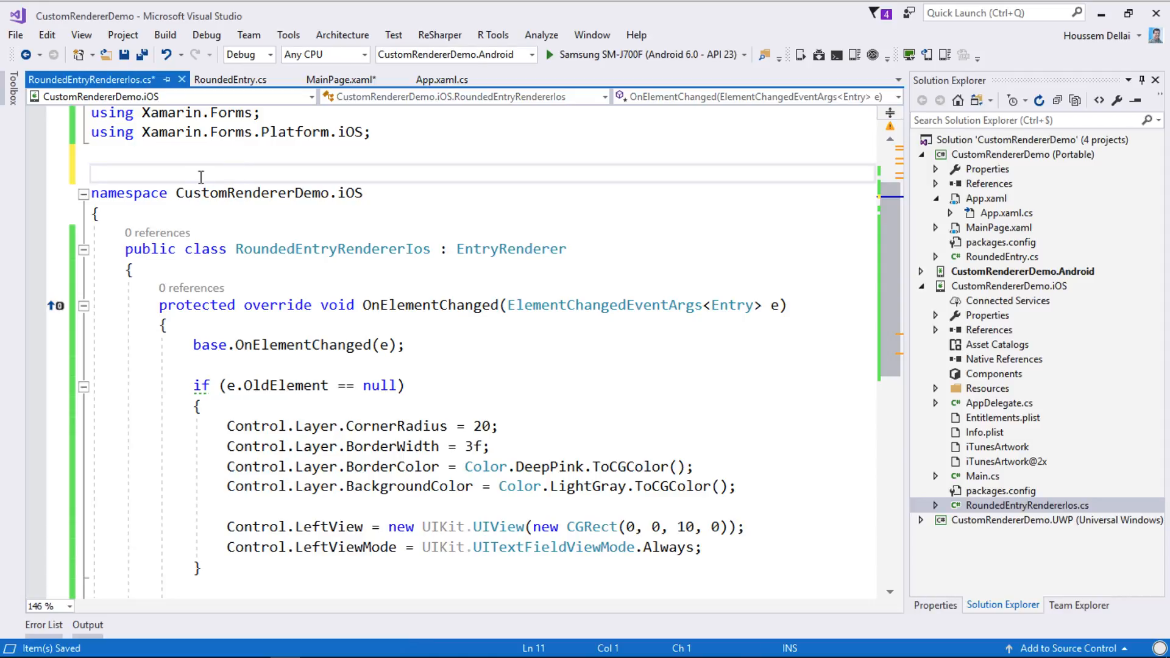
mouse_move(166, 181)
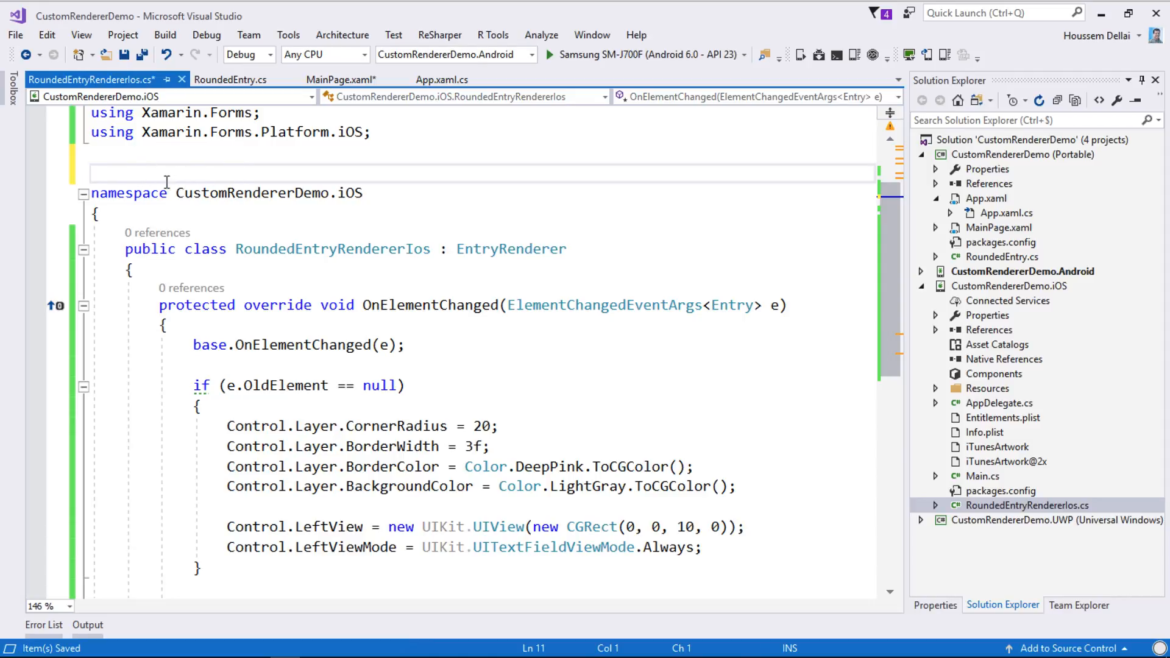
click(91, 172)
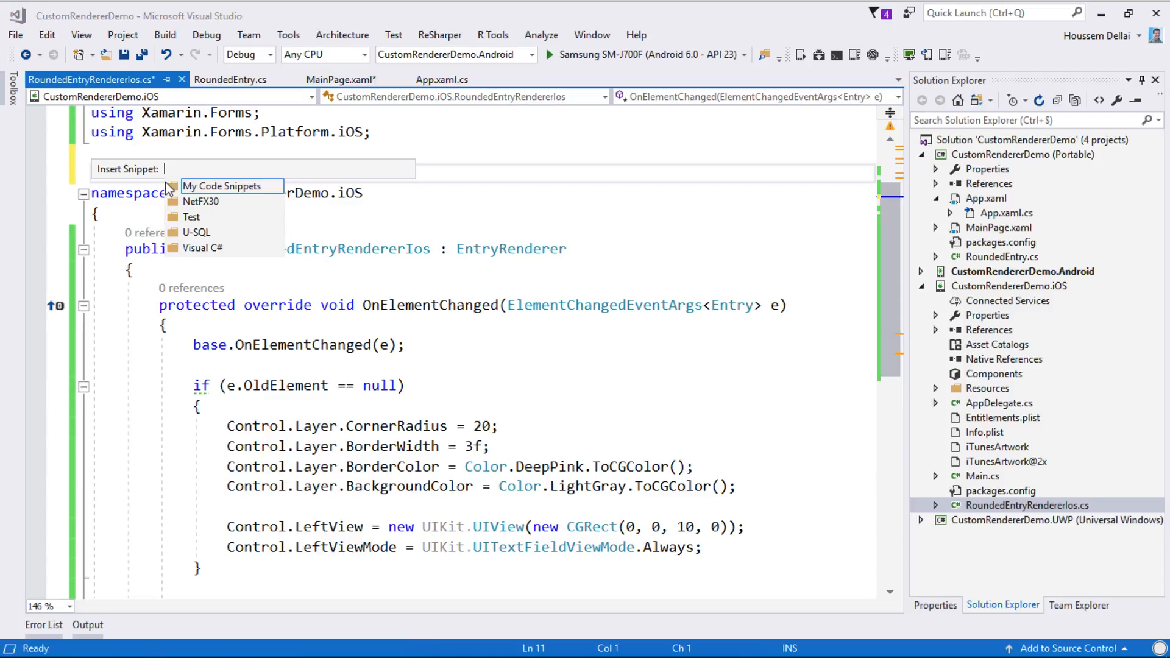
Step: Insert the ExportRenderer snippet from My Code Snippets, registering RoundedEntry with RoundedEntryRendererIos, and save
click(221, 185)
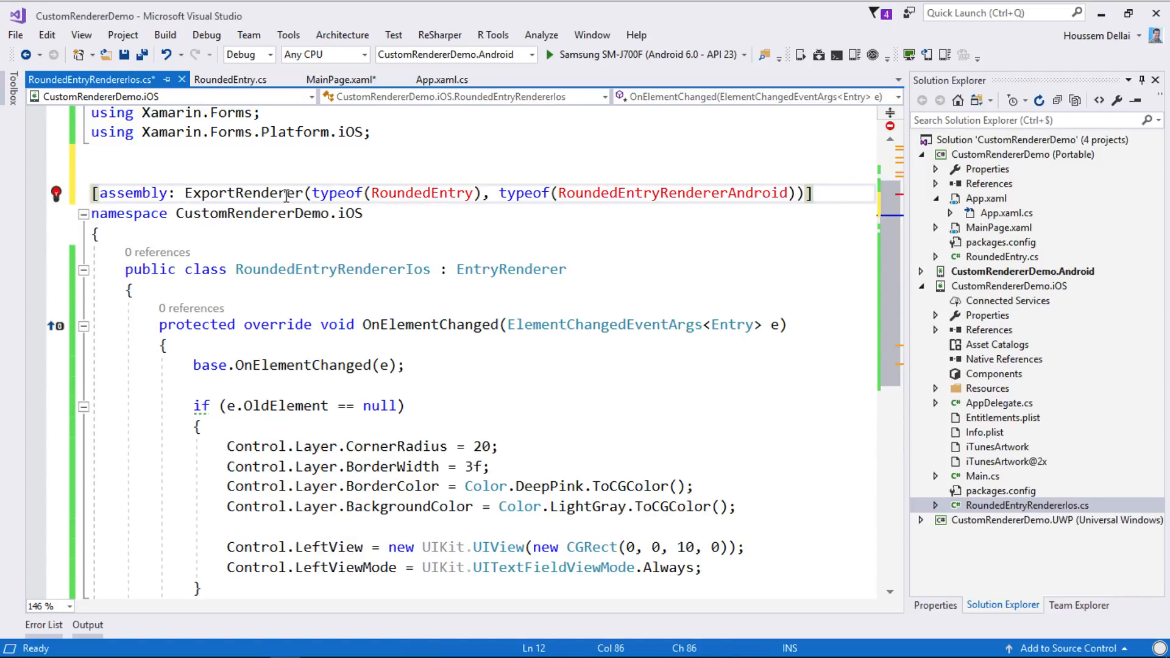
double_click(244, 192)
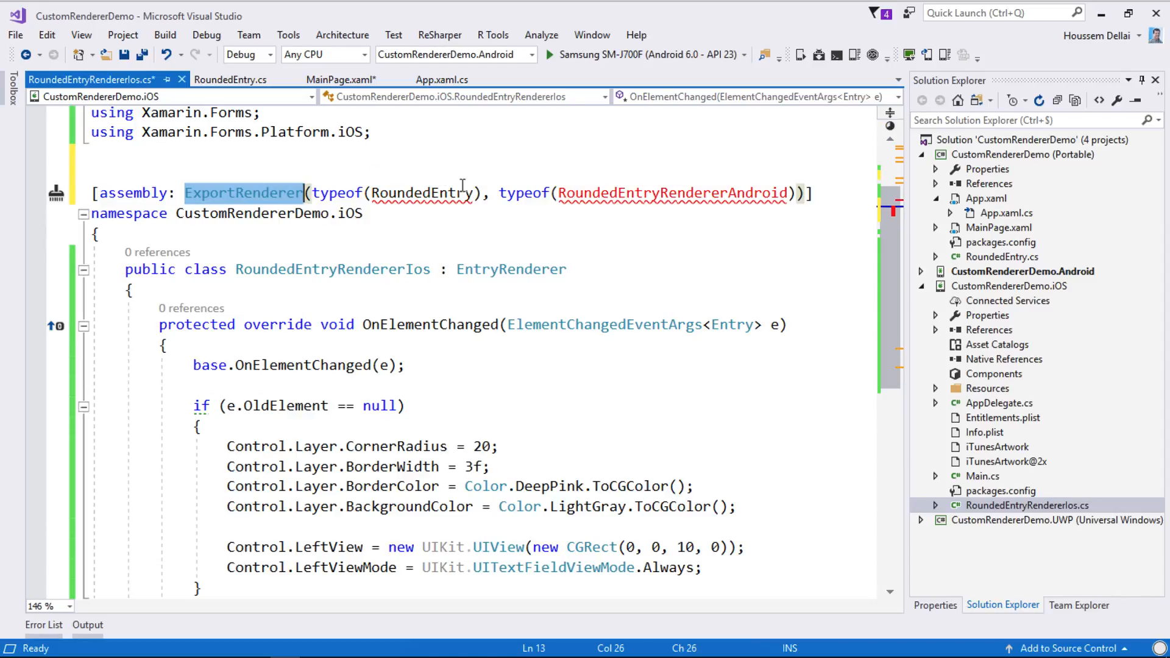
click(594, 192)
text(Ios)
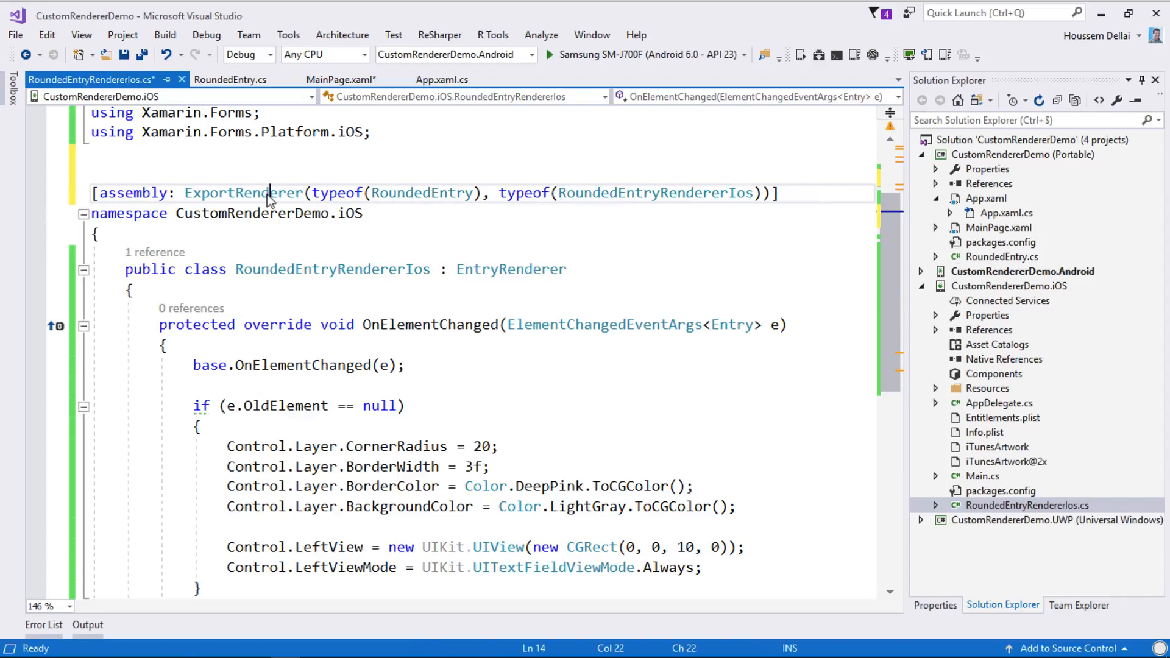
double_click(244, 193)
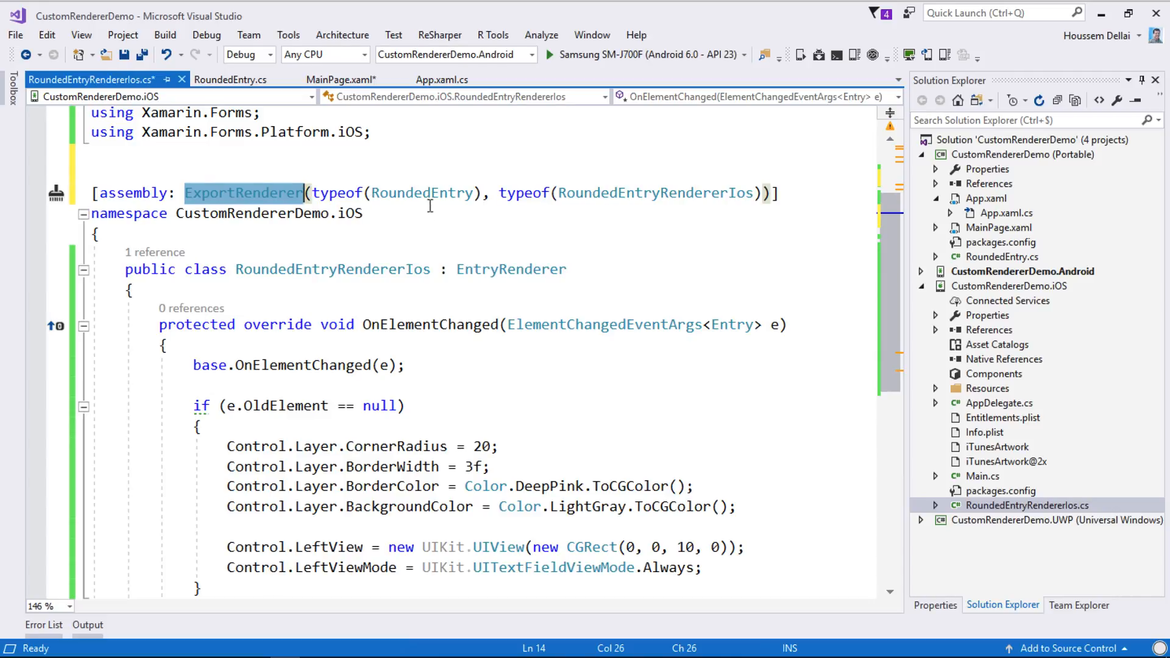
double_click(420, 193)
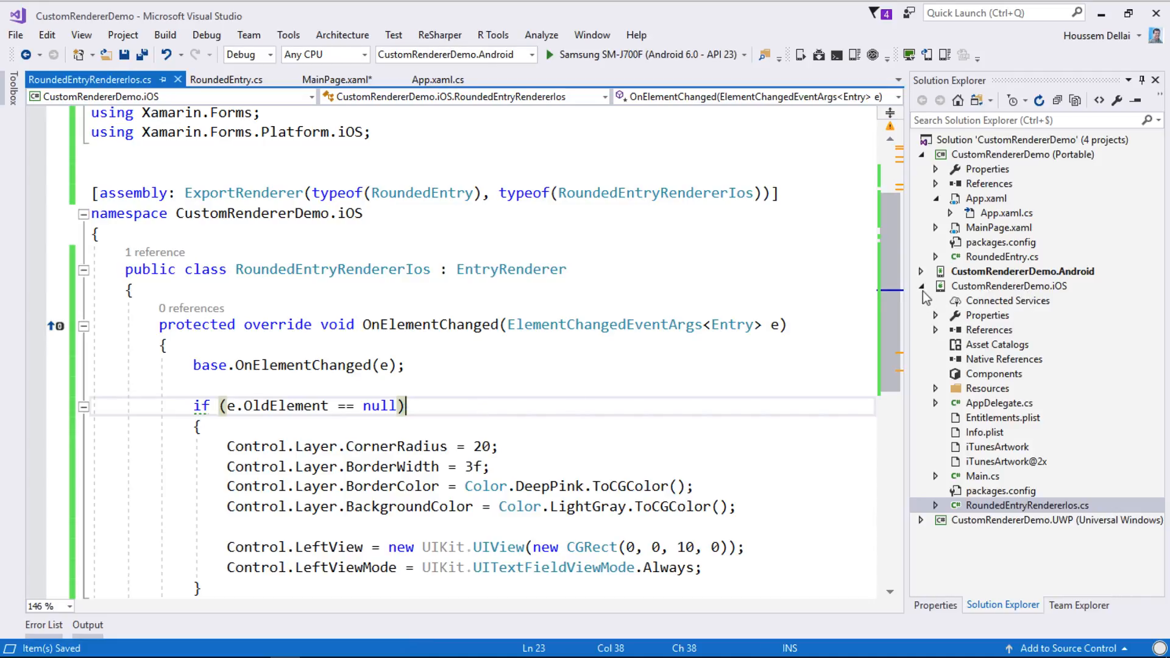
Step: Create a new class file named RoundedEntryRendererAndroid in the Android project
click(1024, 270)
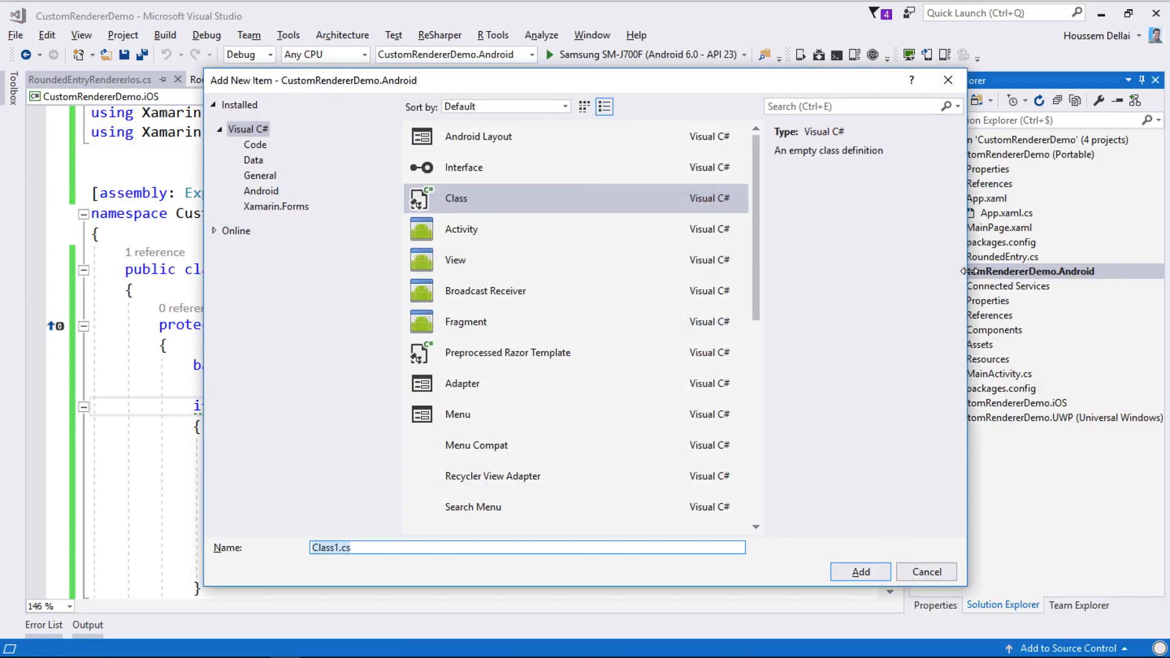
text(RoundedEntryRendererAndroid)
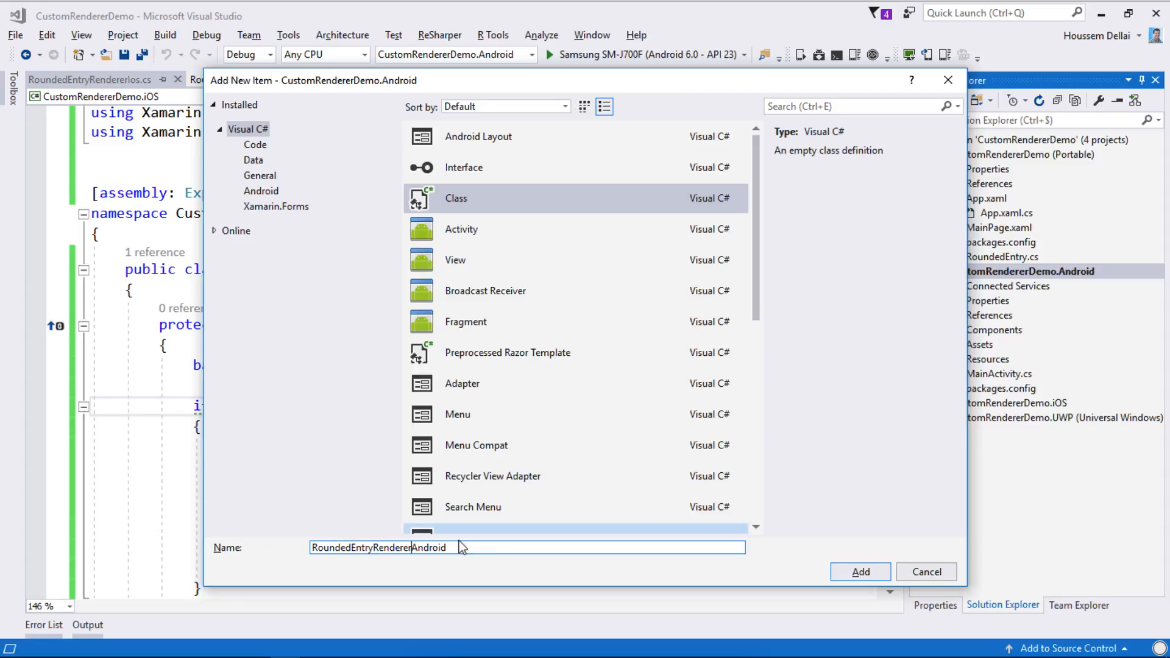
click(859, 572)
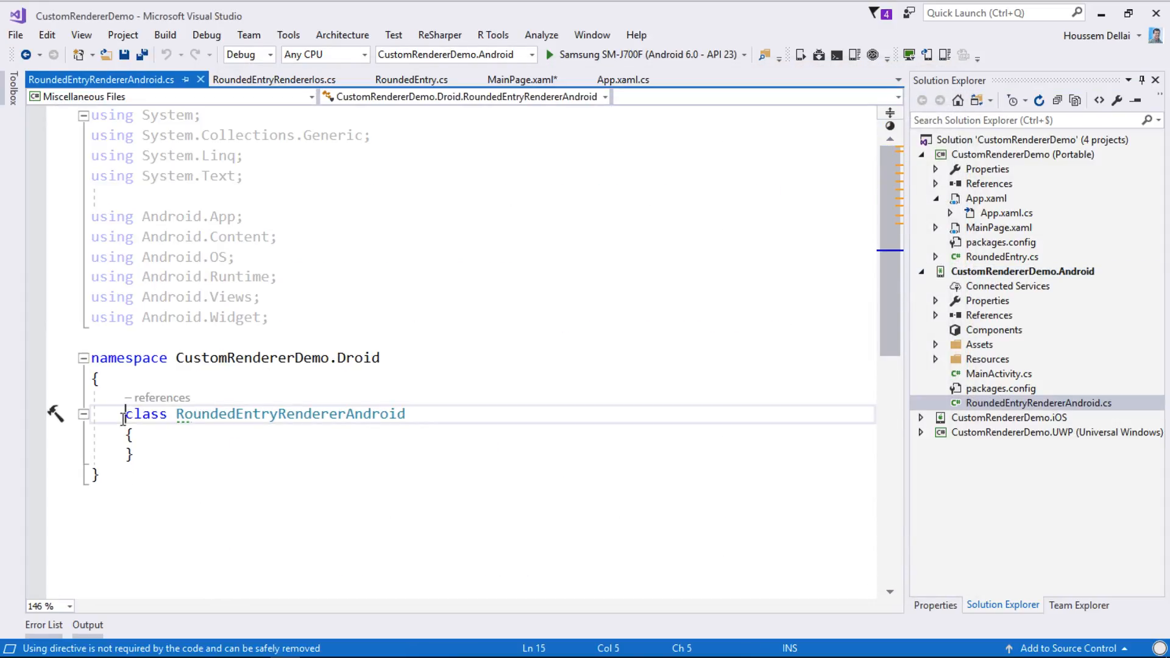
Step: Make RoundedEntryRendererAndroid public and inherit EntryRenderer from Xamarin.Forms.Platform.Android
text(public)
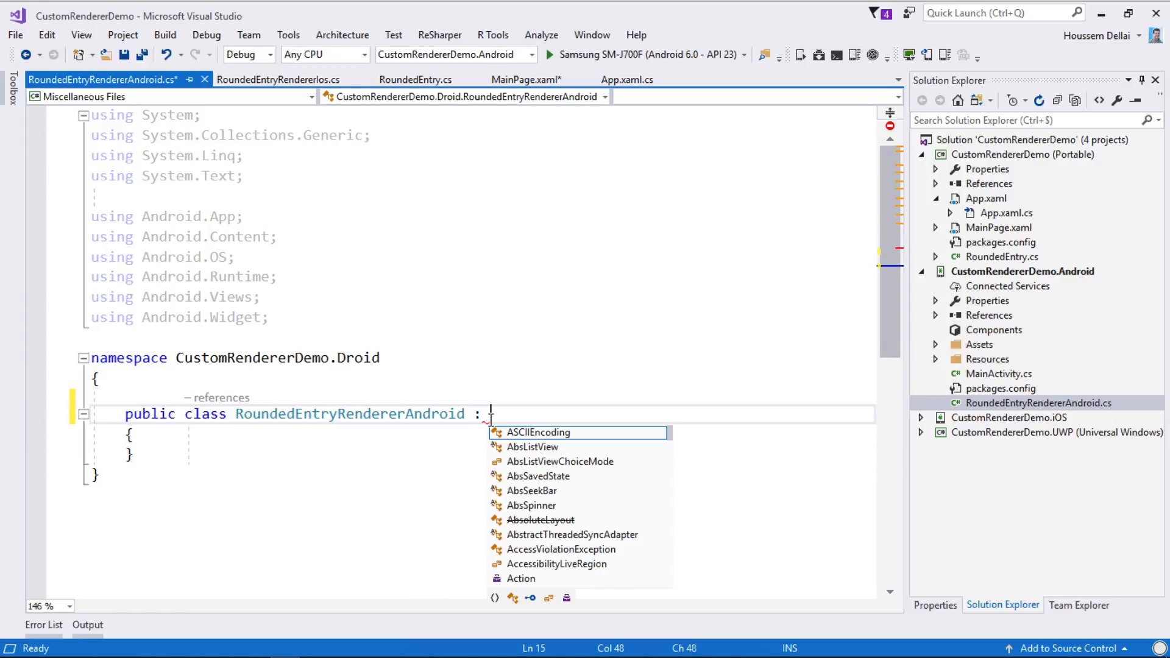
text(EntryRenderer)
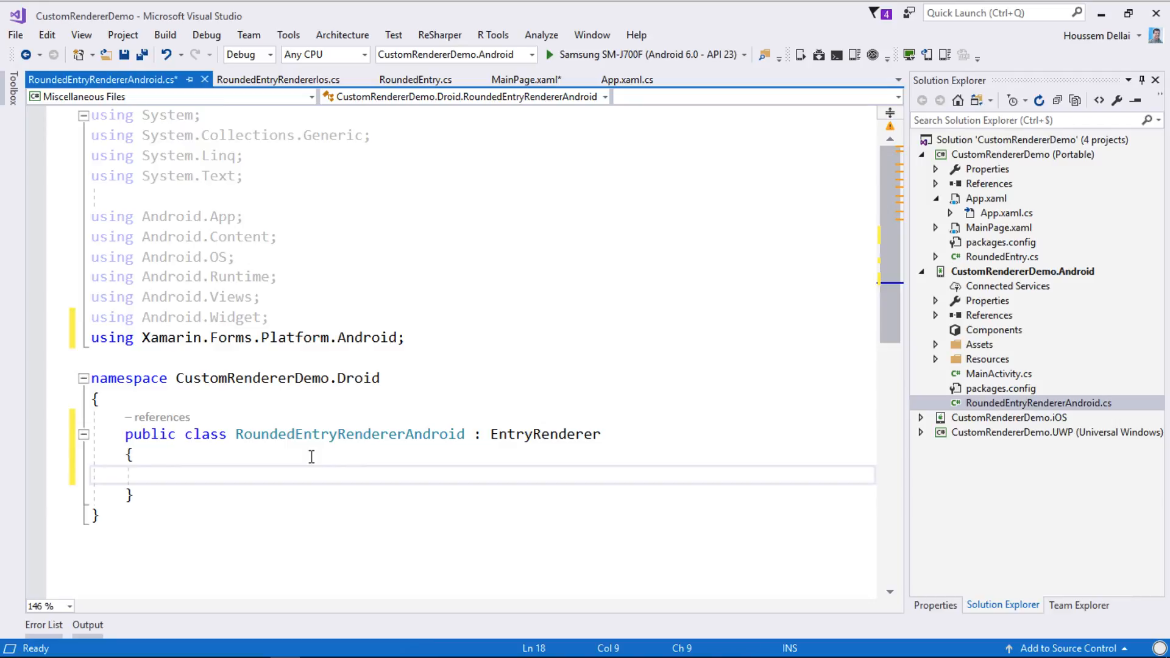
text(ob)
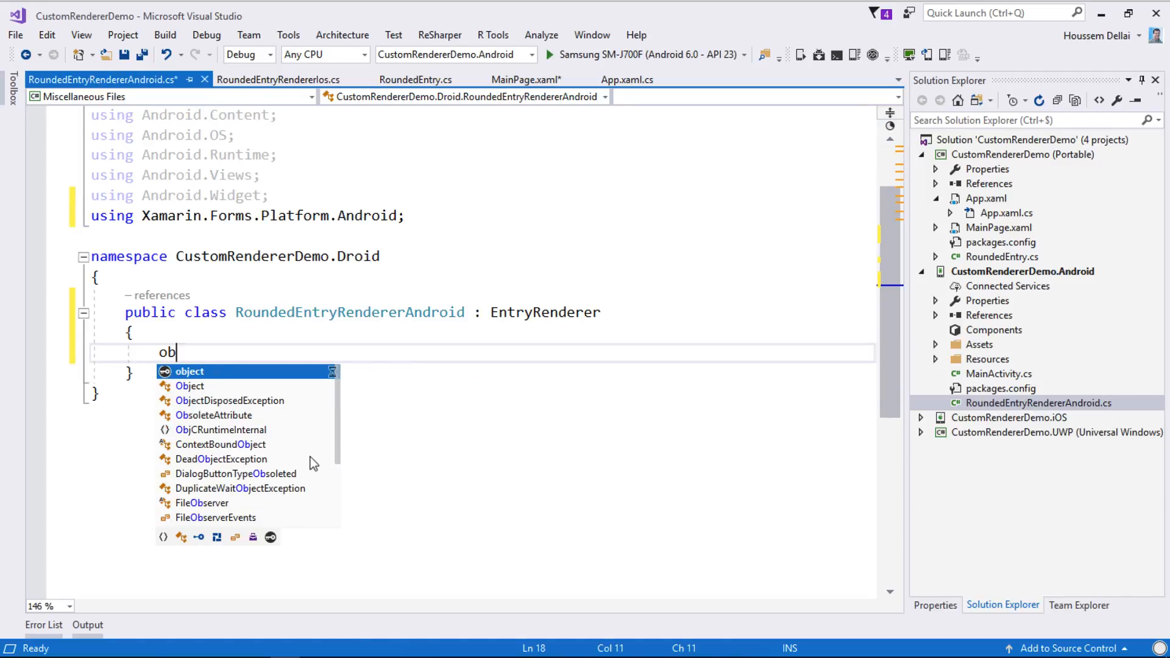
Step: Override OnElementChanged from IntelliSense, keeping the base call
text(override)
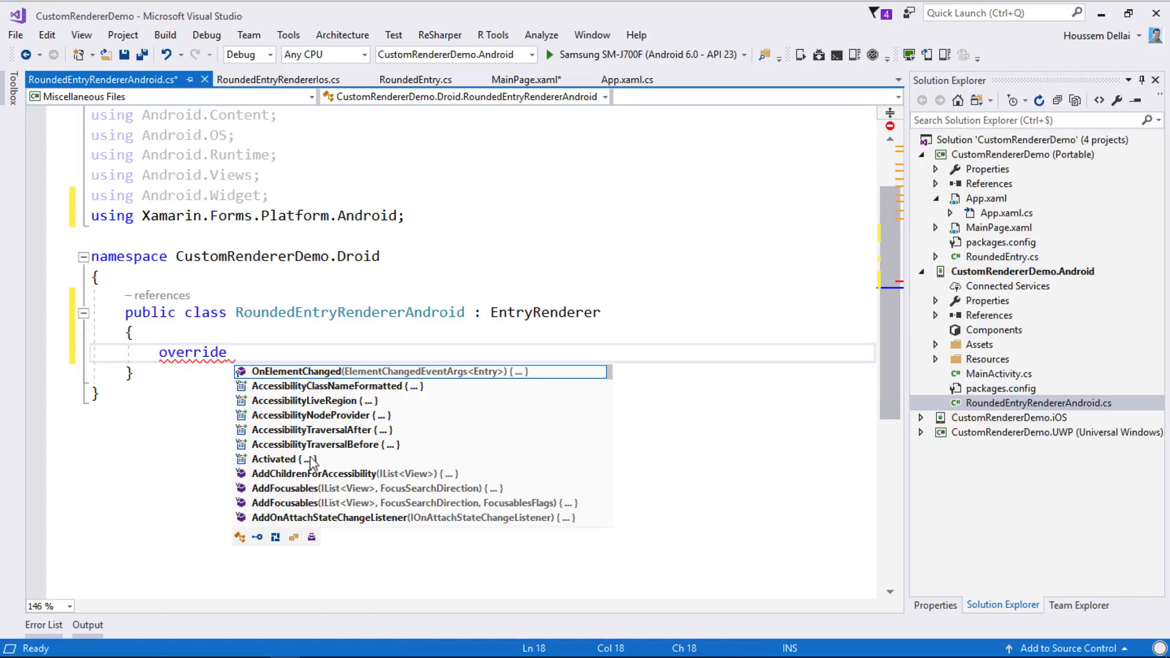
text(ONE)
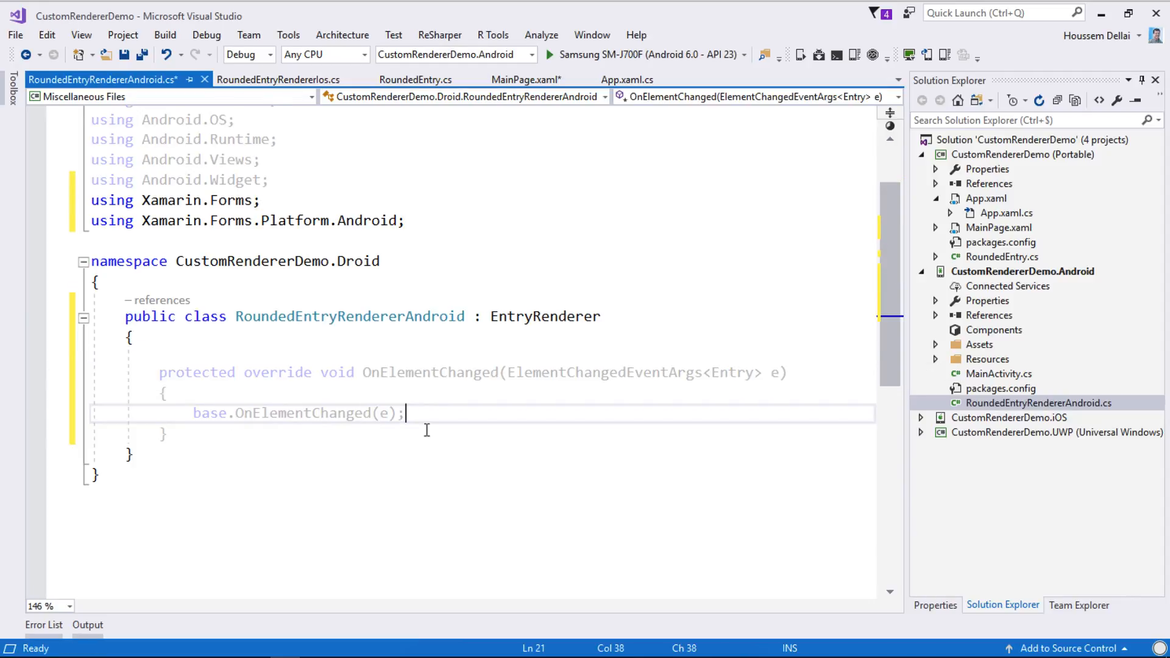
key(enter)
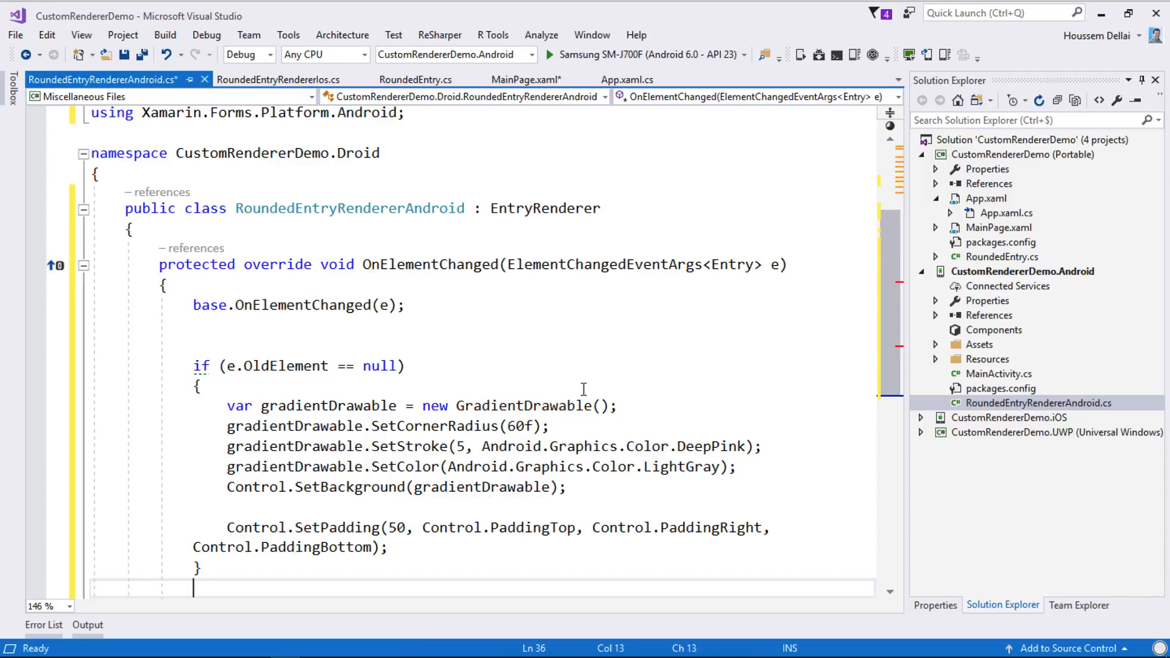
Step: Review the GradientDrawable styling: DeepPink SetStroke, LightGray SetColor and SetBackground on the control
scroll(down, 3)
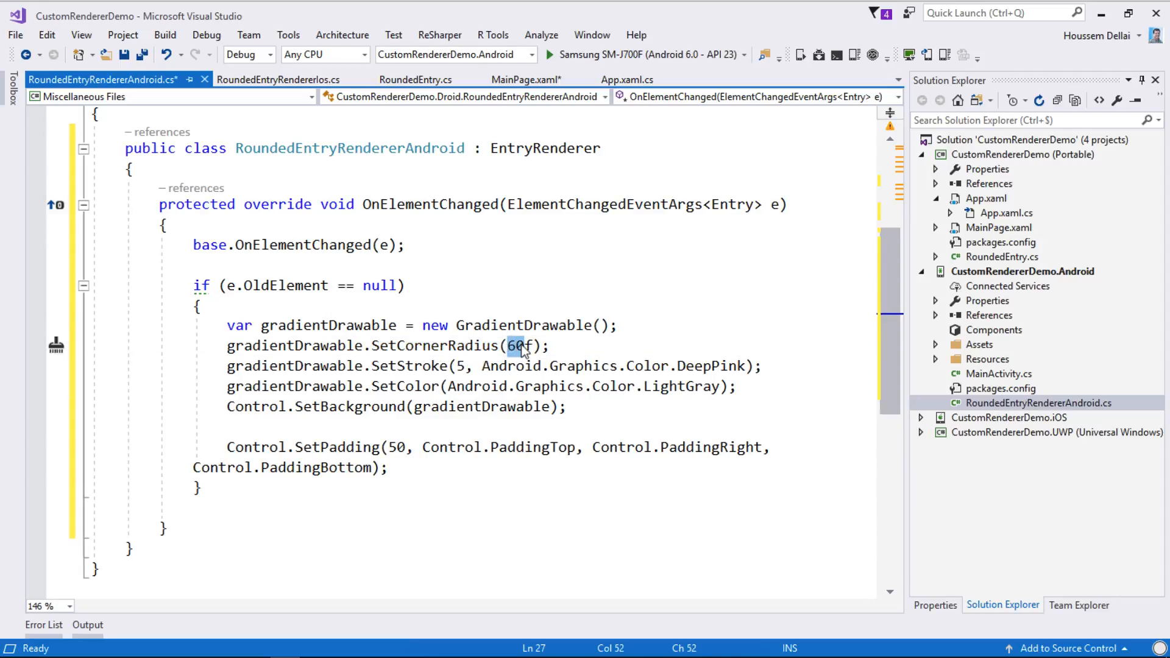
double_click(410, 366)
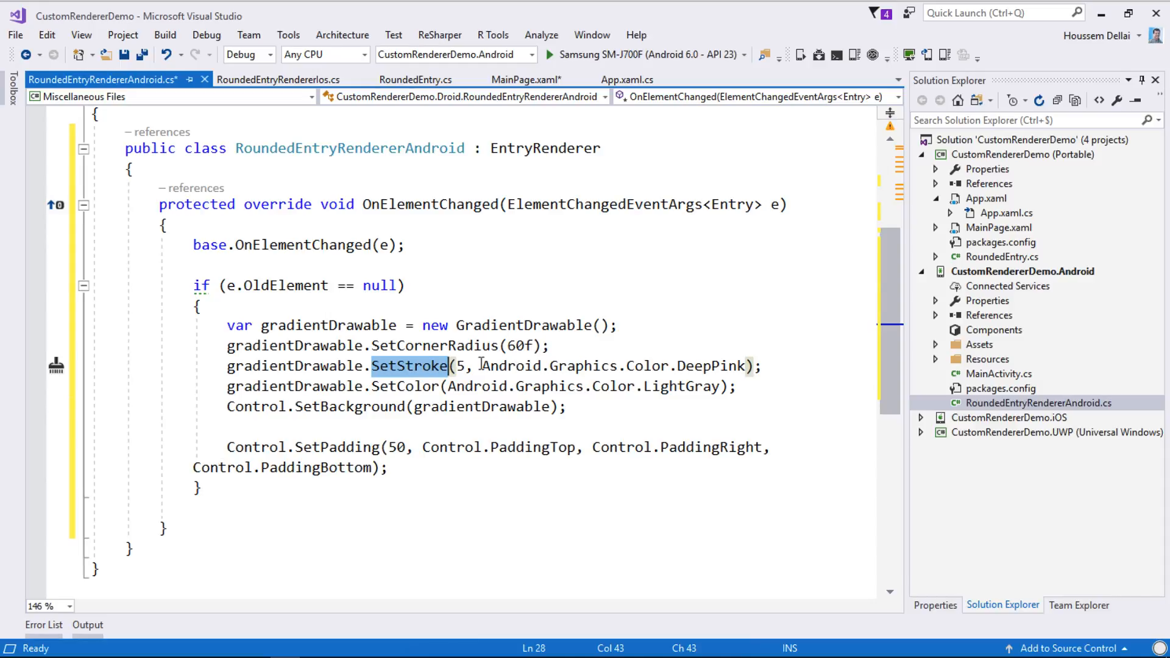
click(461, 365)
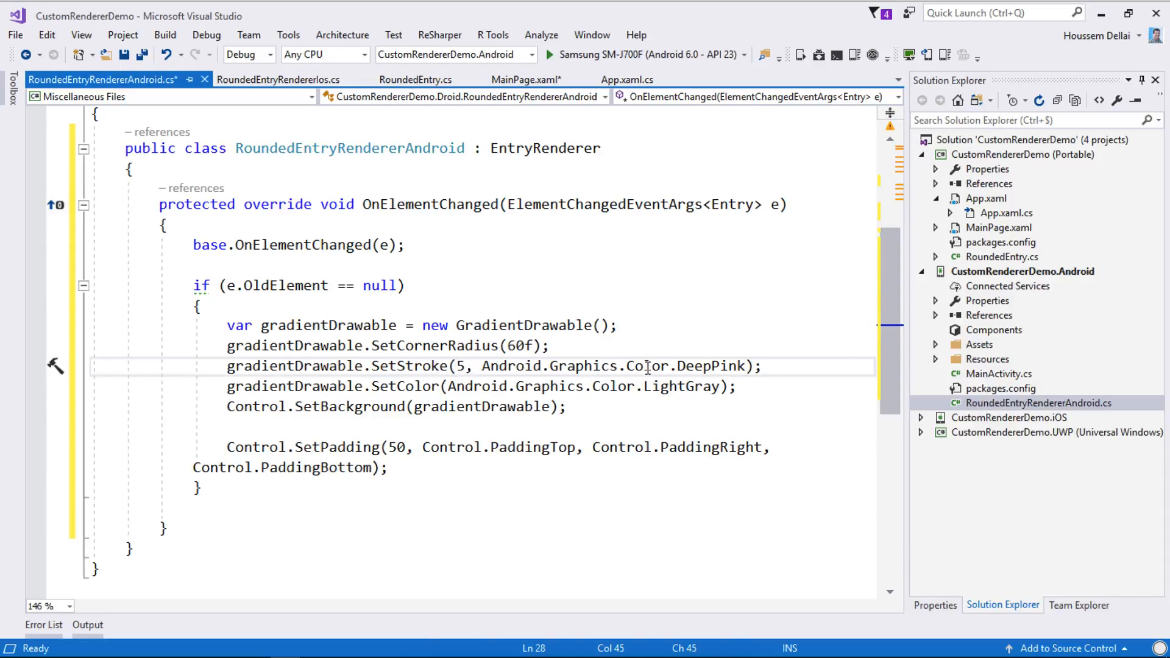
click(415, 387)
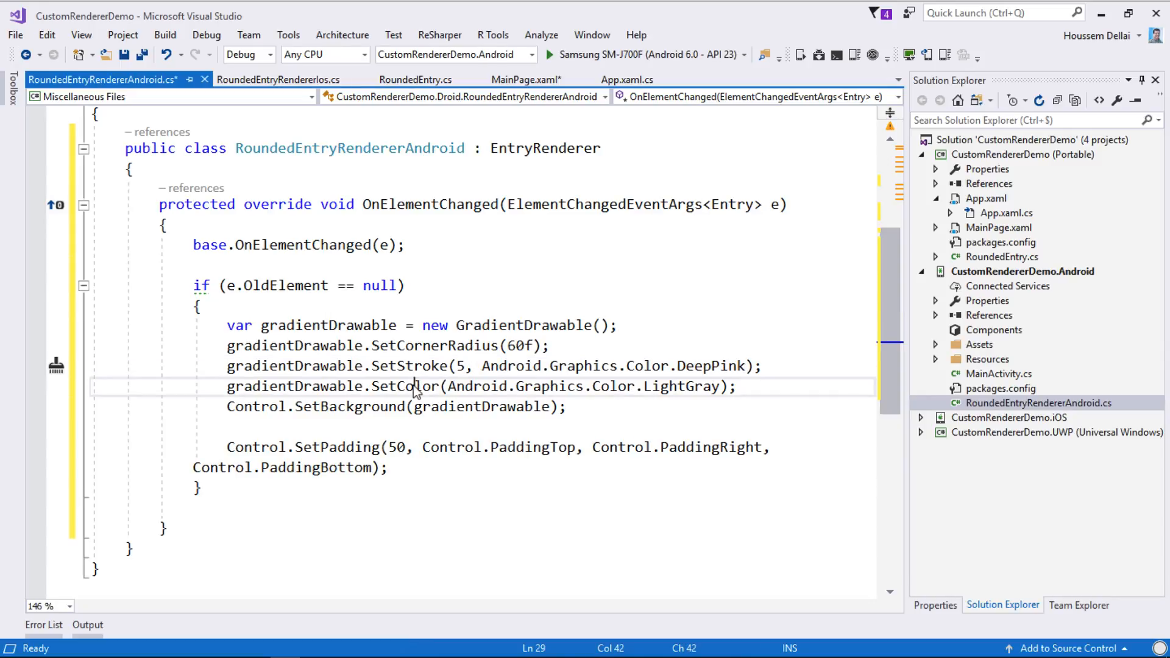
double_click(404, 387)
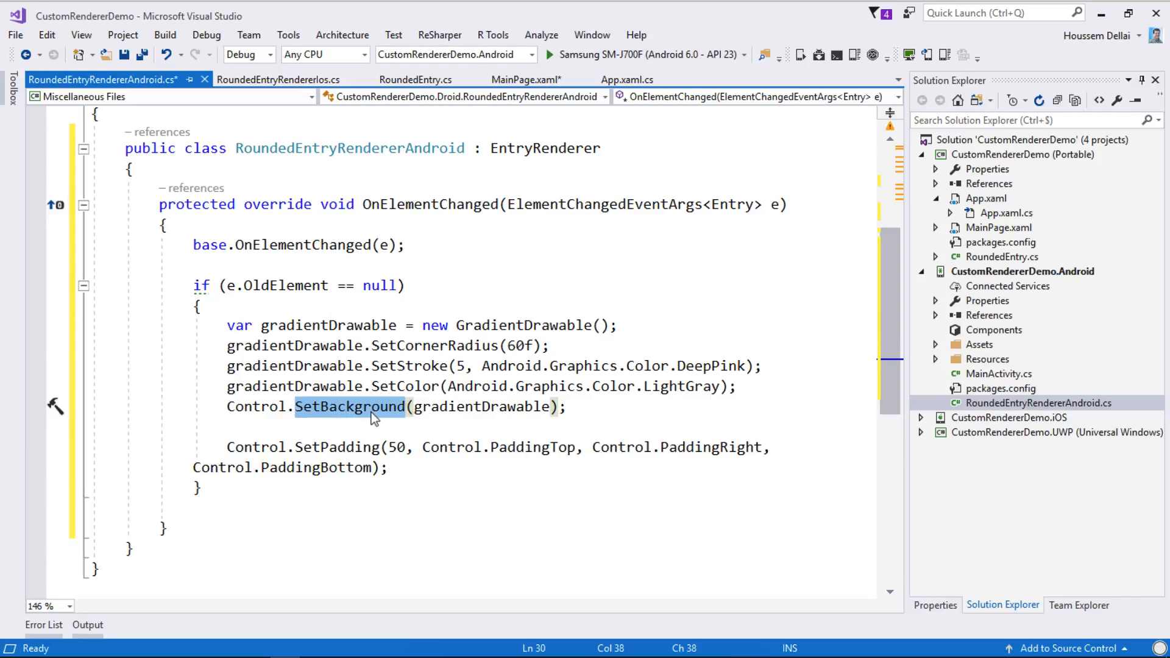
double_click(482, 407)
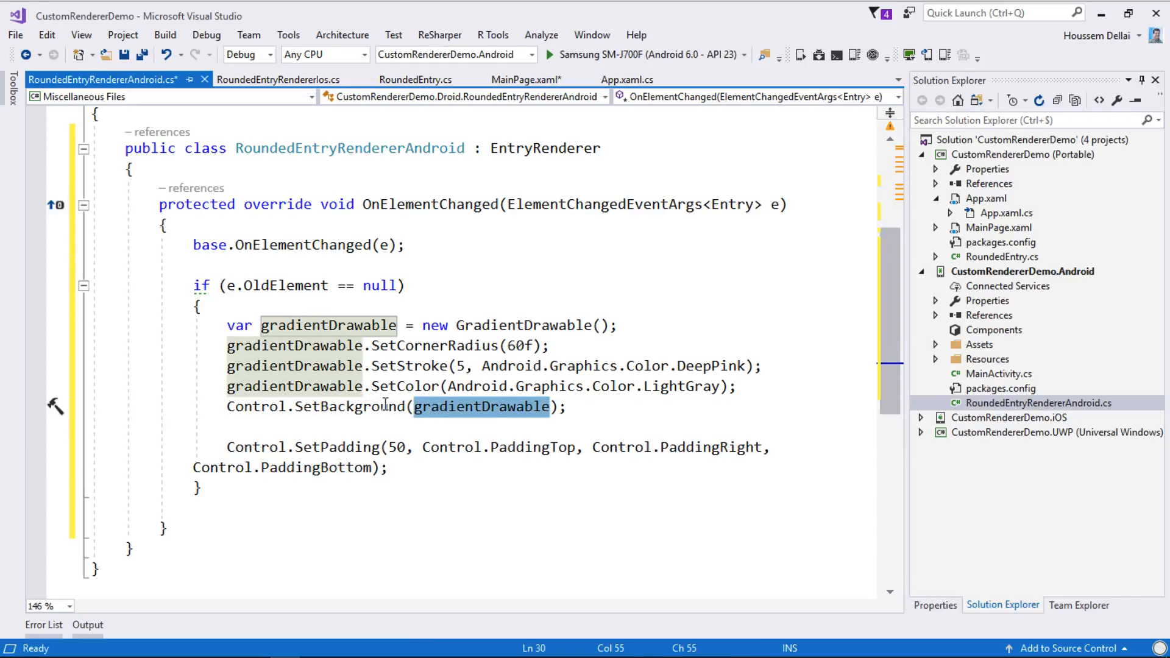
mouse_move(270, 407)
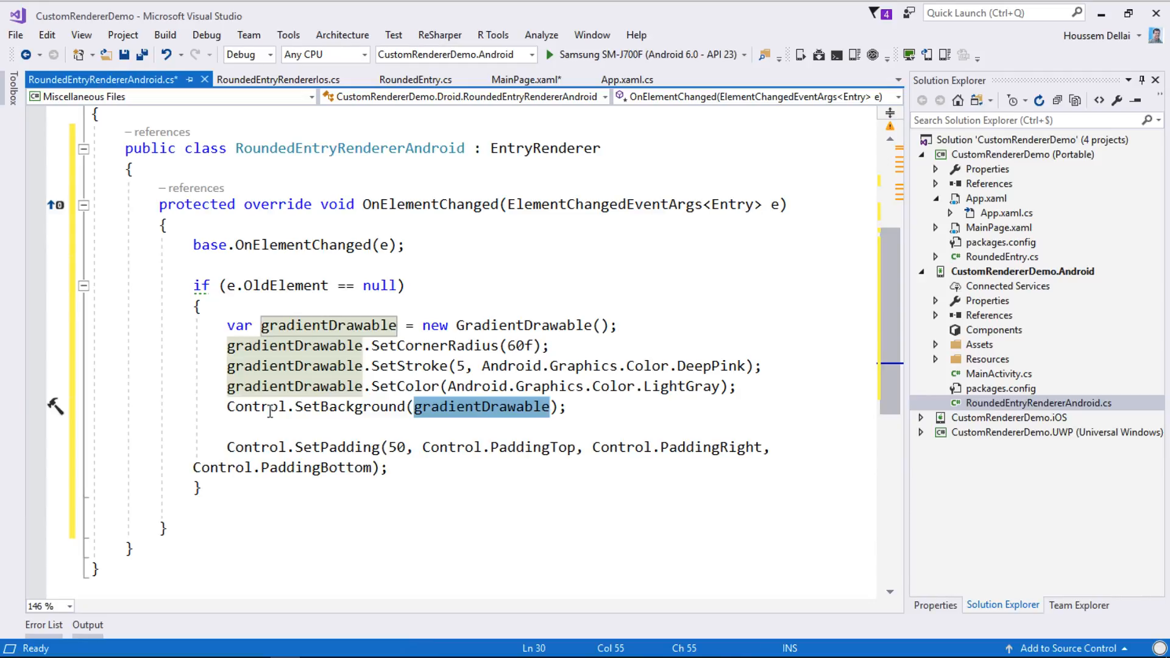
click(254, 405)
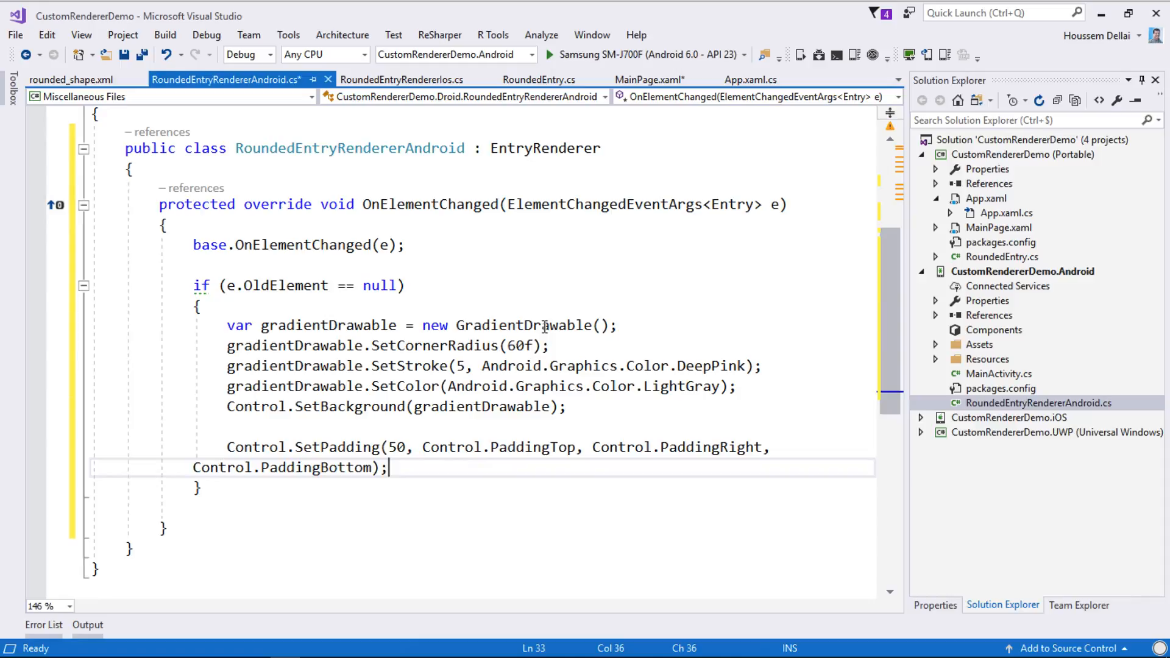
Step: View rounded_shape.xml under Resources > layout, then return to the Android renderer code
double_click(524, 324)
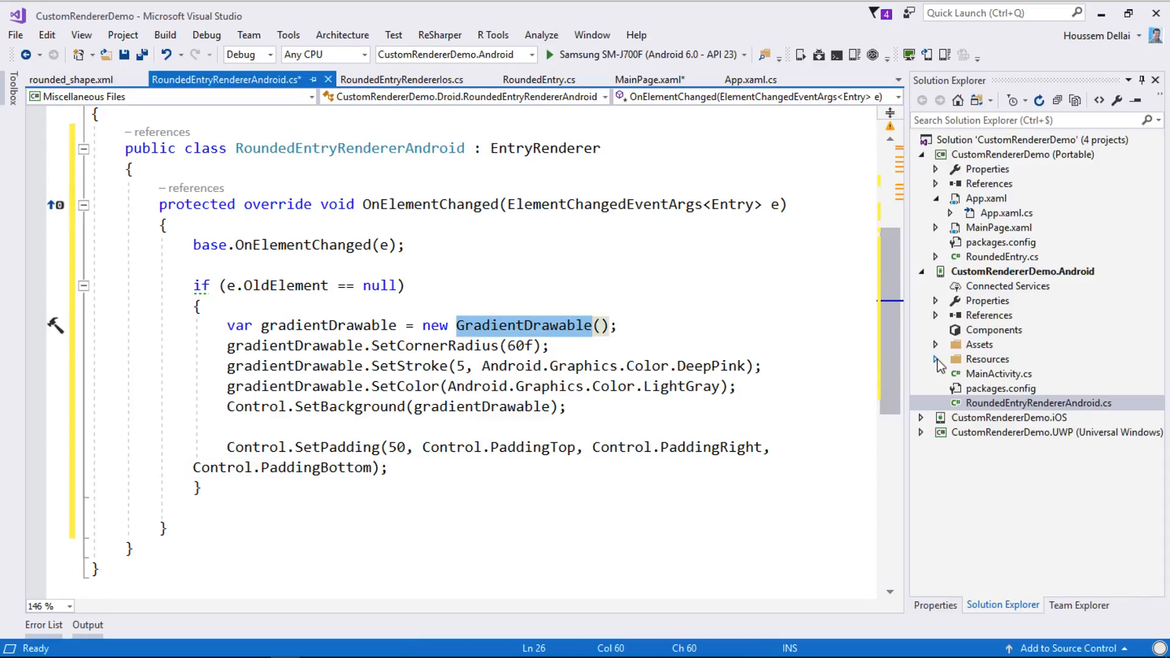
click(936, 358)
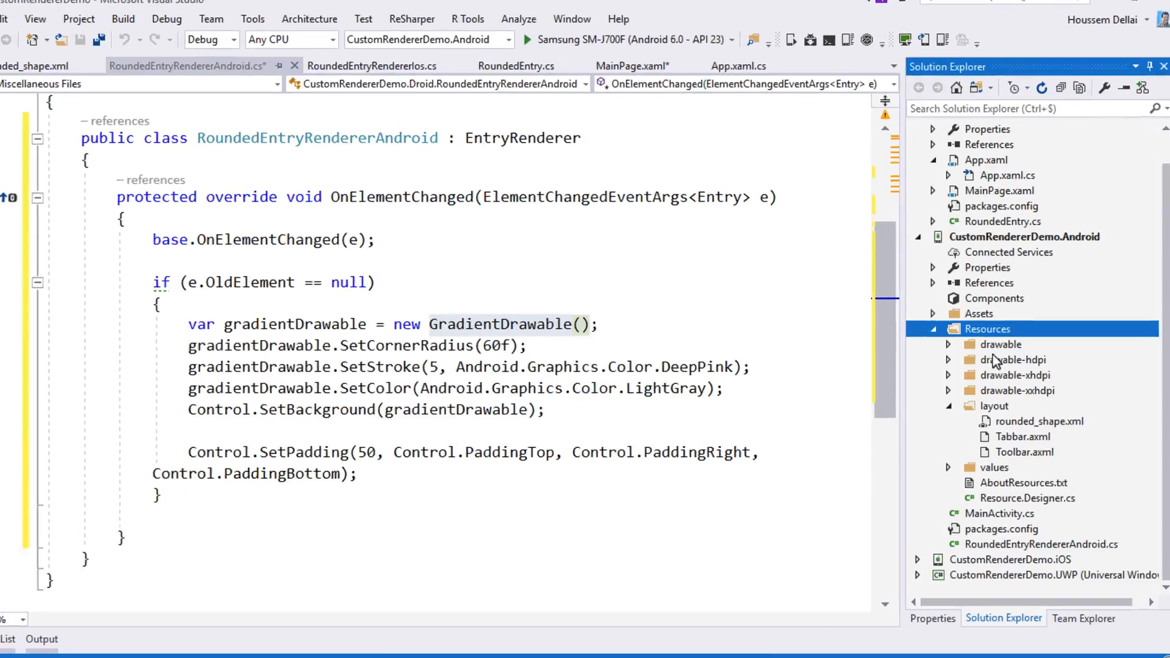
click(1039, 420)
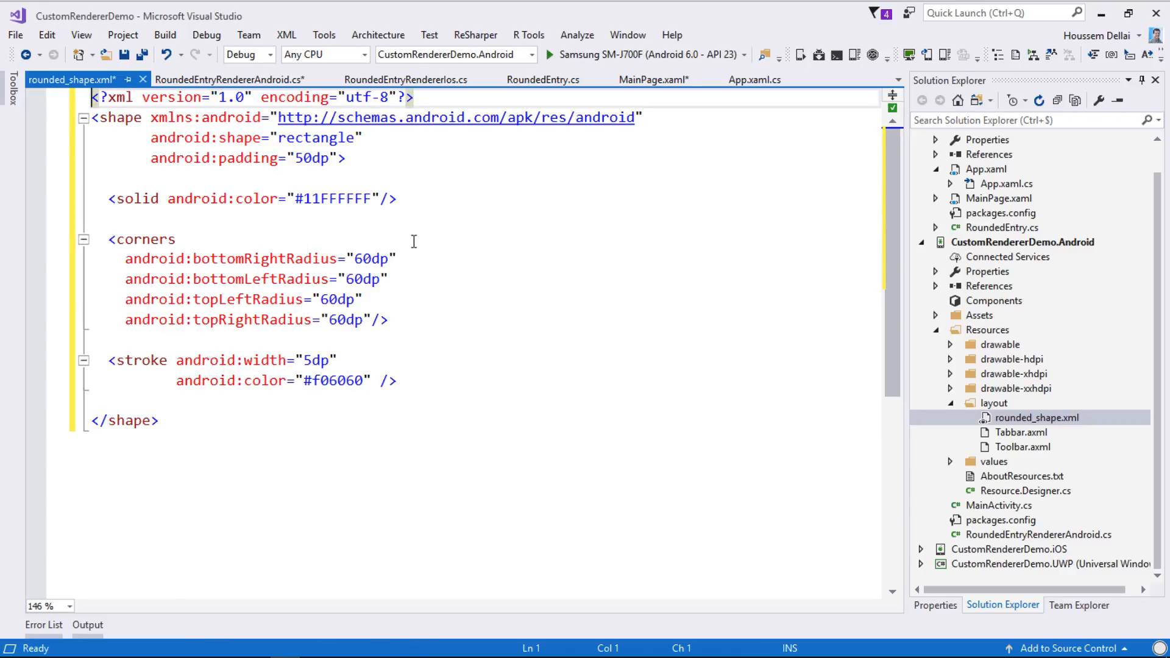
key(ctrl+s)
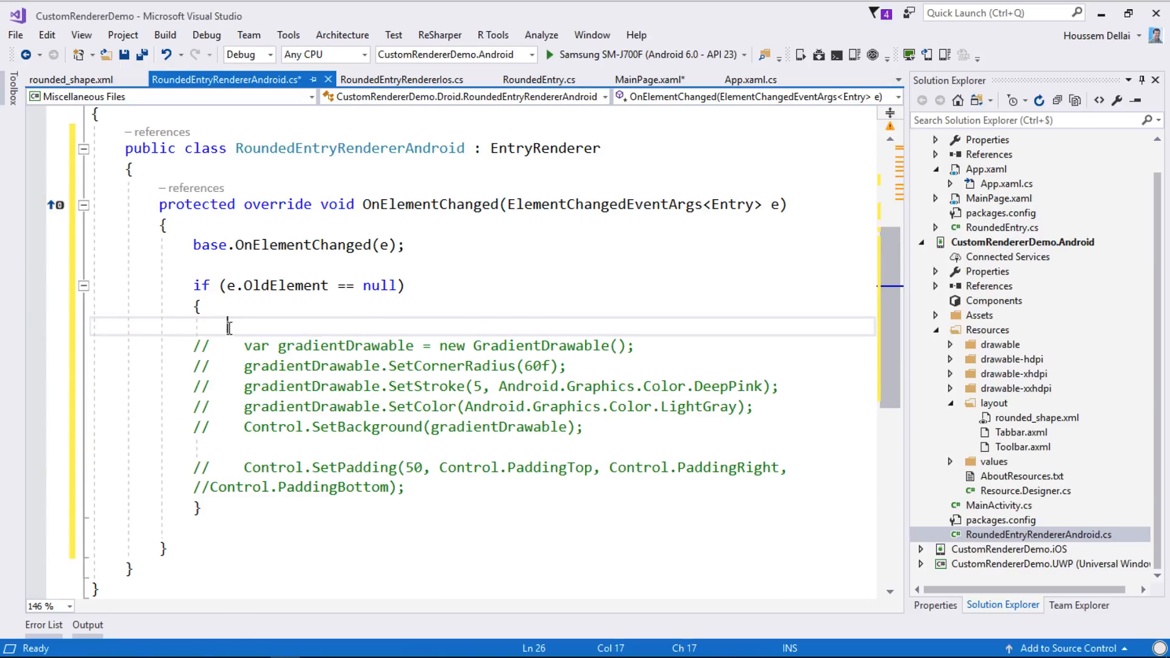
Step: Add Control.SetBackgroundResource(Resource.Layout.rounded_shape) inside the if block
text(Control)
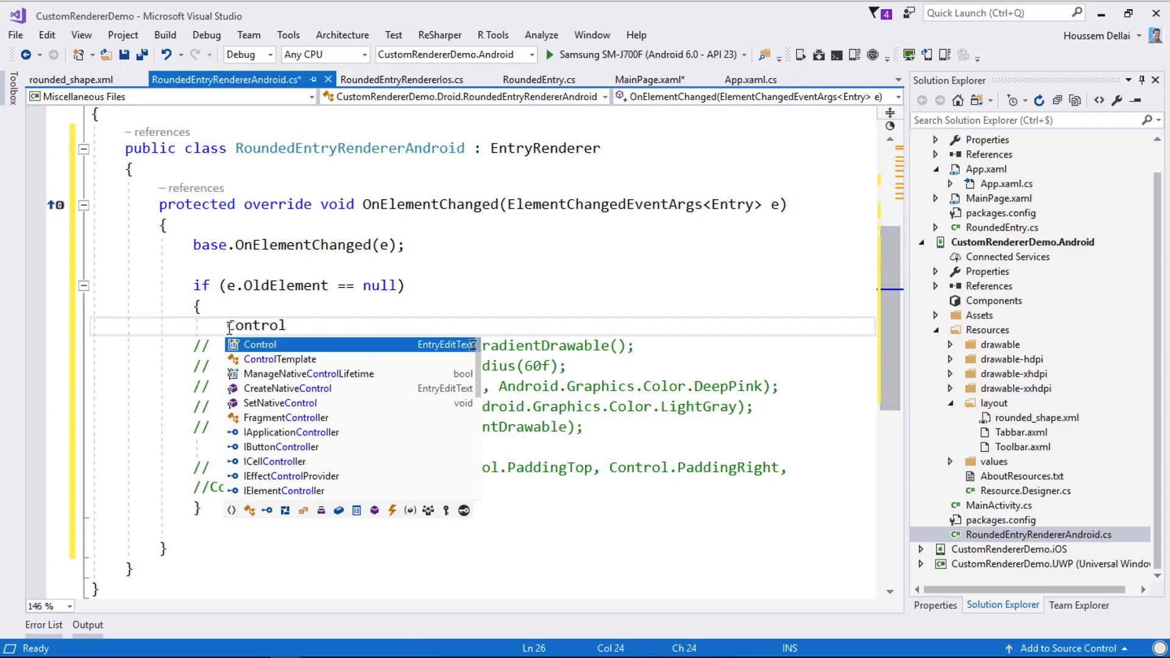
text(.Seba)
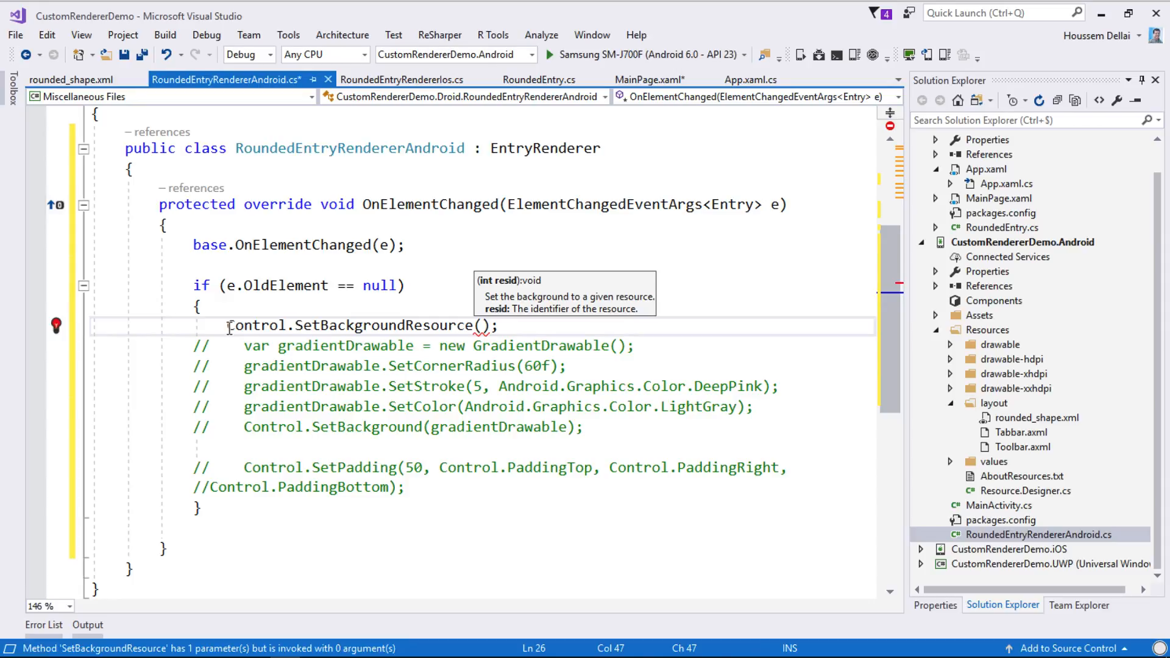
text(RR)
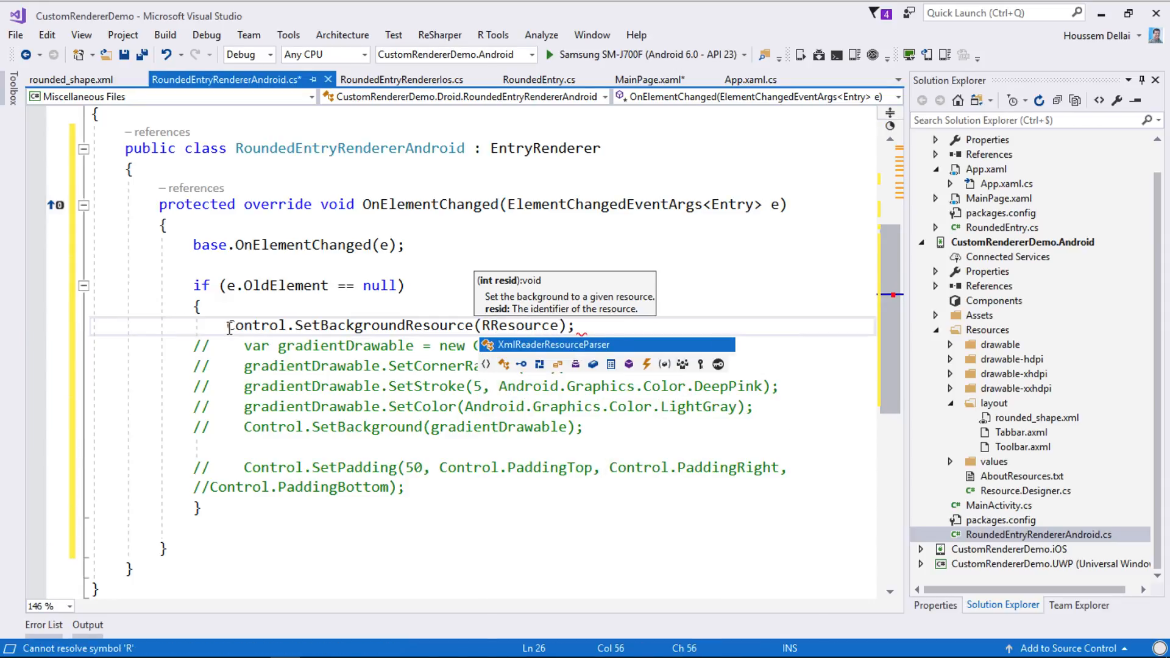
text(esource.Layout.rounded_shape)
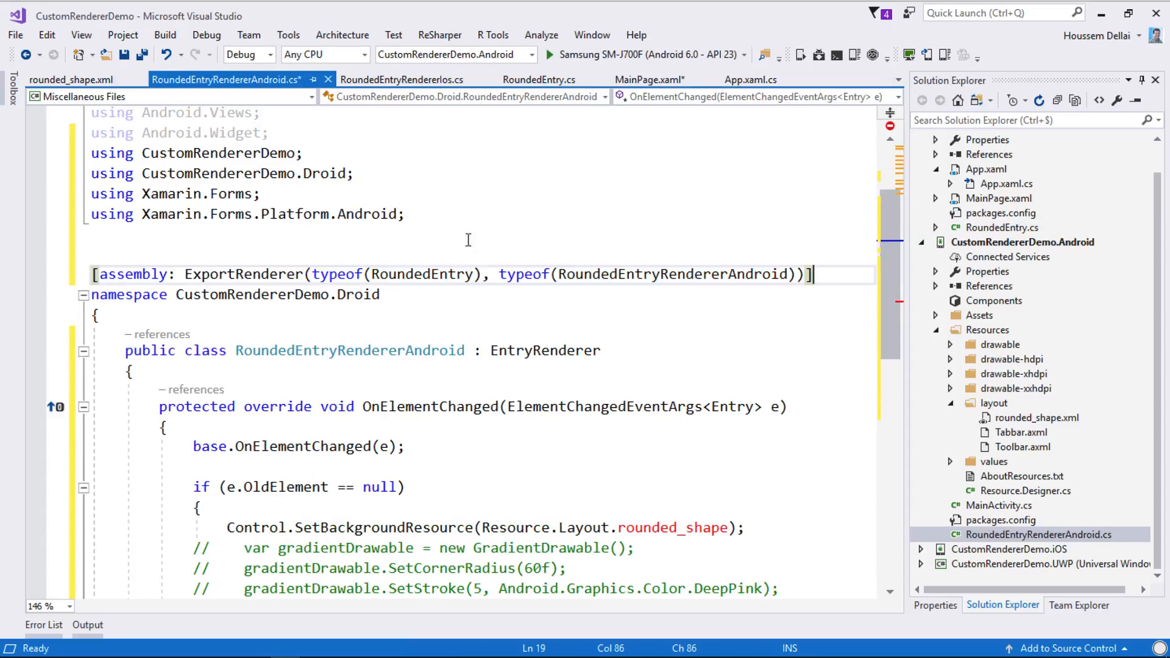
mouse_move(397, 261)
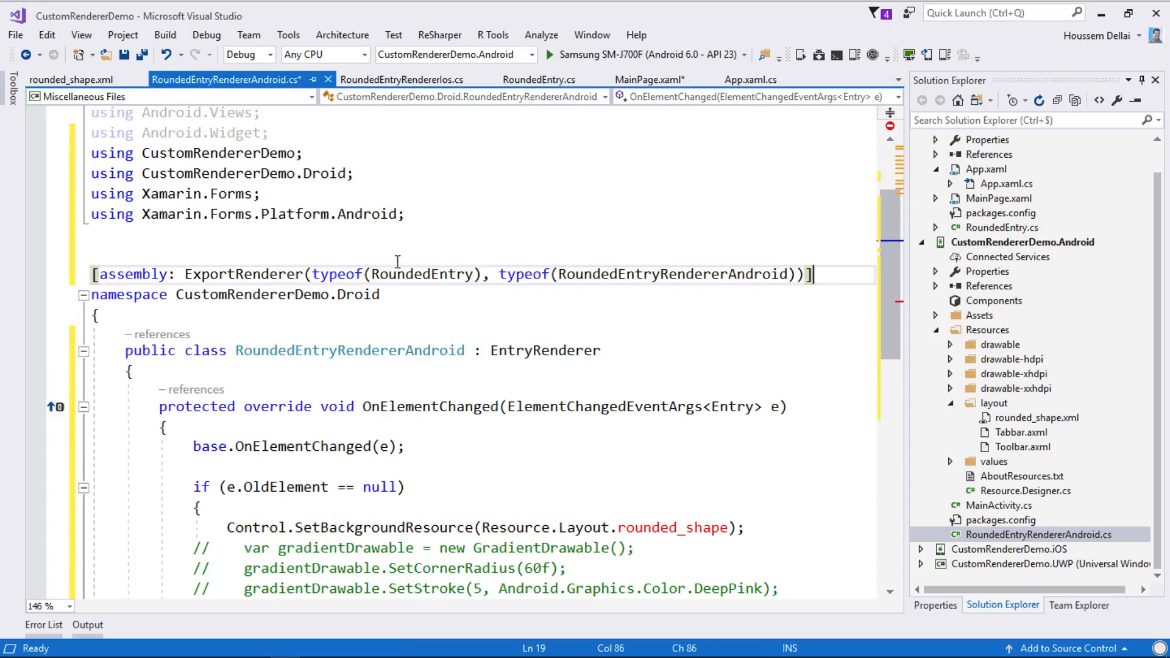
double_click(423, 274)
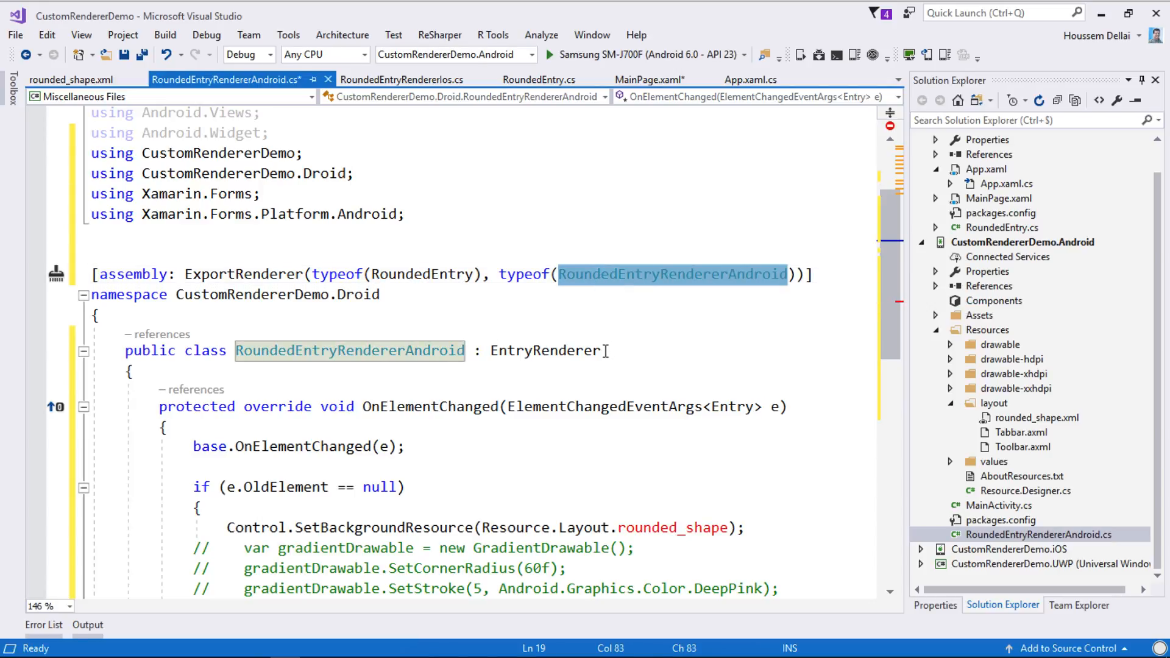
click(403, 370)
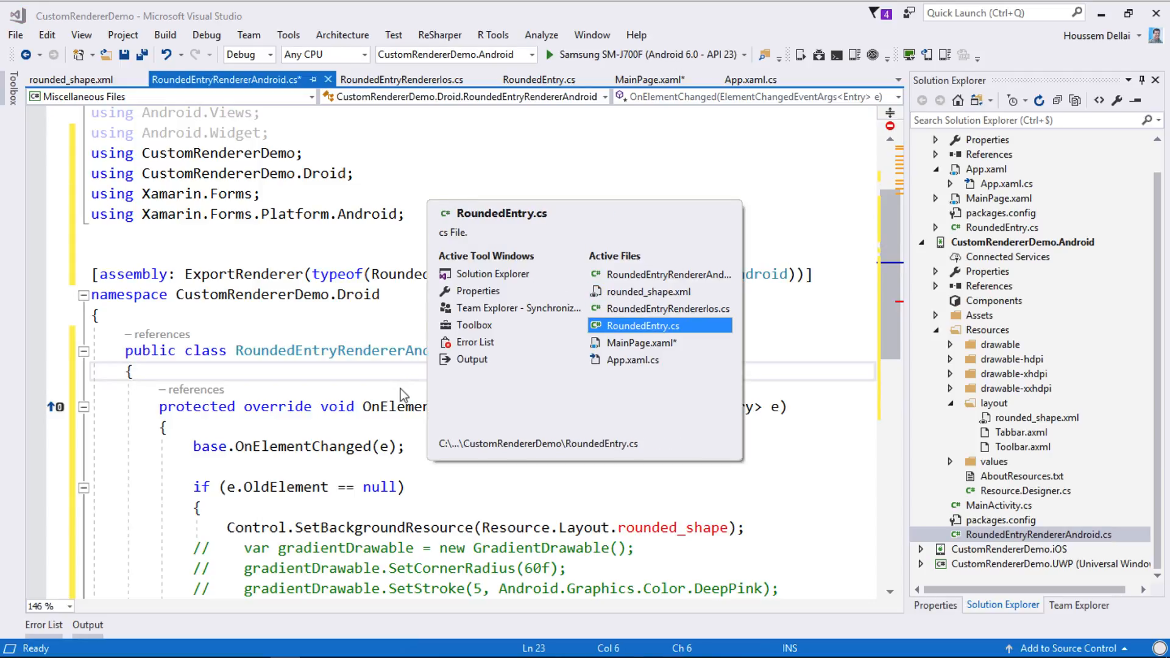
Step: In MainPage.xaml, change the Entry element to local:RoundedEntry using the CustomRendererDemo namespace
click(642, 326)
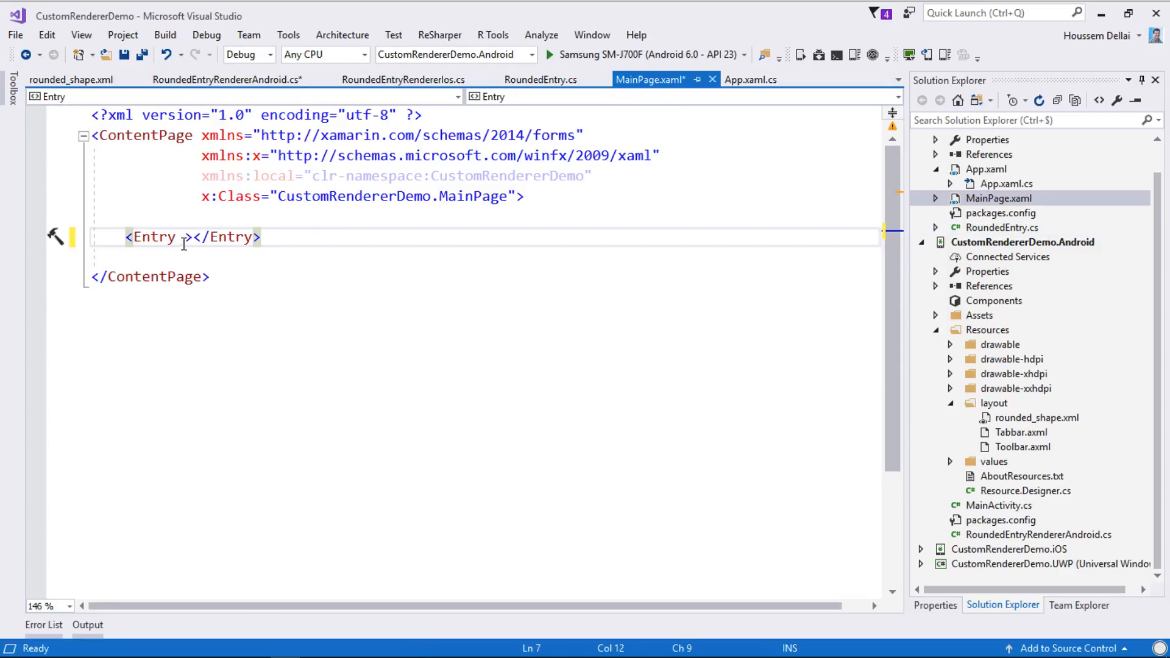
double_click(154, 237)
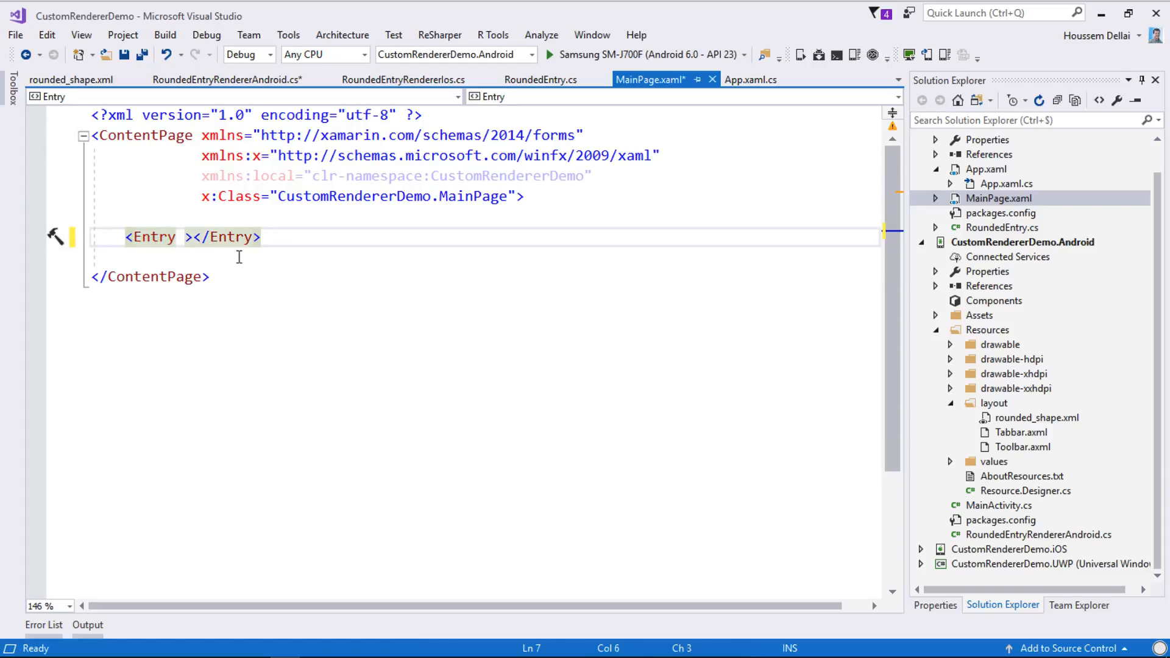
text(RoundedEntry>)
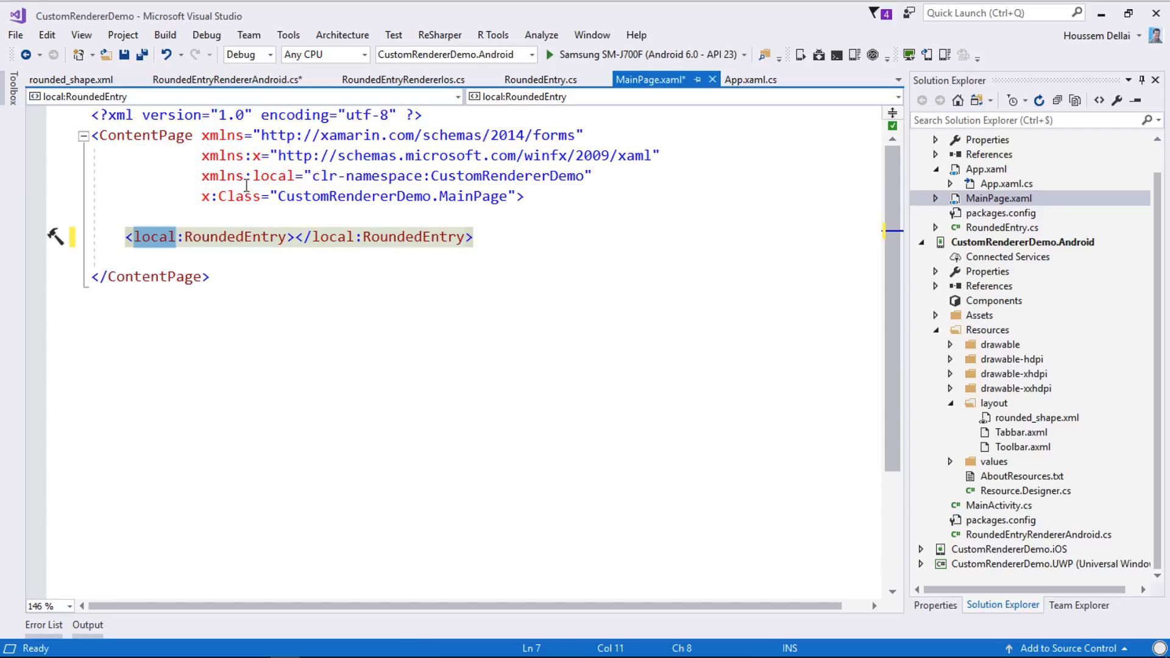
click(483, 176)
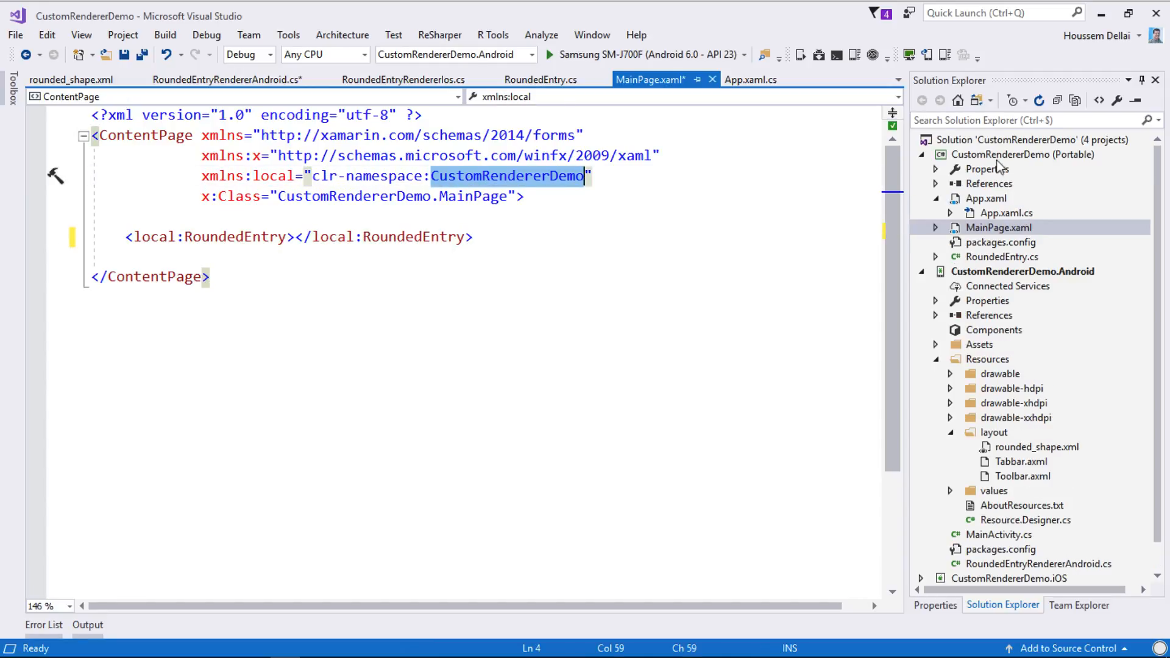
click(298, 237)
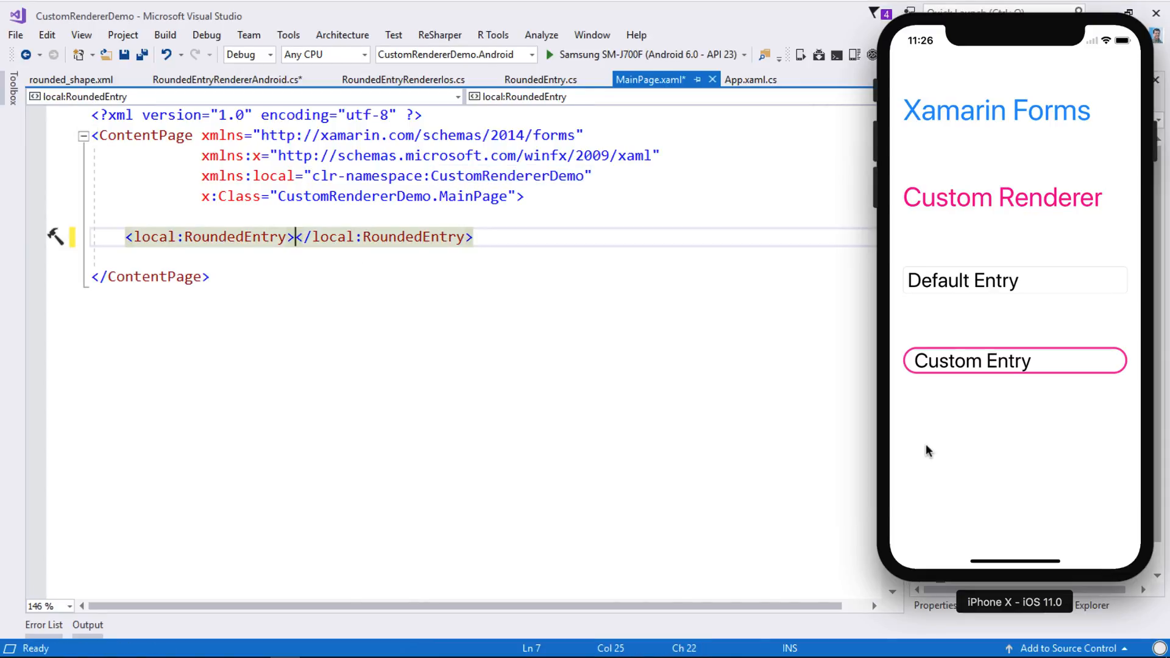
mouse_move(978, 354)
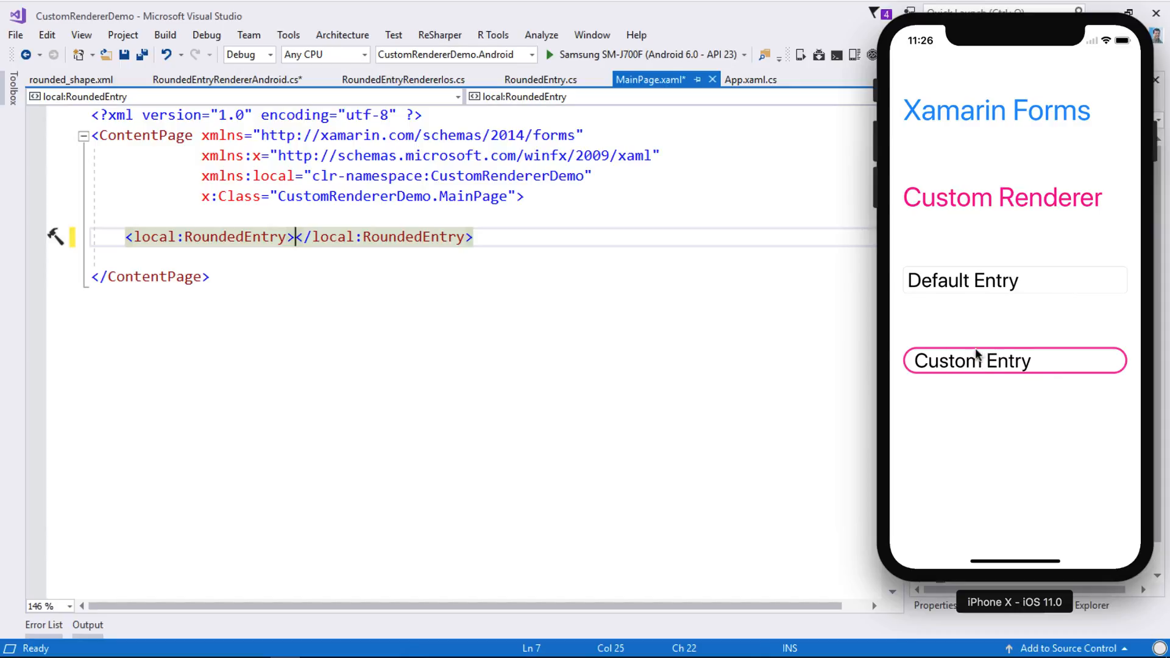
mouse_move(930, 361)
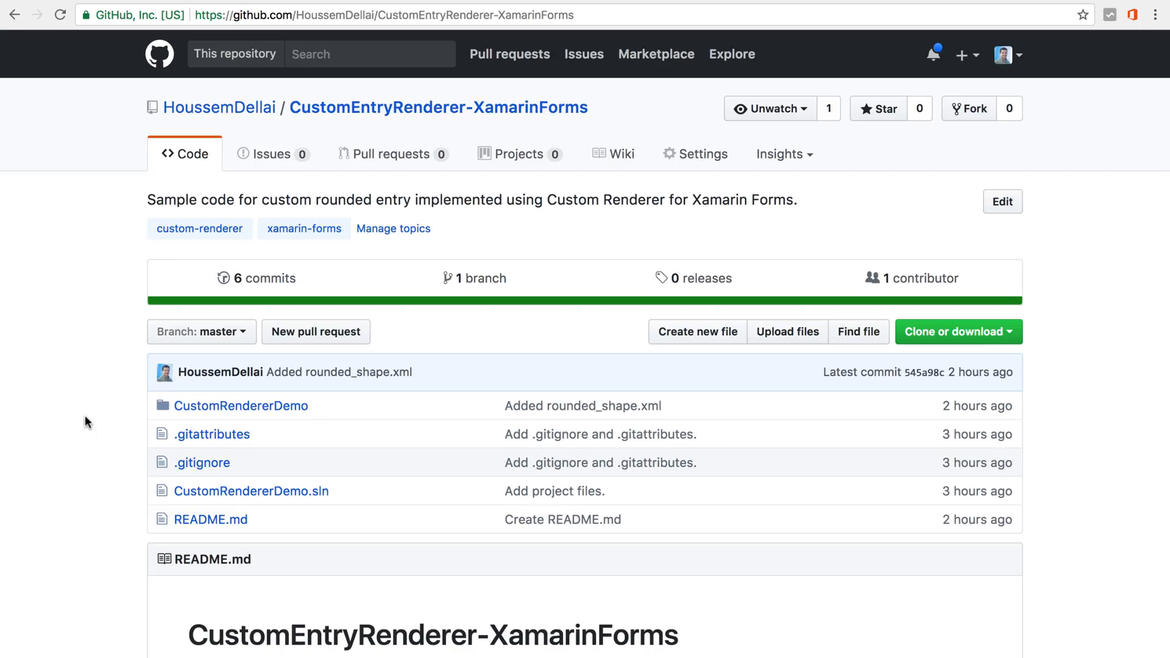
mouse_move(98, 391)
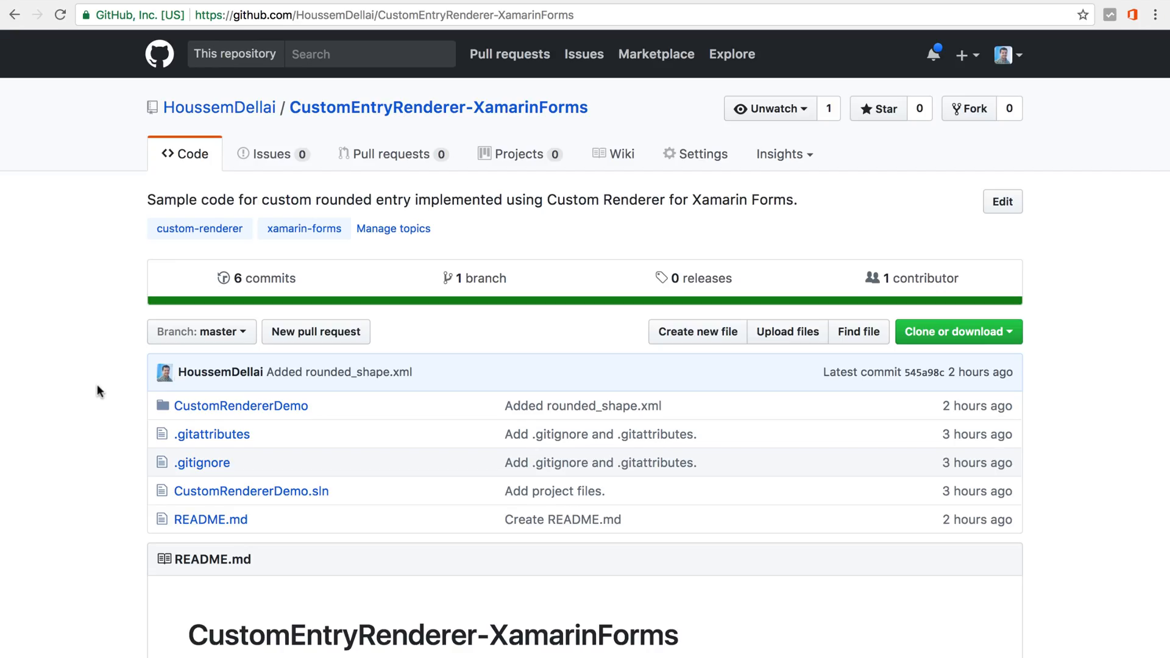
mouse_move(298, 153)
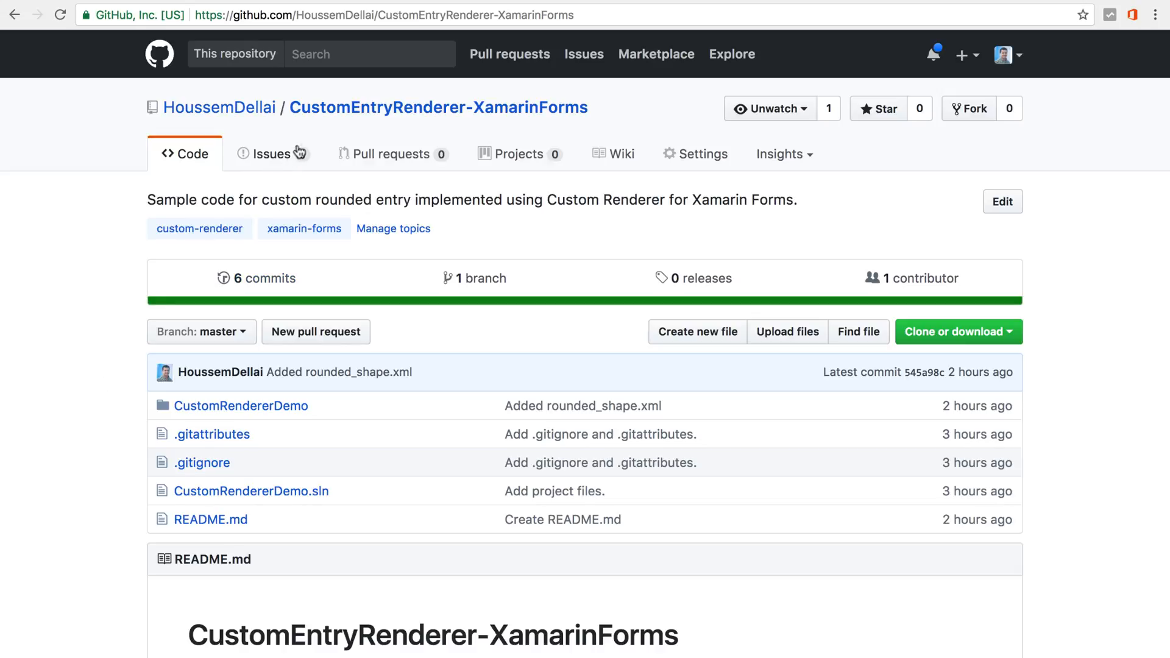
mouse_move(294, 132)
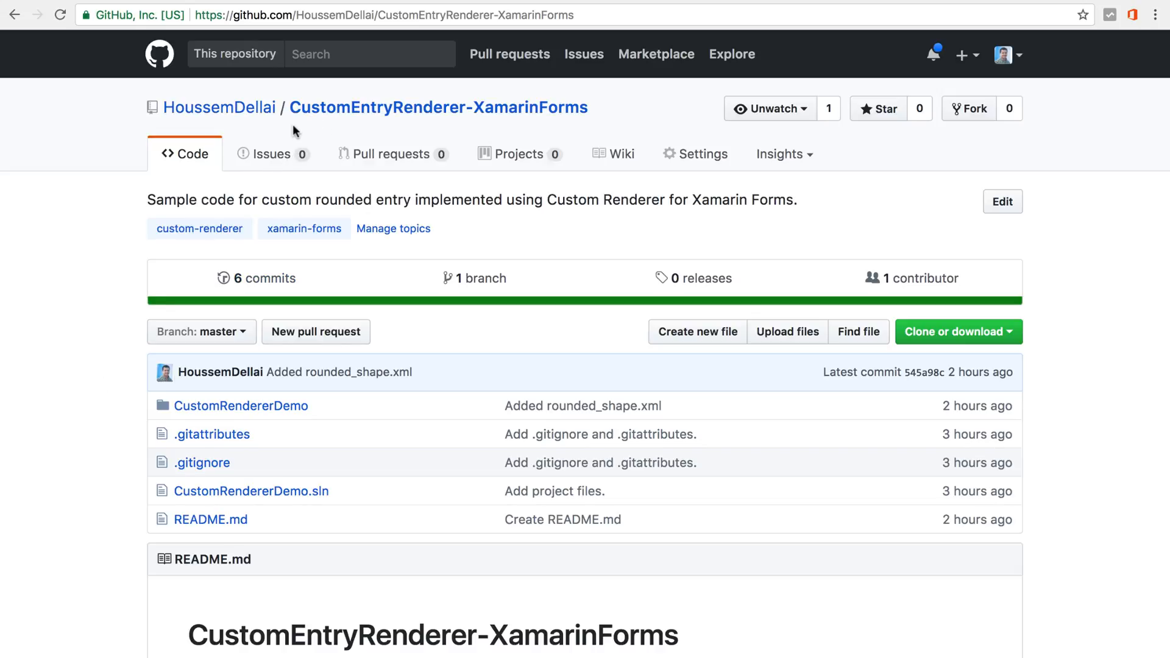
mouse_move(306, 141)
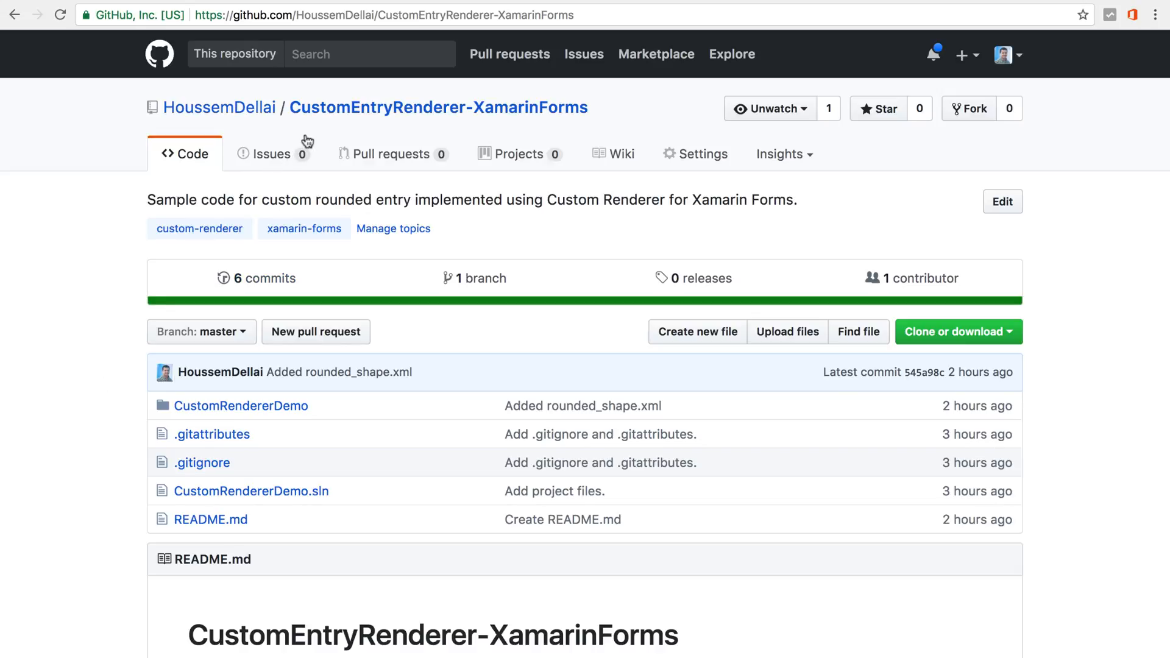
Step: Scroll the CustomEntryRenderer-XamarinForms repository page to reveal its README
scroll(down, 3)
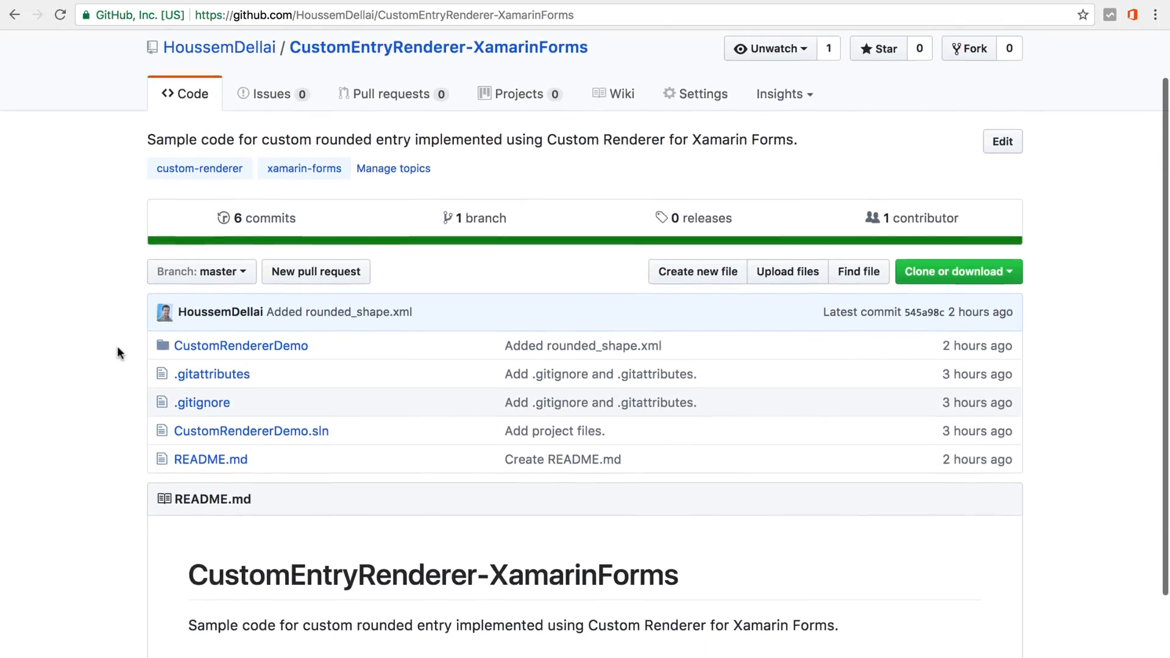
scroll(up, 3)
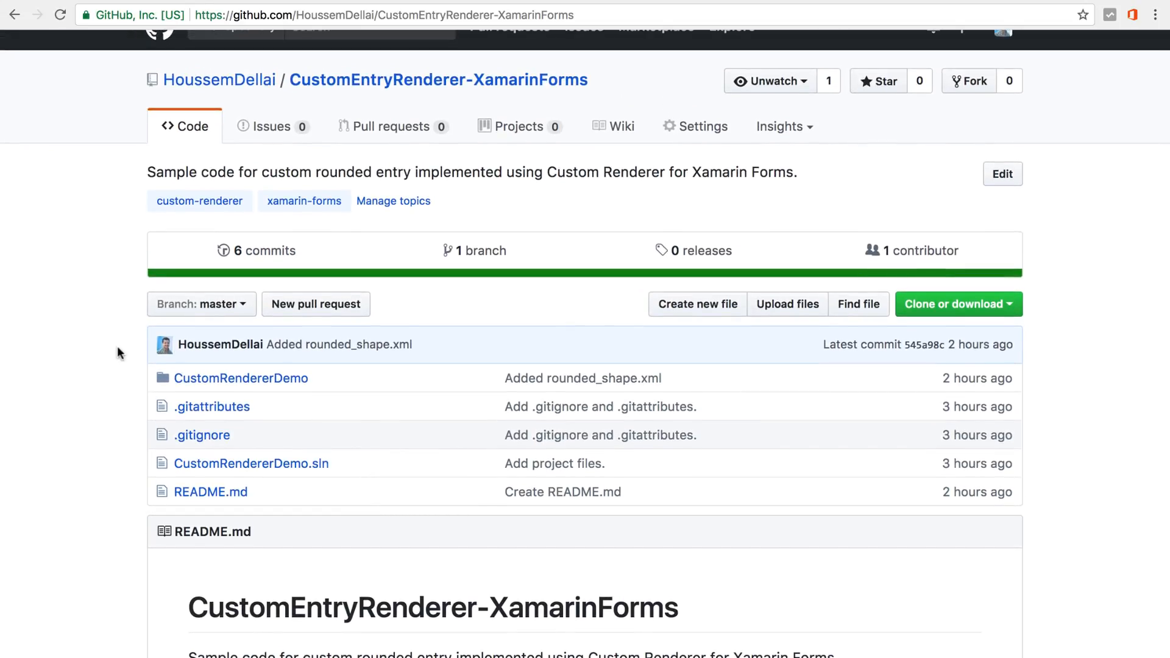